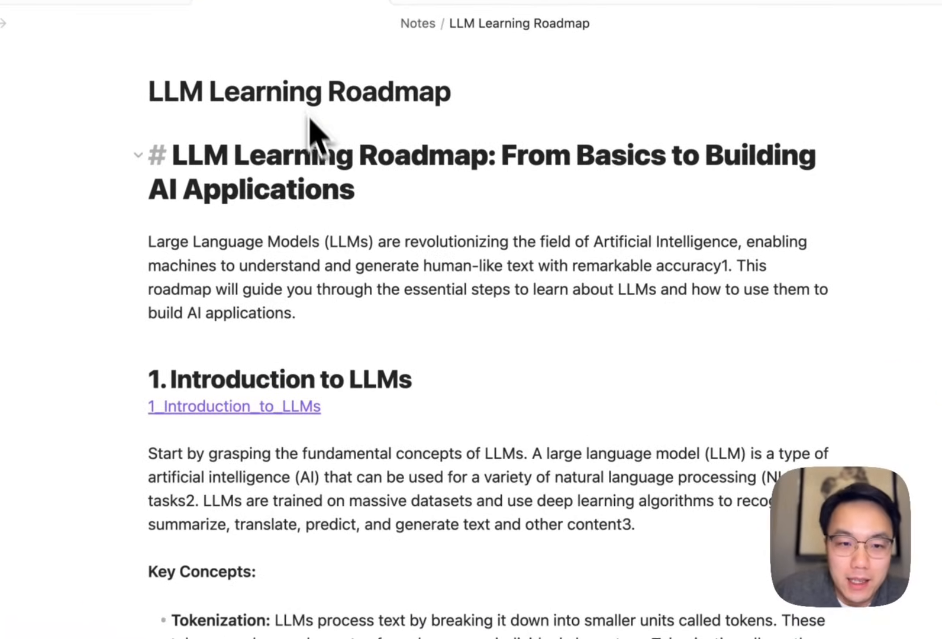
Scroll the LLM Learning Roadmap and follow the 1_Introduction_to_LLMs wiki-link under section 1.
{"action": "scroll", "scroll_direction": "down", "scroll_amount": 3}
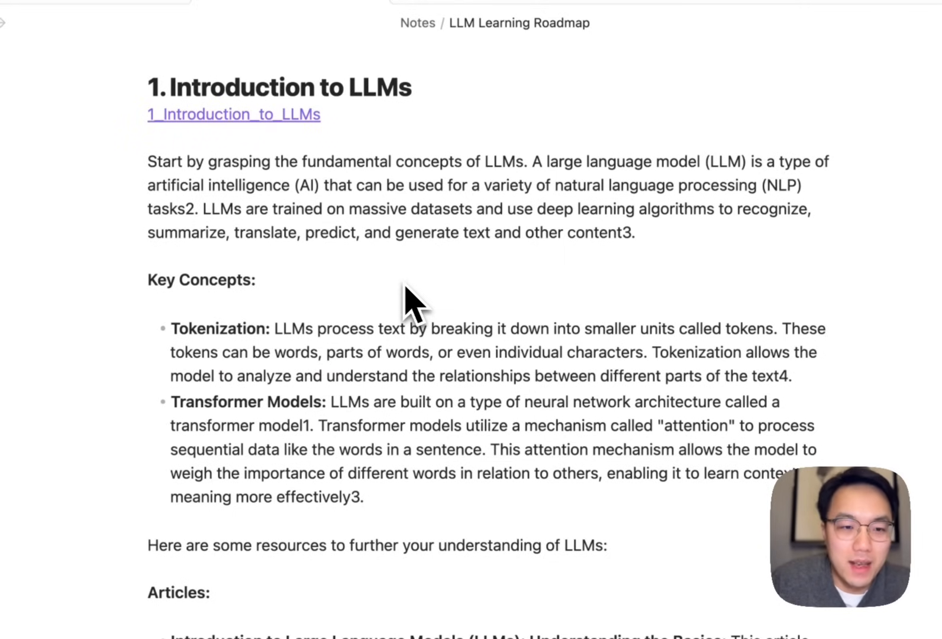
{"action": "scroll", "scroll_direction": "down", "scroll_amount": 3}
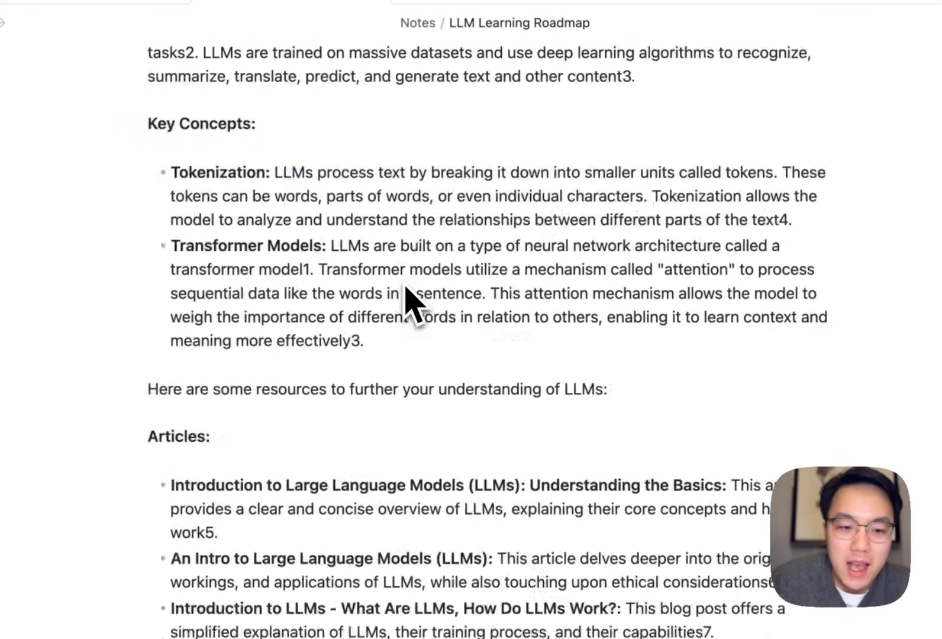
{"action": "scroll", "scroll_direction": "down", "scroll_amount": 3}
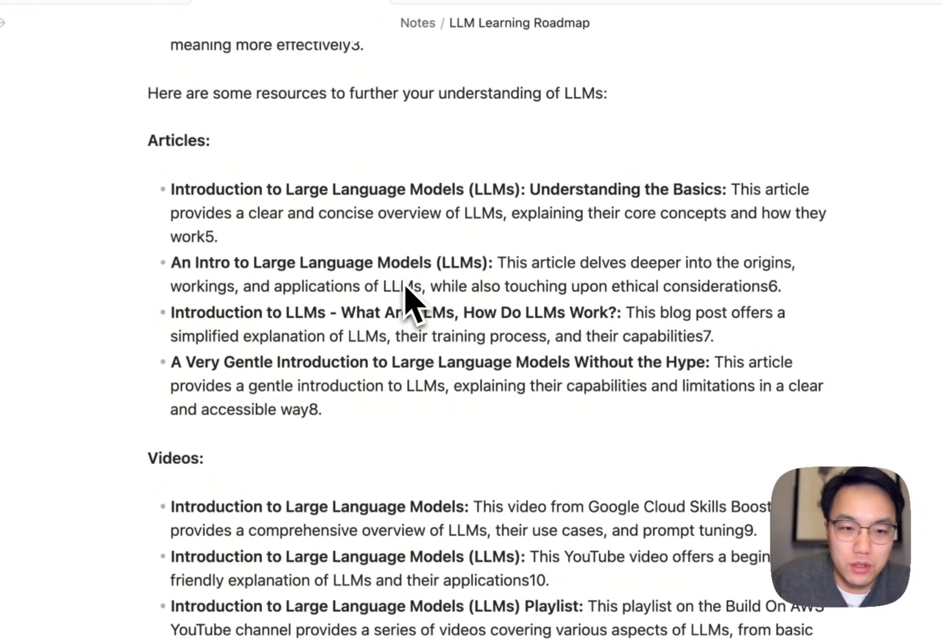
{"action": "scroll", "scroll_direction": "down", "scroll_amount": 3}
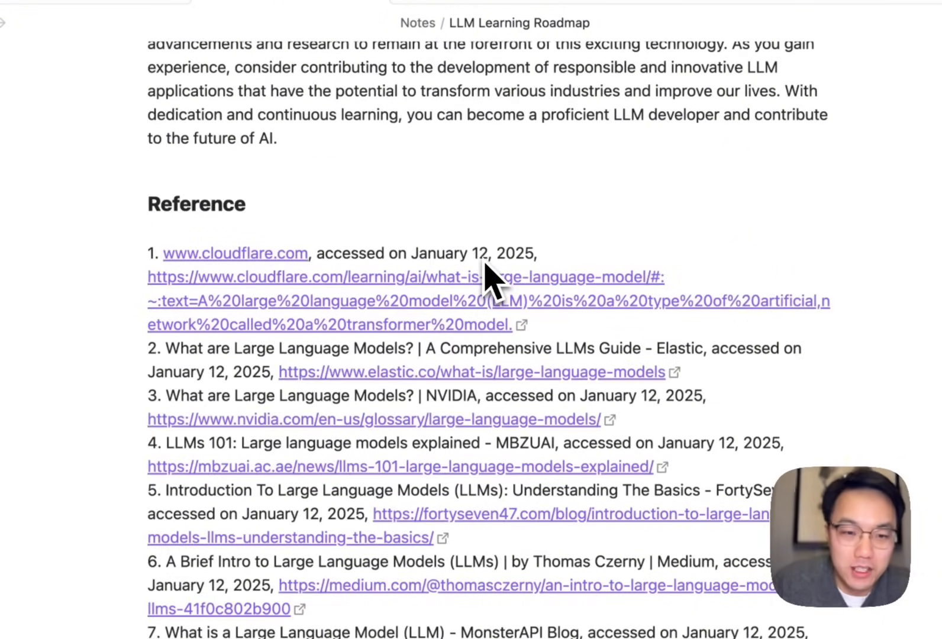
{"action": "scroll", "scroll_direction": "up", "scroll_amount": 3}
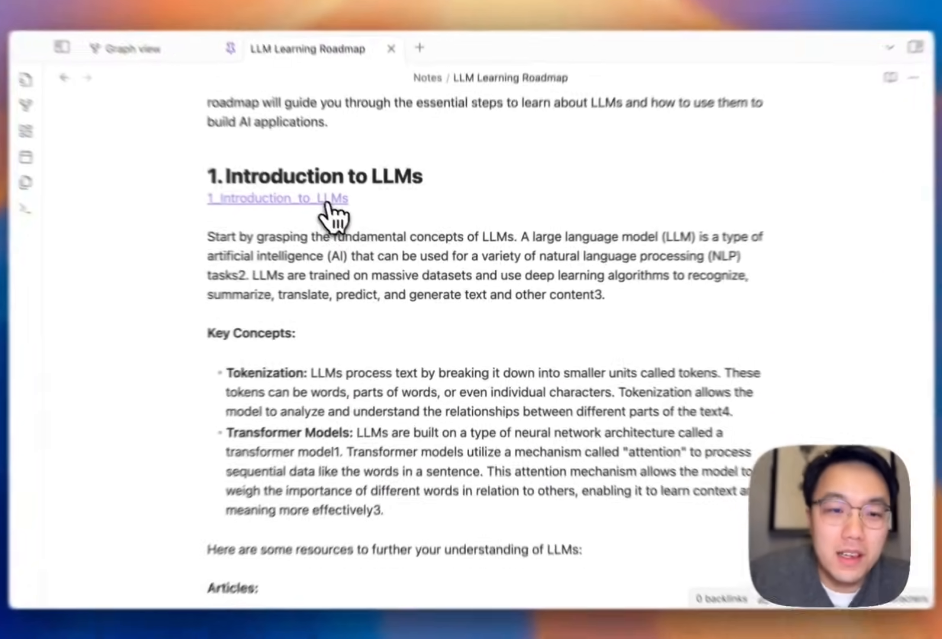
{"action": "left_click", "coordinate": [279, 198]}
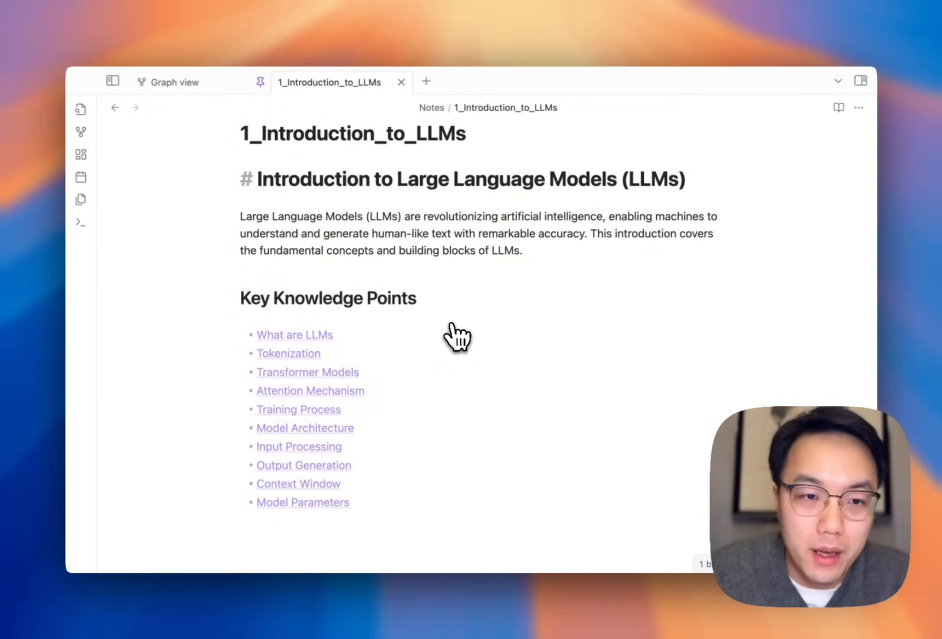
{"action": "left_click", "coordinate": [173, 82]}
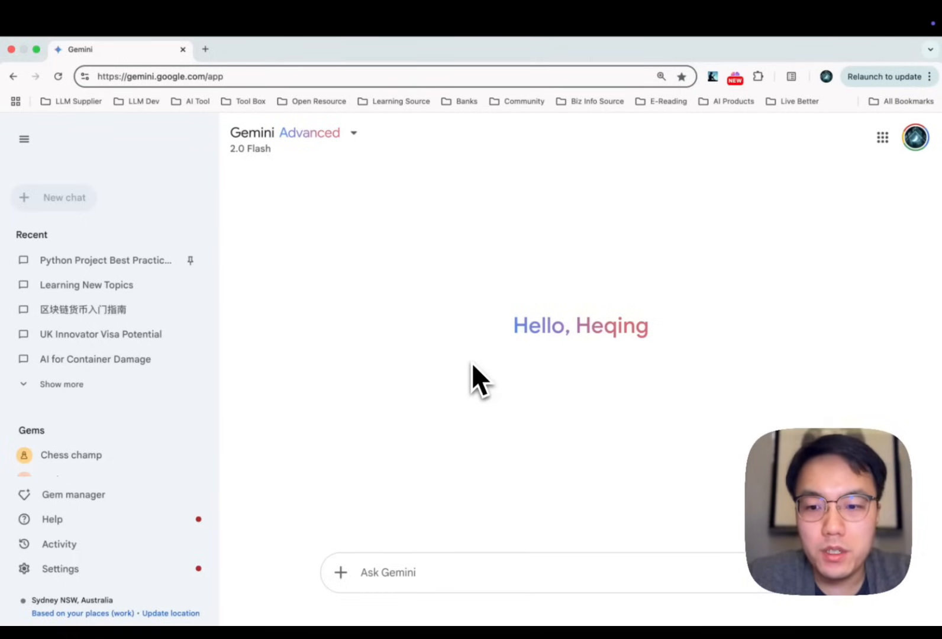
{"action": "mouse_move", "coordinate": [401, 228]}
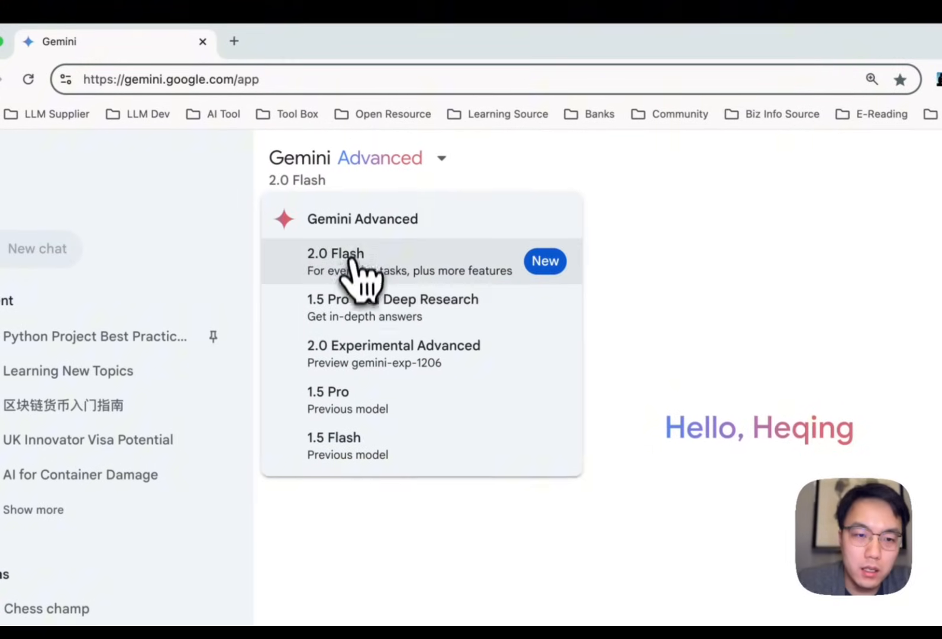
Choose 1.5 Pro with Deep Research from the Gemini model dropdown.
{"action": "left_click", "coordinate": [393, 299]}
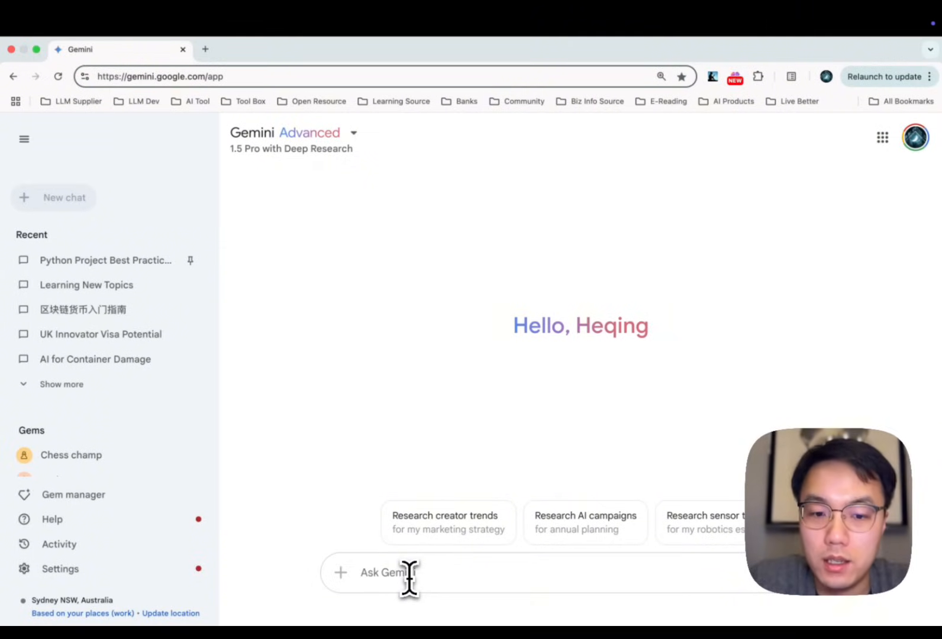
Ask Gemini 'I would like to know about SpaceX' and expand the returned six-step research plan.
{"action": "type", "text": "I would l"}
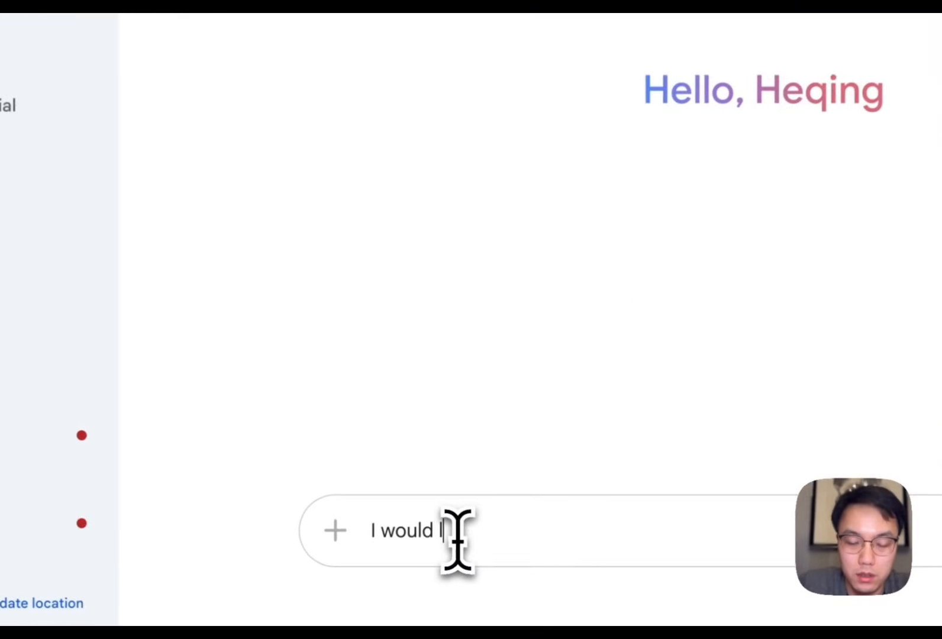
{"action": "type", "text": "ike to know"}
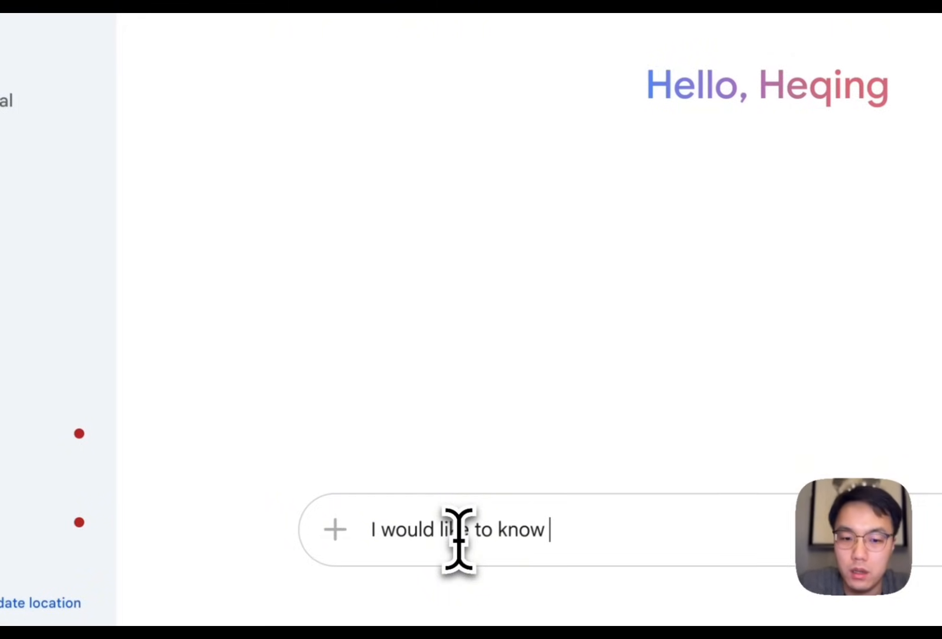
{"action": "type", "text": "about SpartShip of Spa"}
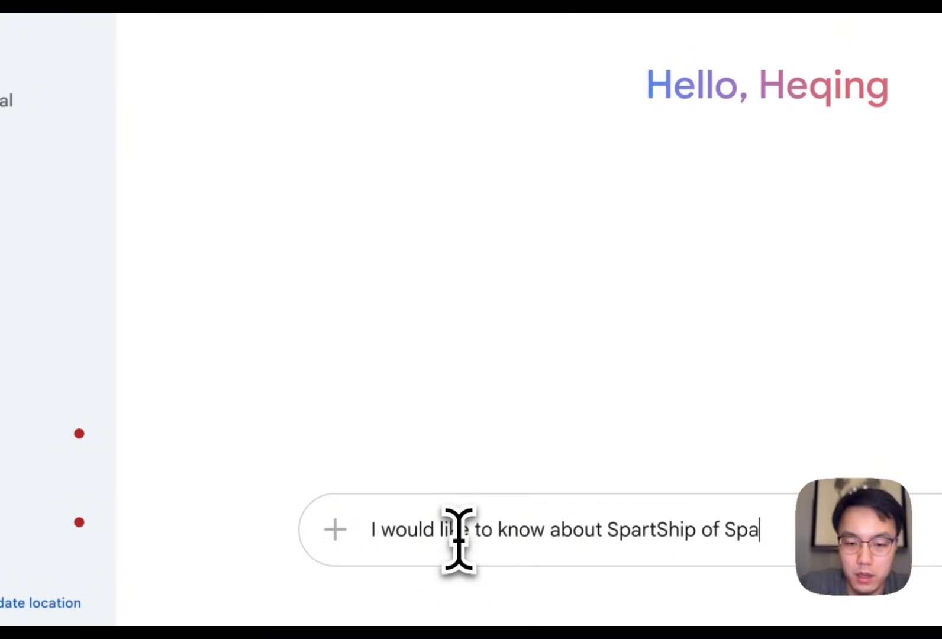
{"action": "type", "text": "ceX,"}
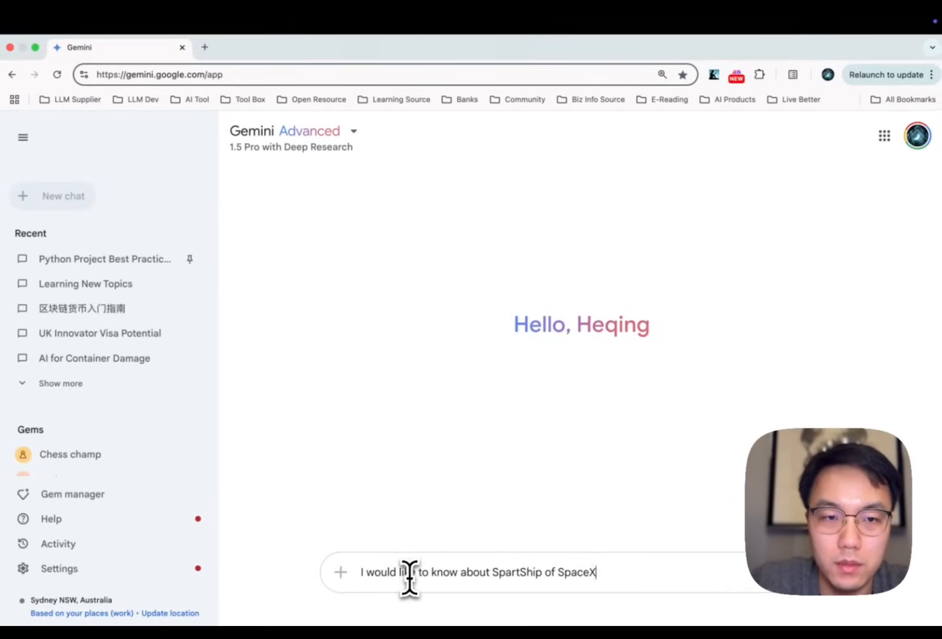
{"action": "key", "text": "Return"}
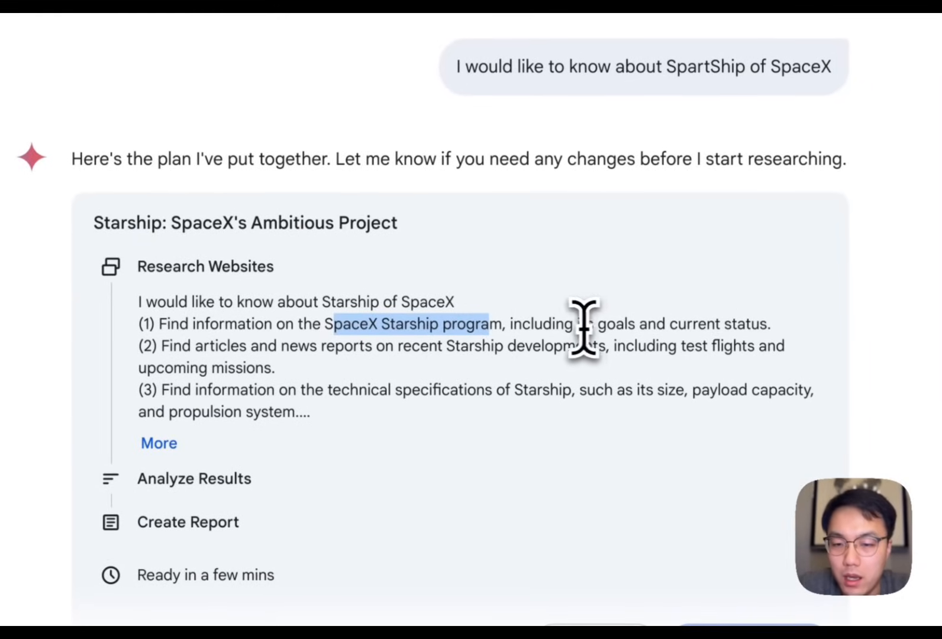
{"action": "mouse_move", "coordinate": [691, 342]}
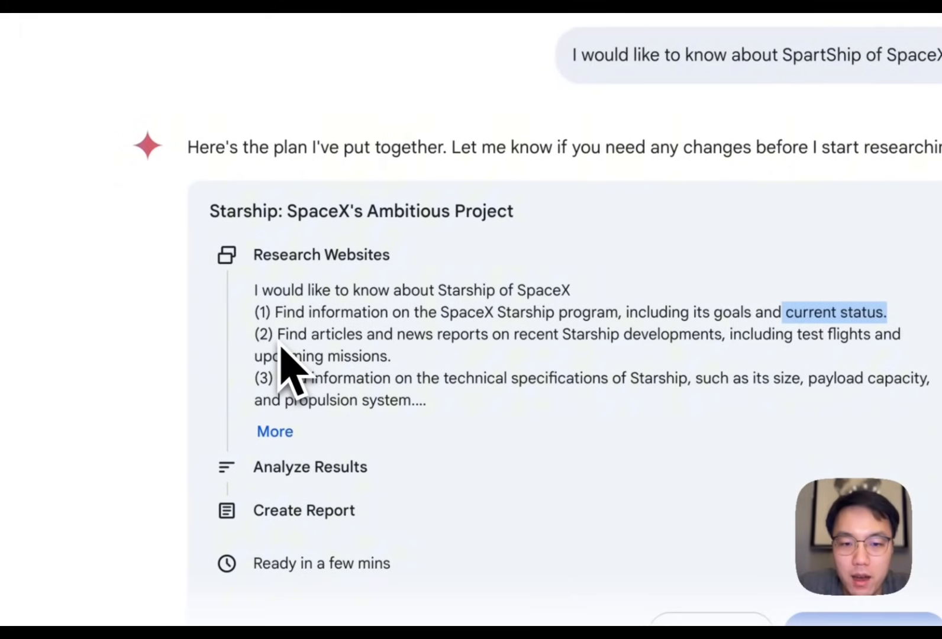
{"action": "mouse_move", "coordinate": [472, 343]}
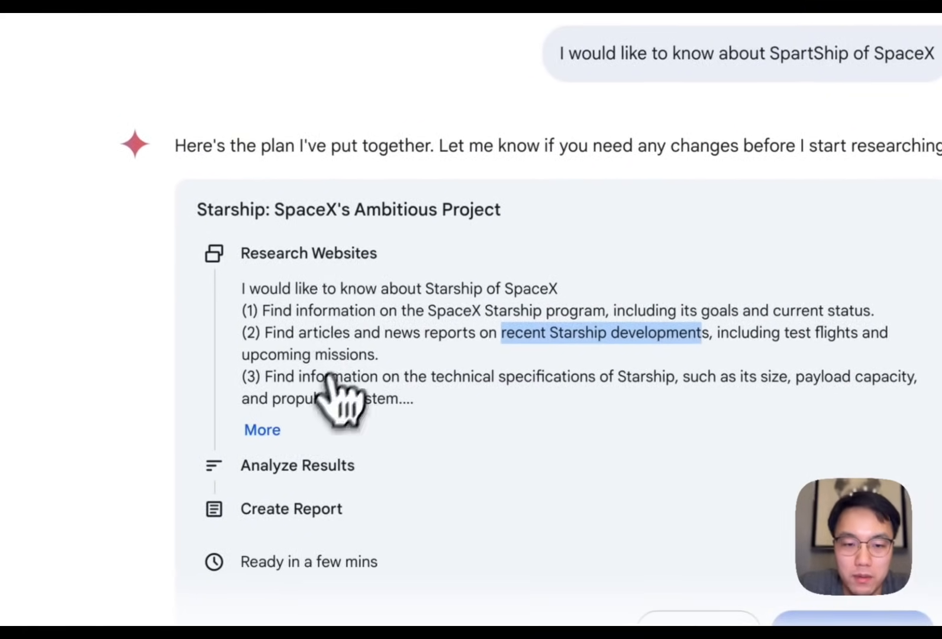
{"action": "left_click", "coordinate": [262, 430]}
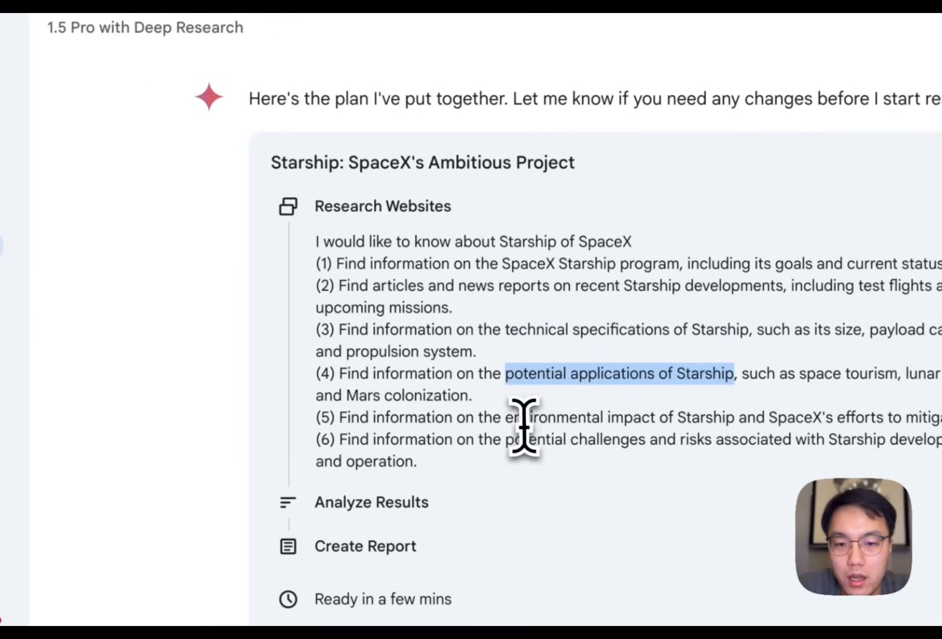
{"action": "mouse_move", "coordinate": [500, 426]}
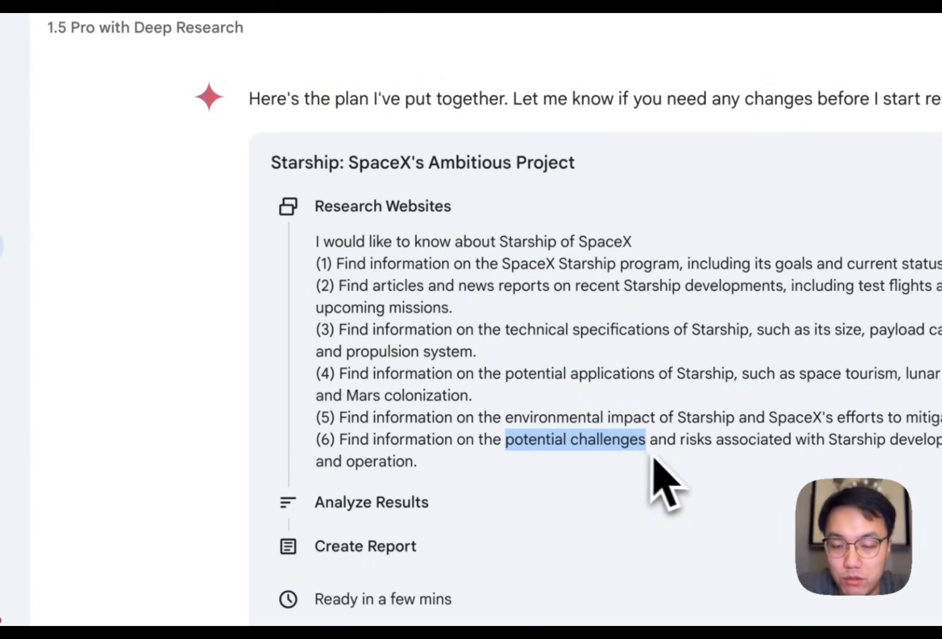
{"action": "mouse_move", "coordinate": [679, 486]}
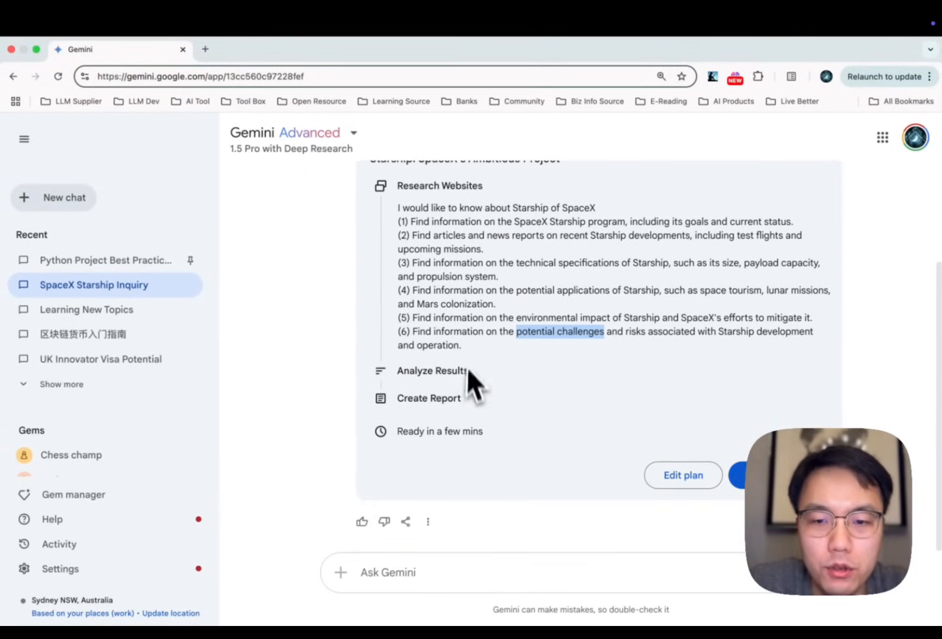
{"action": "mouse_move", "coordinate": [681, 481]}
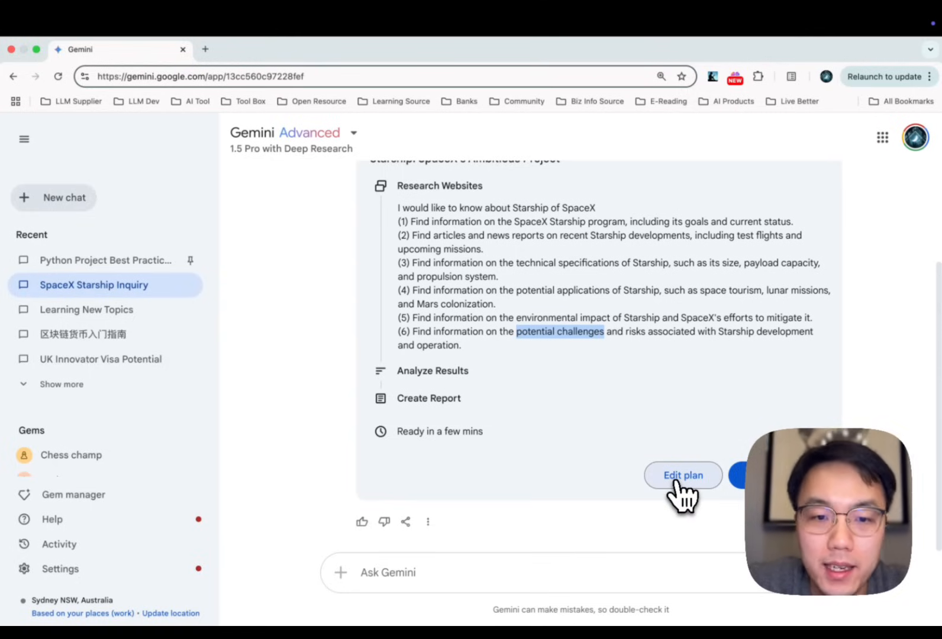
Edit the plan requesting more information about Elon Musk's vision on Starship.
{"action": "left_click", "coordinate": [682, 476]}
{"action": "type", "text": "Find"}
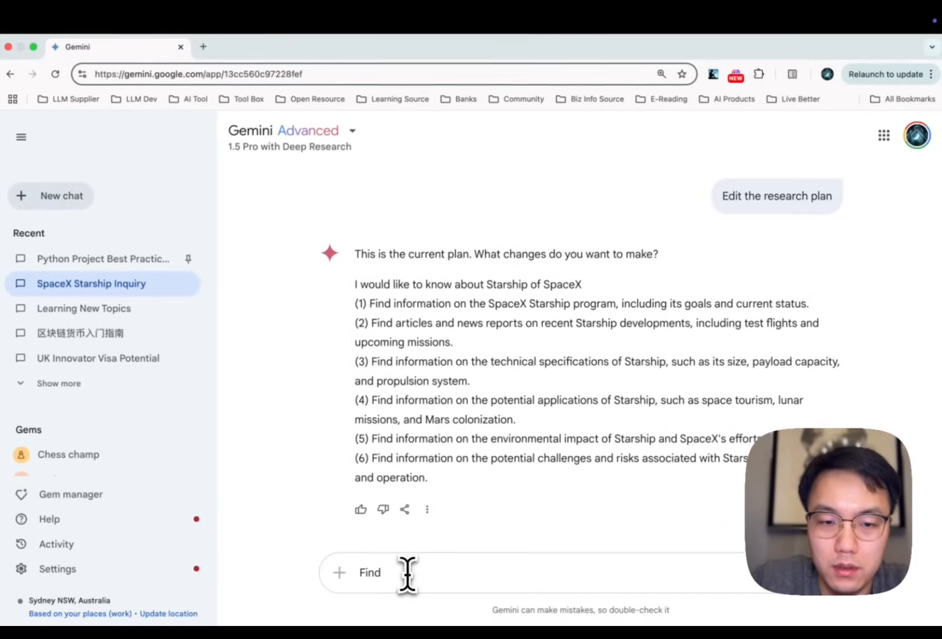
{"action": "type", "text": "more information about"}
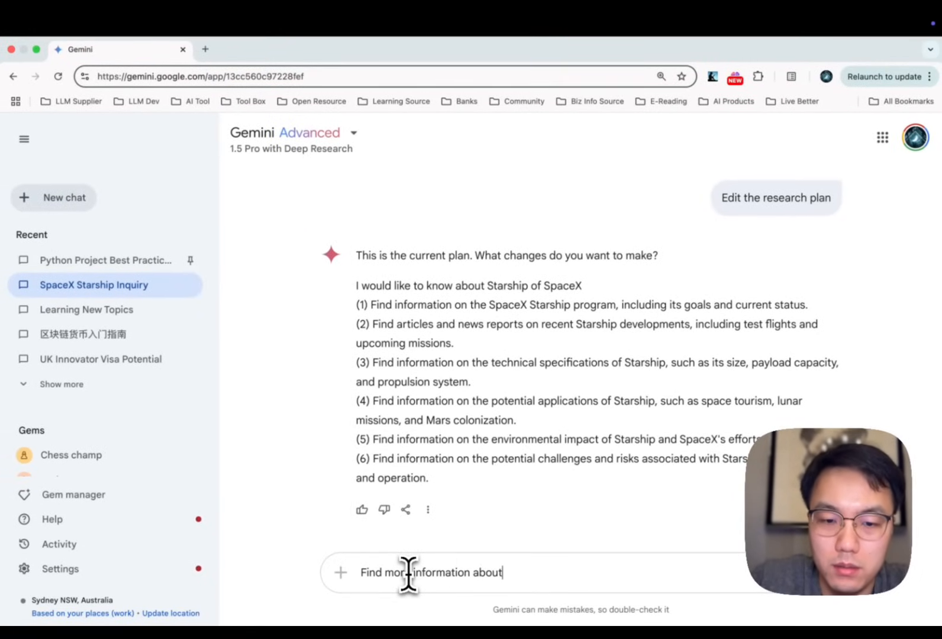
{"action": "type", "text": "E"}
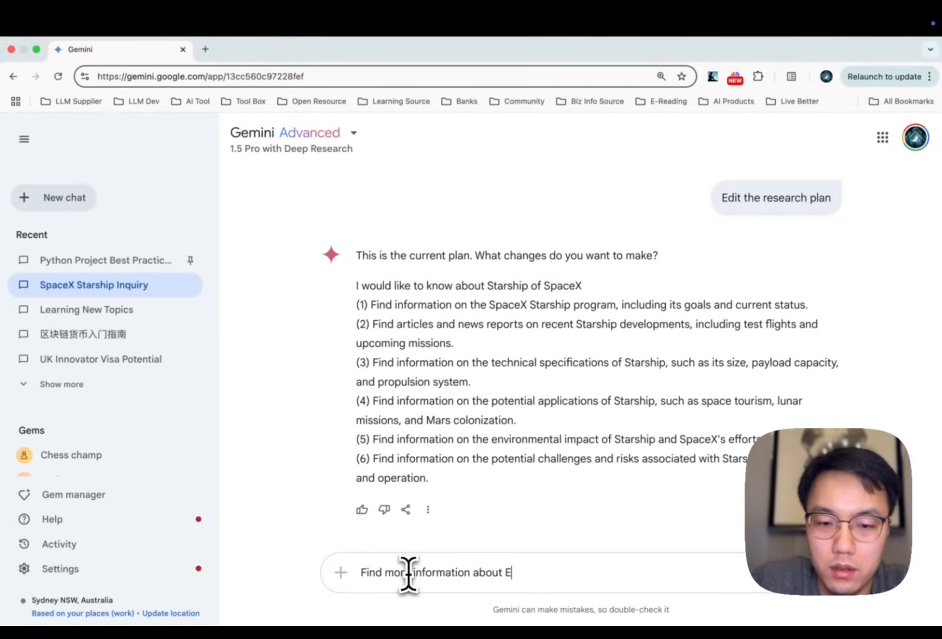
{"action": "type", "text": "lon Mask's v"}
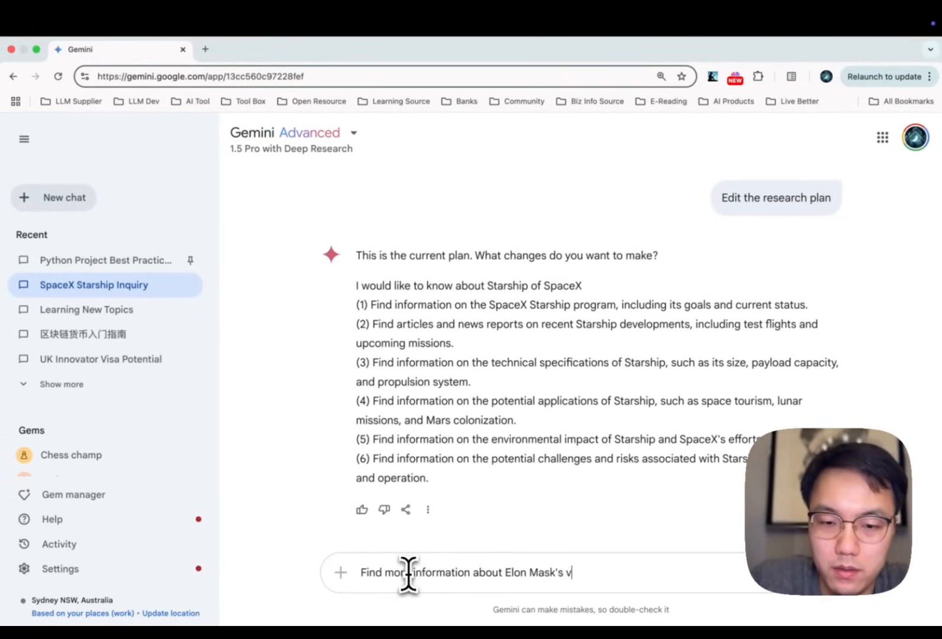
{"action": "type", "text": "ision about"}
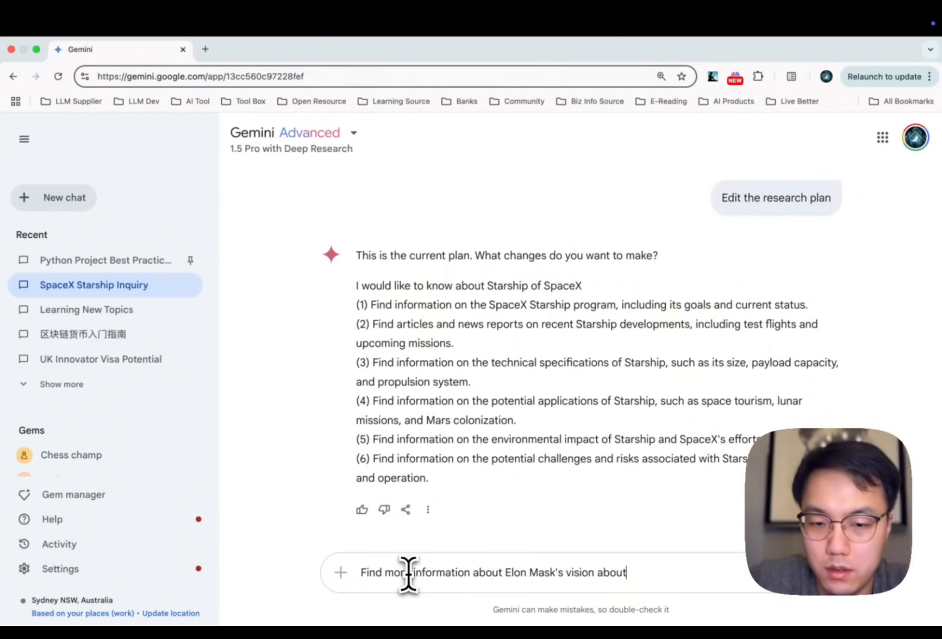
{"action": "type", "text": "on Start"}
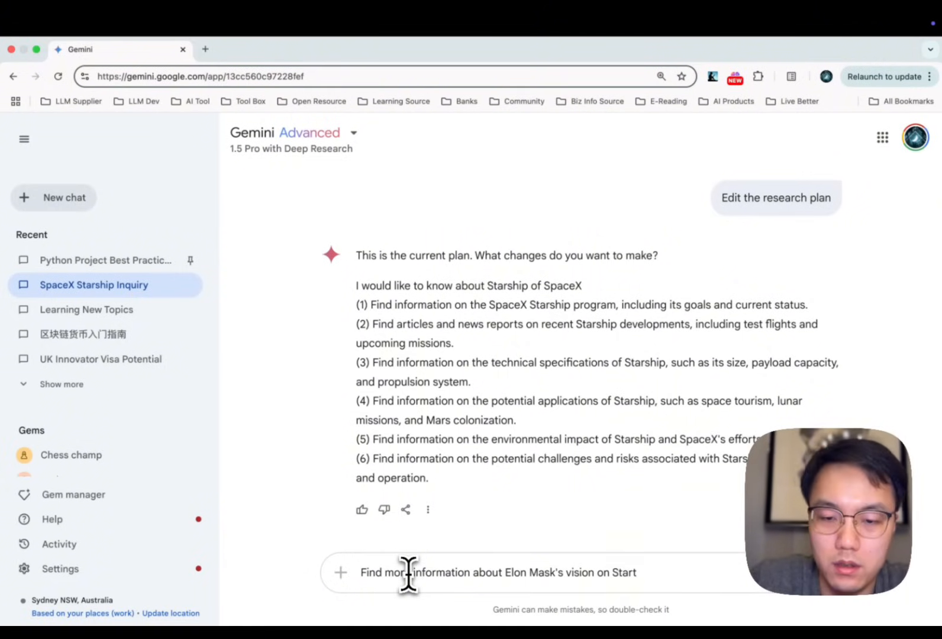
{"action": "key", "text": "Return"}
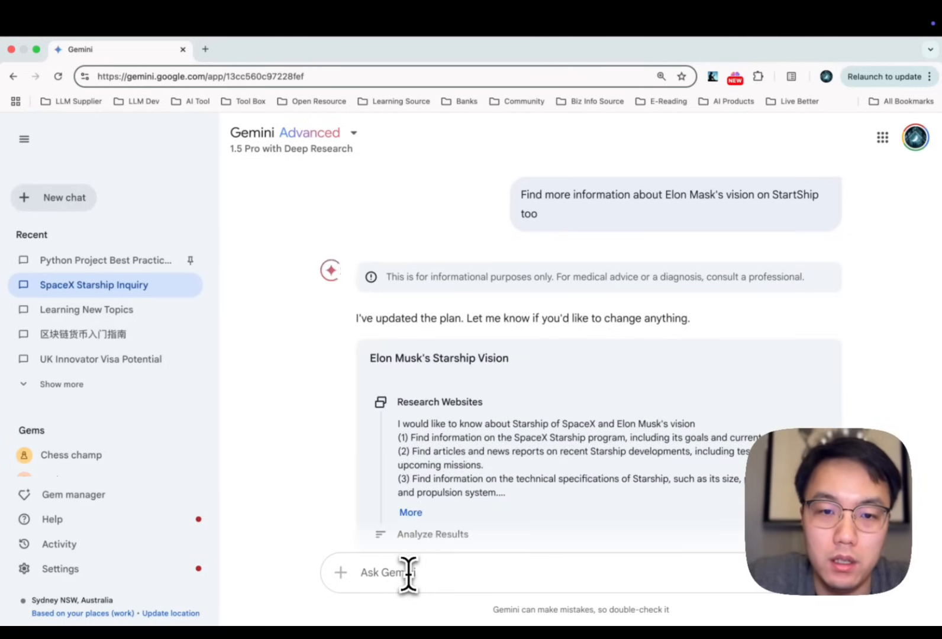
{"action": "mouse_move", "coordinate": [489, 414]}
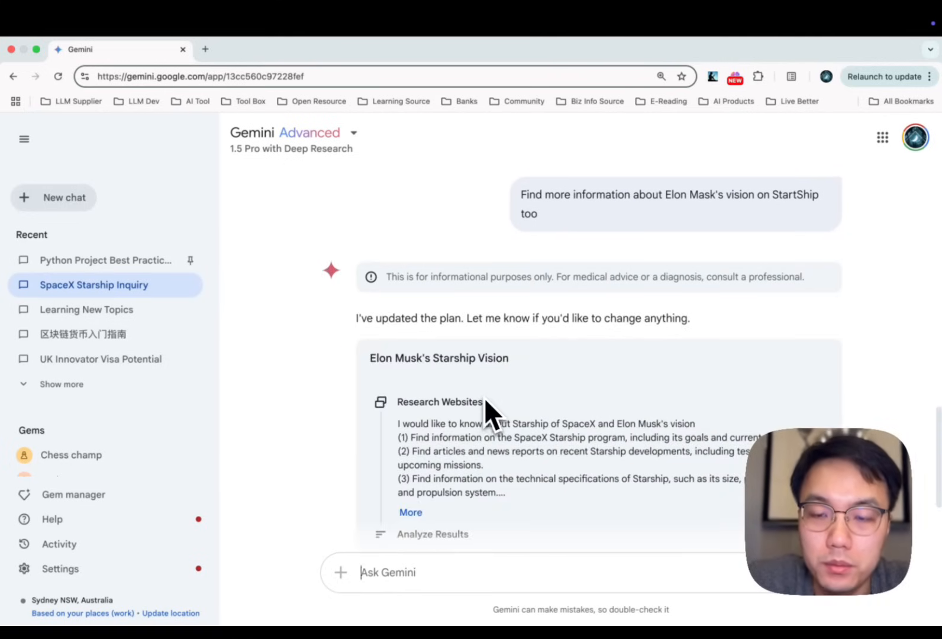
Scroll through the expanded plan to read the seventh step on Elon Musk's vision.
{"action": "scroll", "scroll_direction": "down", "scroll_amount": 3}
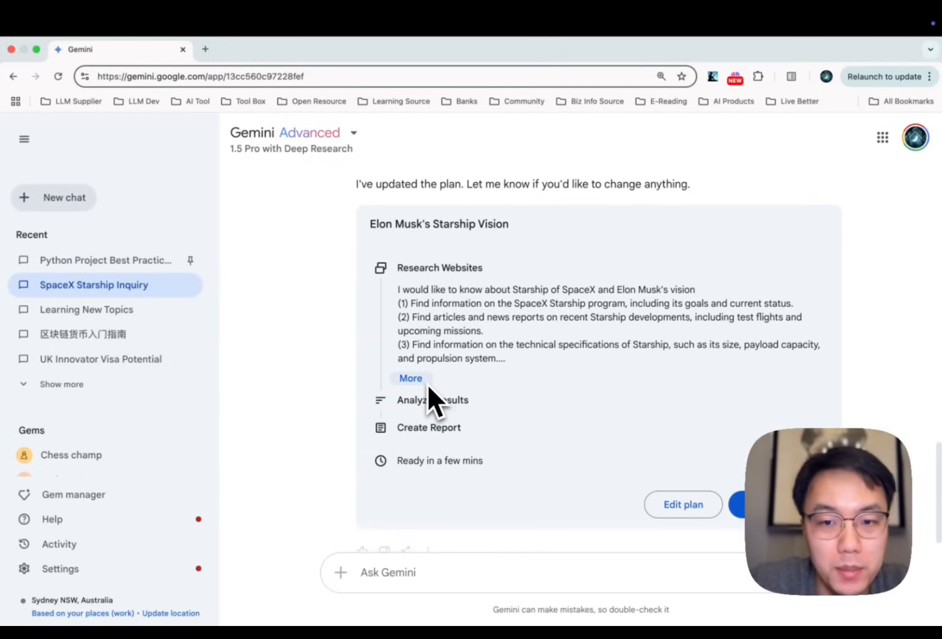
{"action": "mouse_move", "coordinate": [437, 346]}
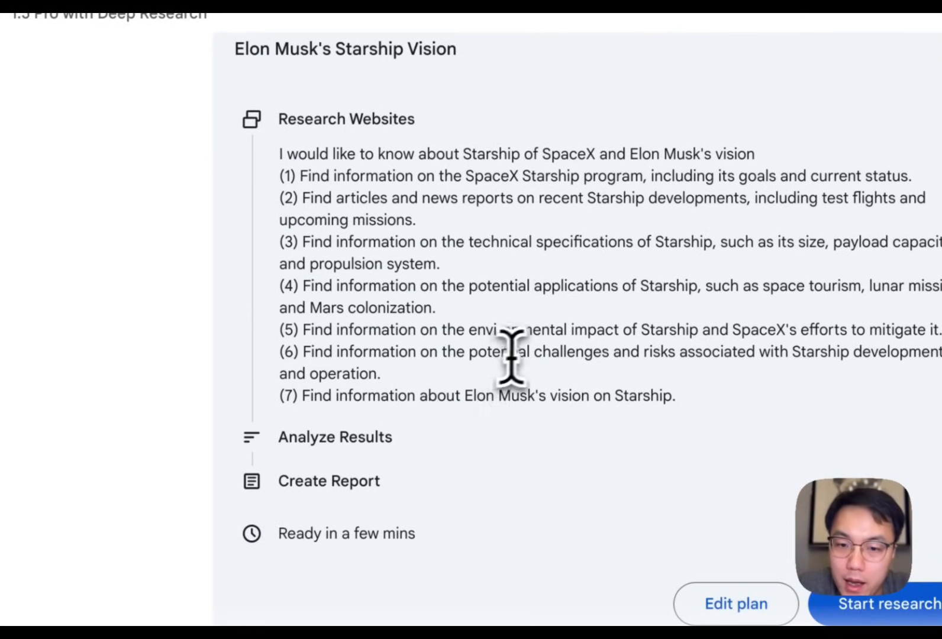
{"action": "mouse_move", "coordinate": [709, 433]}
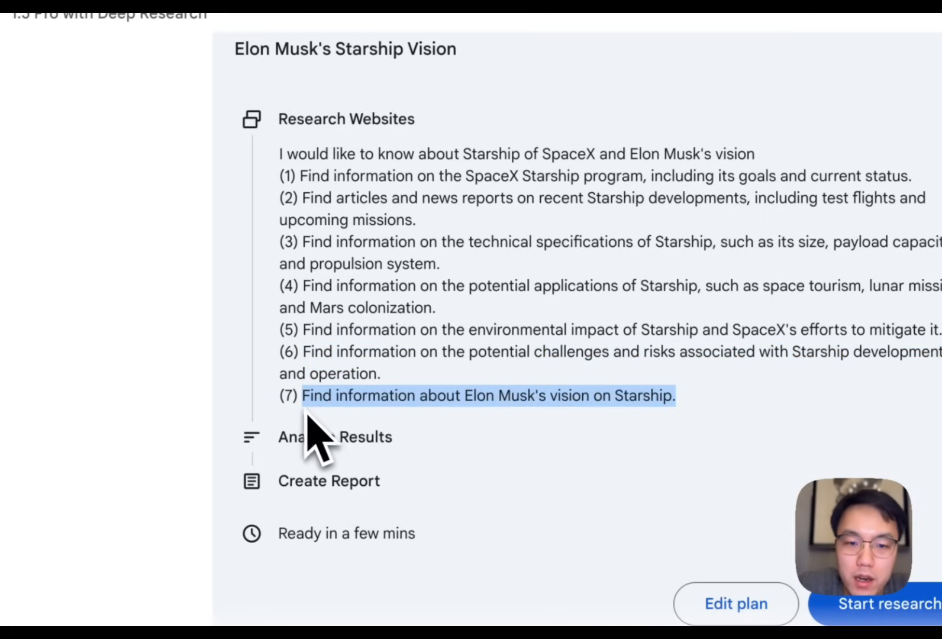
{"action": "mouse_move", "coordinate": [667, 421]}
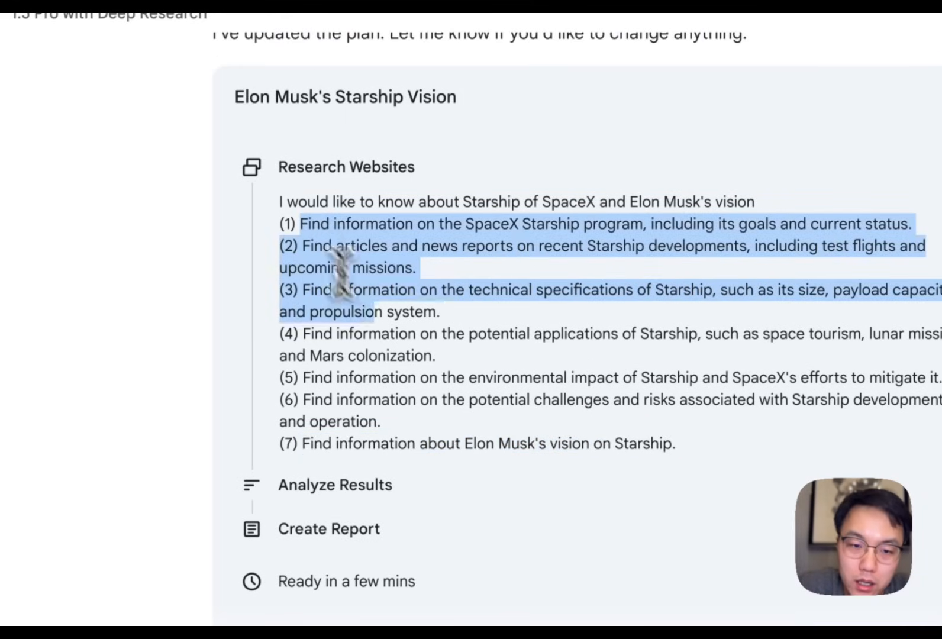
{"action": "scroll", "scroll_direction": "up", "scroll_amount": 3}
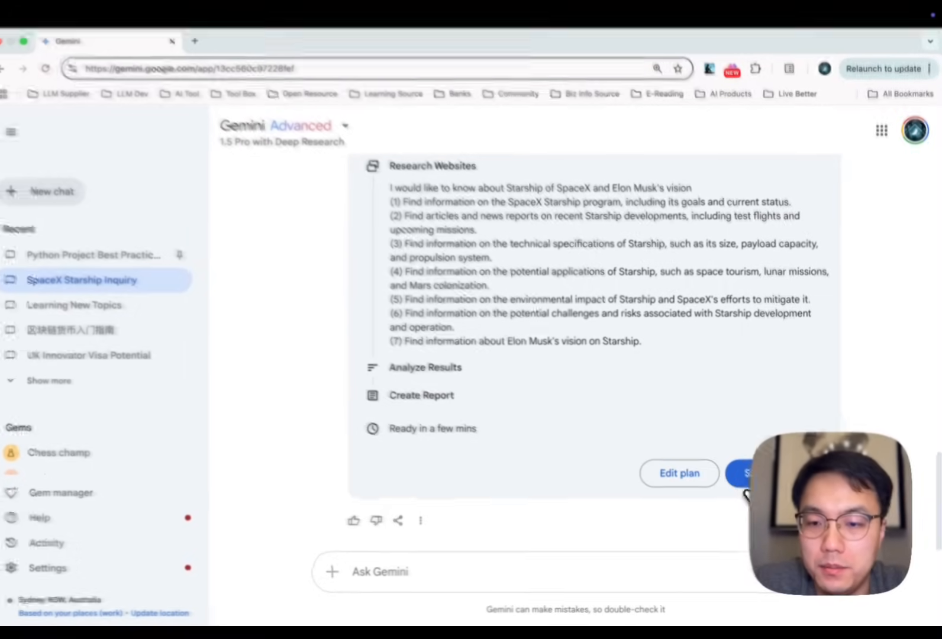
Start the Starship Vision research and view the progress panel of websites being researched.
{"action": "left_click", "coordinate": [748, 473]}
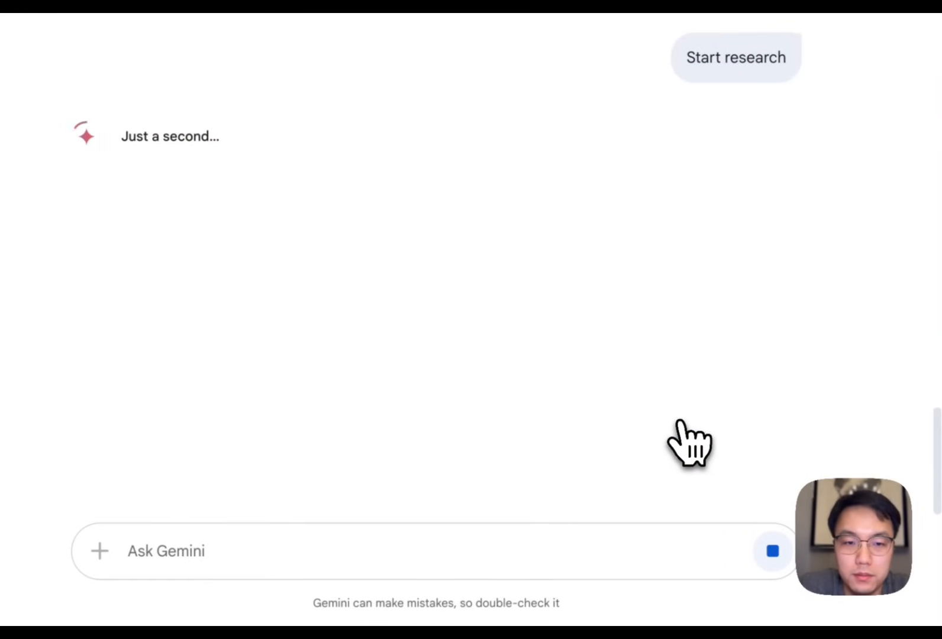
{"action": "left_click", "coordinate": [735, 57]}
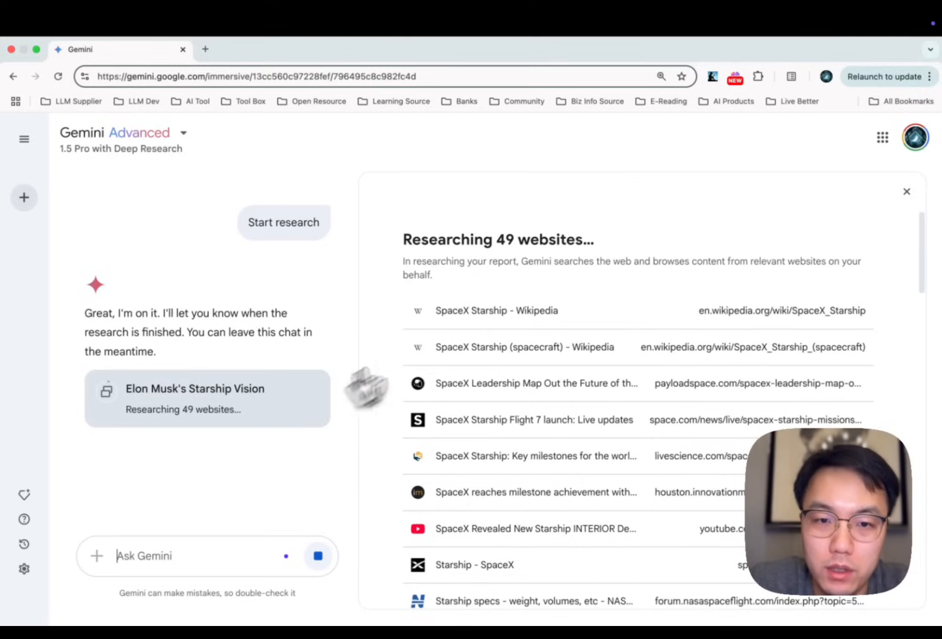
{"action": "mouse_move", "coordinate": [522, 258]}
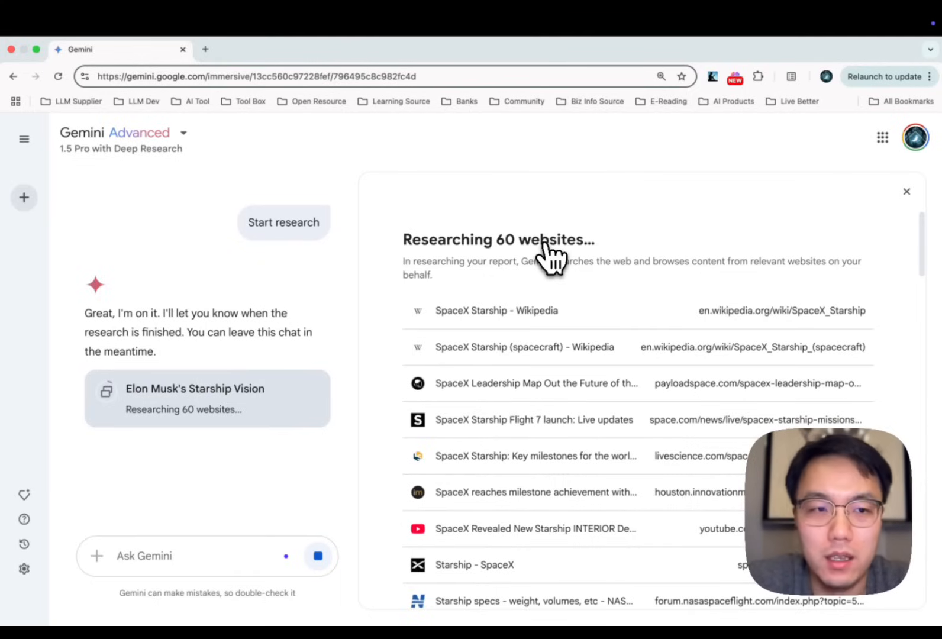
{"action": "mouse_move", "coordinate": [183, 336]}
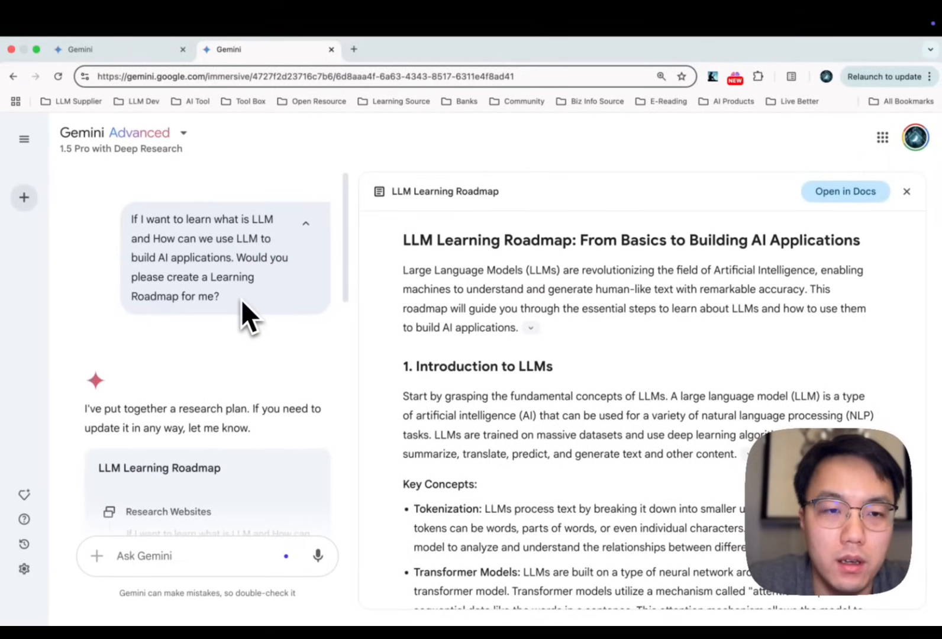
{"action": "mouse_move", "coordinate": [199, 270]}
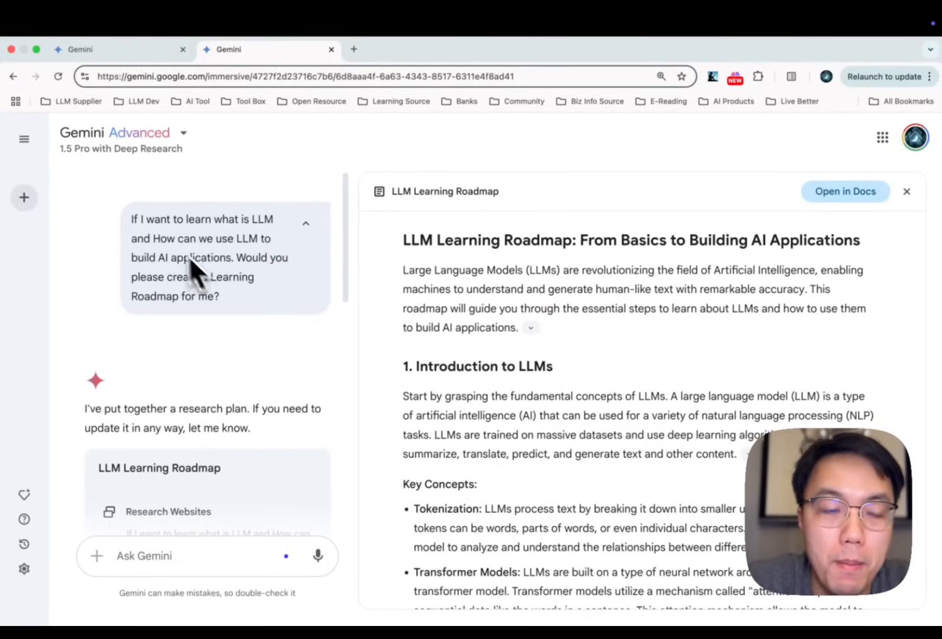
{"action": "mouse_move", "coordinate": [138, 240]}
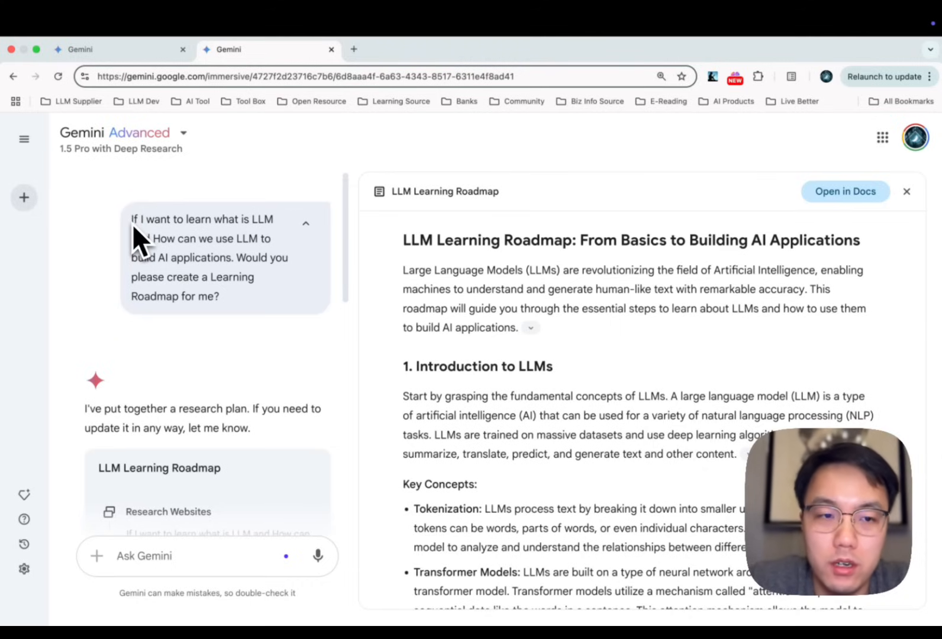
{"action": "mouse_move", "coordinate": [171, 261]}
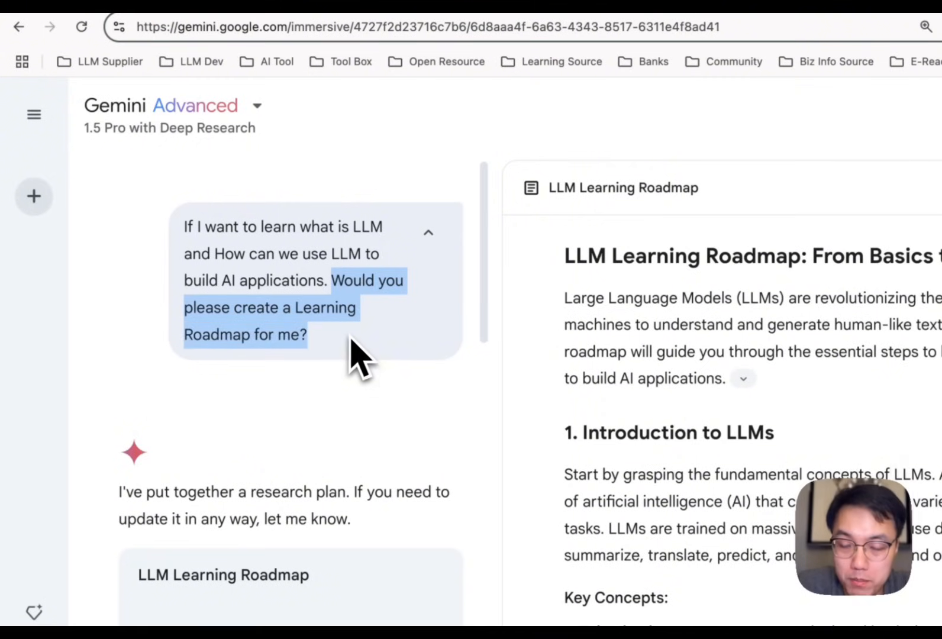
Scroll the second Gemini tab to read the prompt that produced the LLM Learning Roadmap.
{"action": "scroll", "scroll_direction": "down", "scroll_amount": 3}
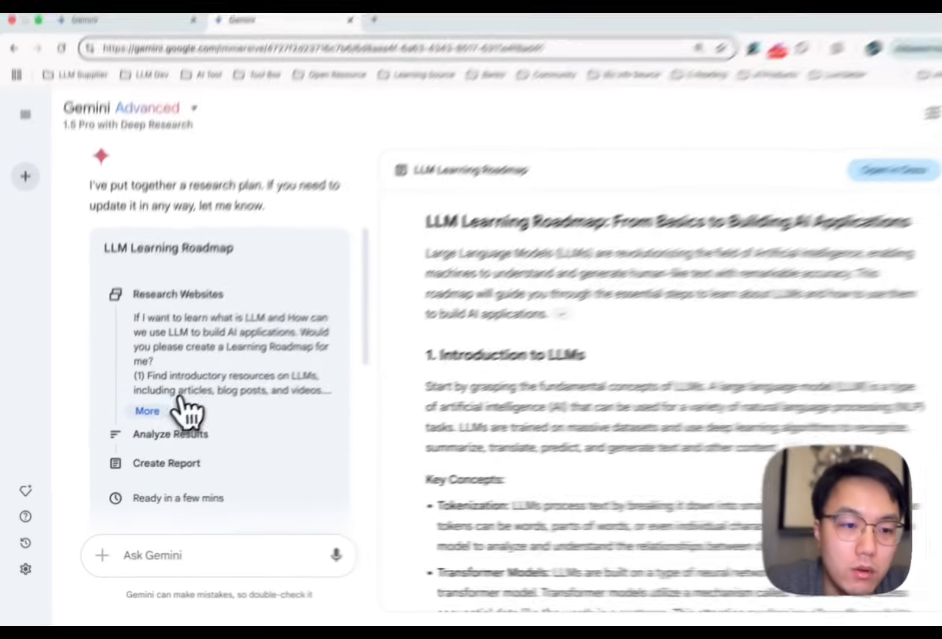
Expand the roadmap's full research plan steps and scroll into the report.
{"action": "left_click", "coordinate": [147, 411]}
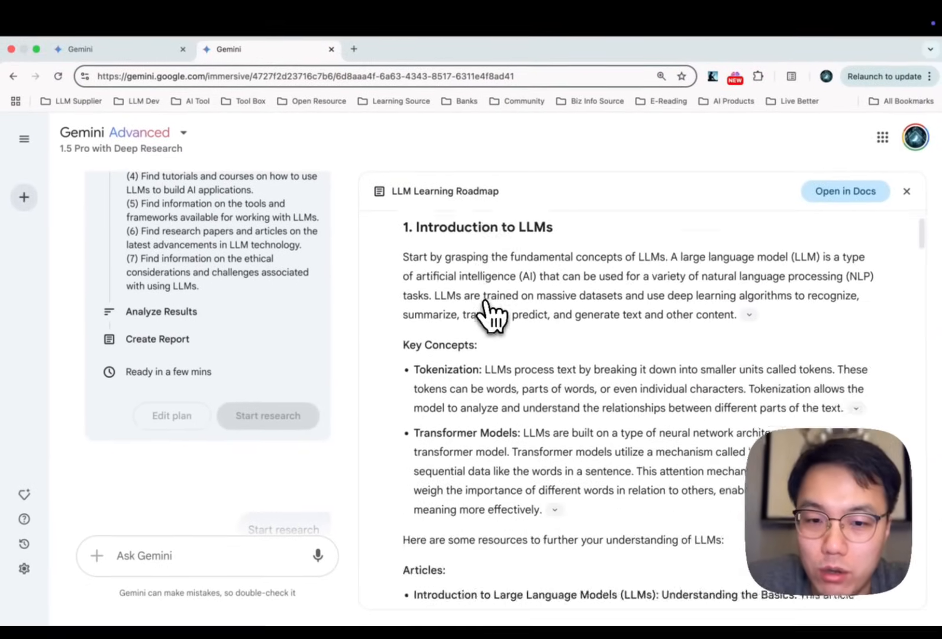
{"action": "scroll", "scroll_direction": "up", "scroll_amount": 3}
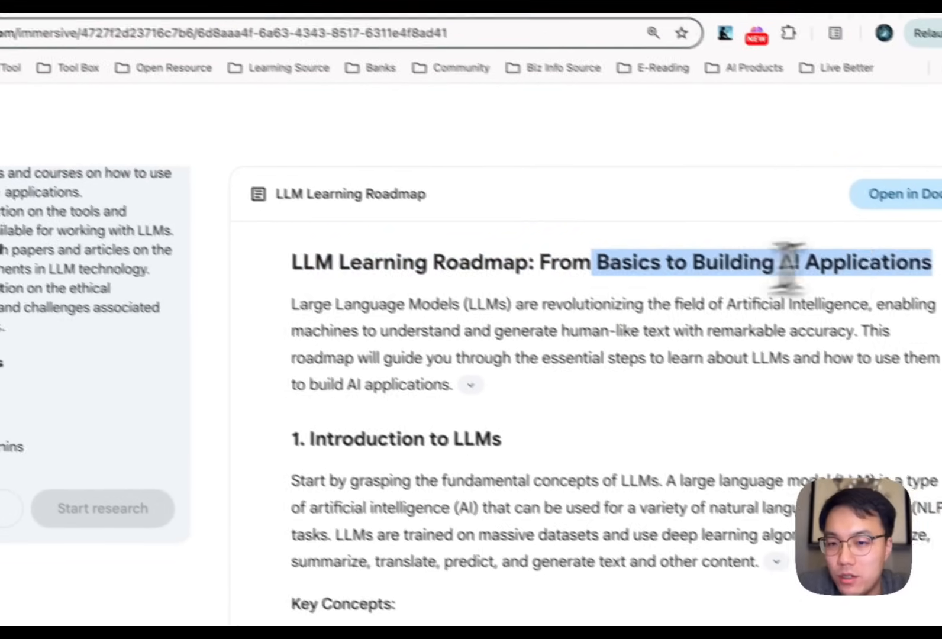
{"action": "scroll", "scroll_direction": "down", "scroll_amount": 3}
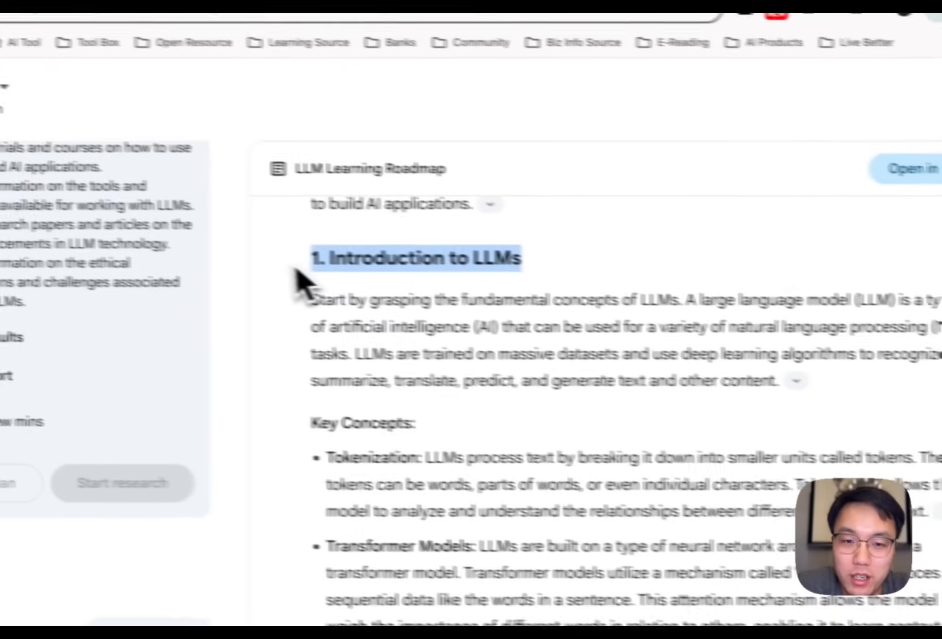
{"action": "scroll", "scroll_direction": "down", "scroll_amount": 3}
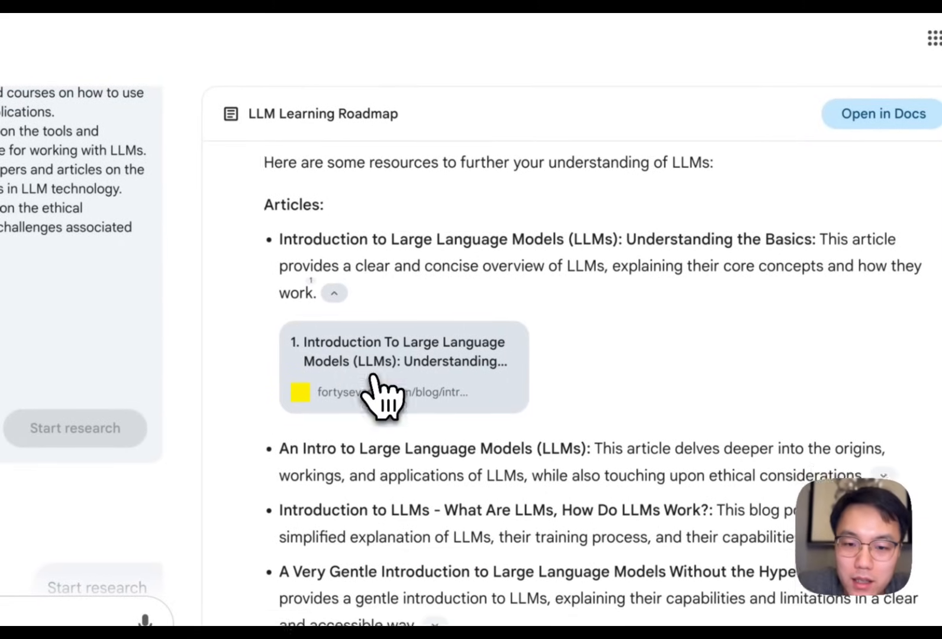
Scroll to the recommended articles and videos and reveal the first video's source card.
{"action": "scroll", "scroll_direction": "down", "scroll_amount": 3}
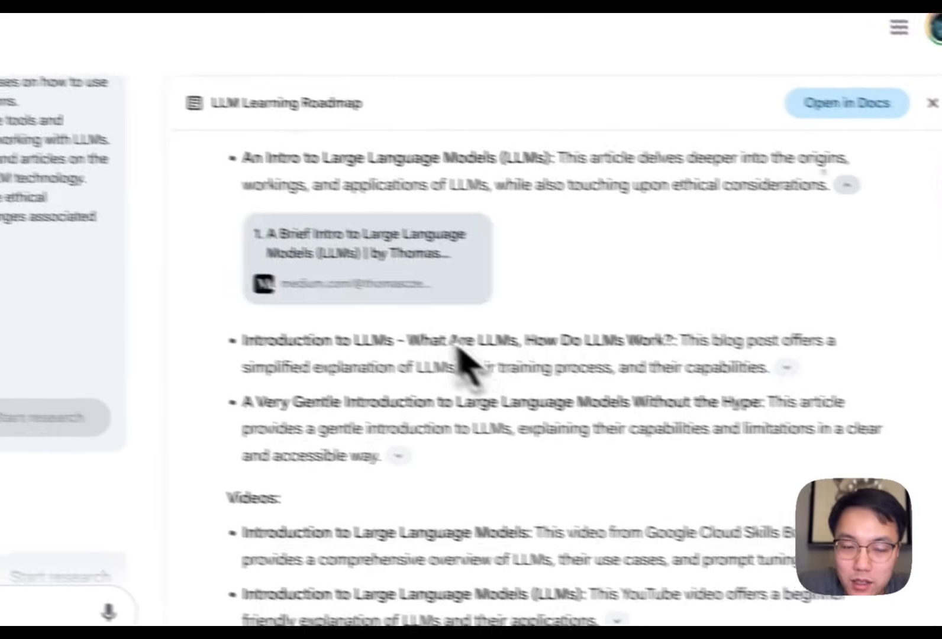
{"action": "scroll", "scroll_direction": "down", "scroll_amount": 3}
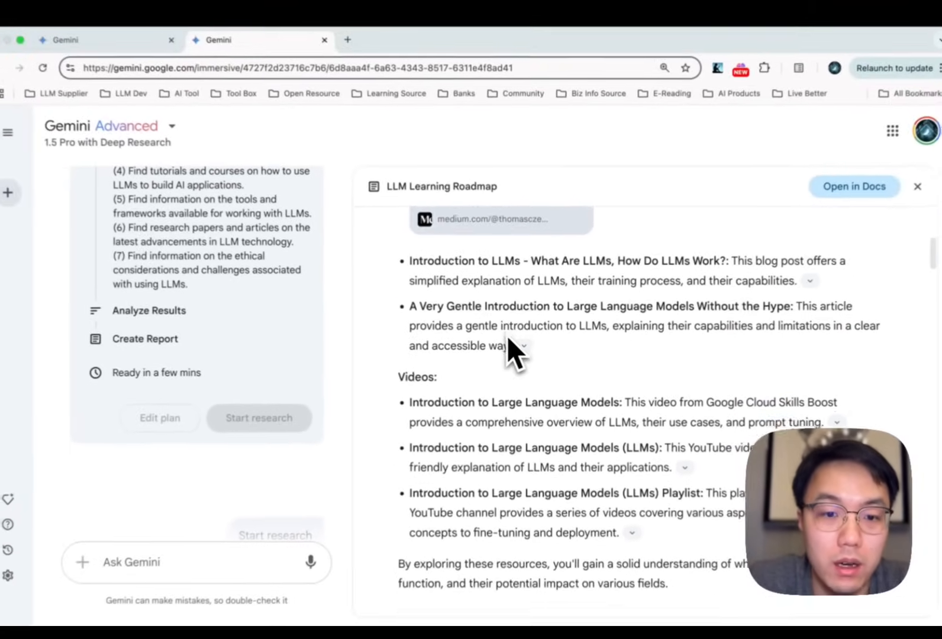
{"action": "scroll", "scroll_direction": "down", "scroll_amount": 3}
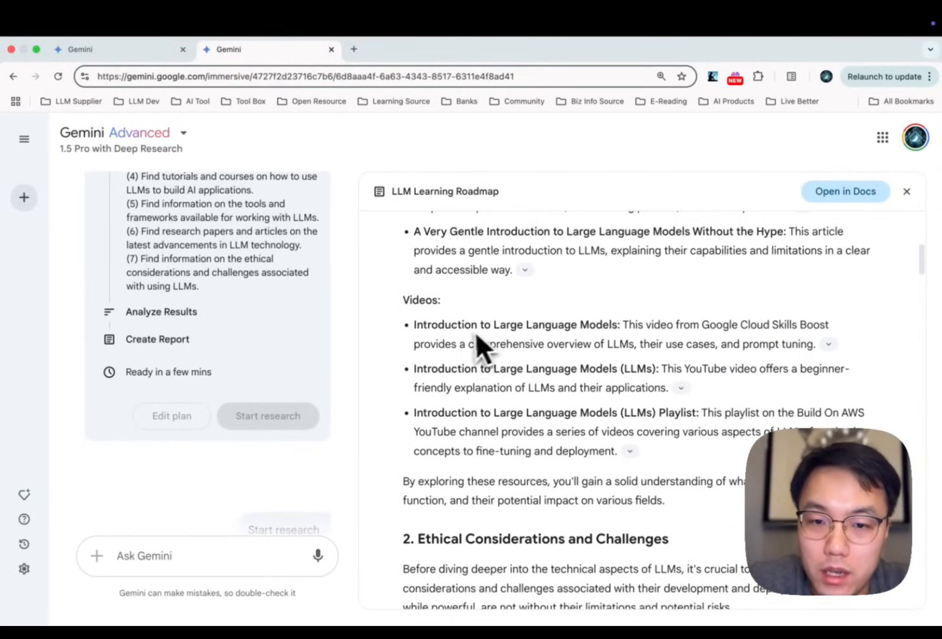
{"action": "left_click", "coordinate": [828, 344]}
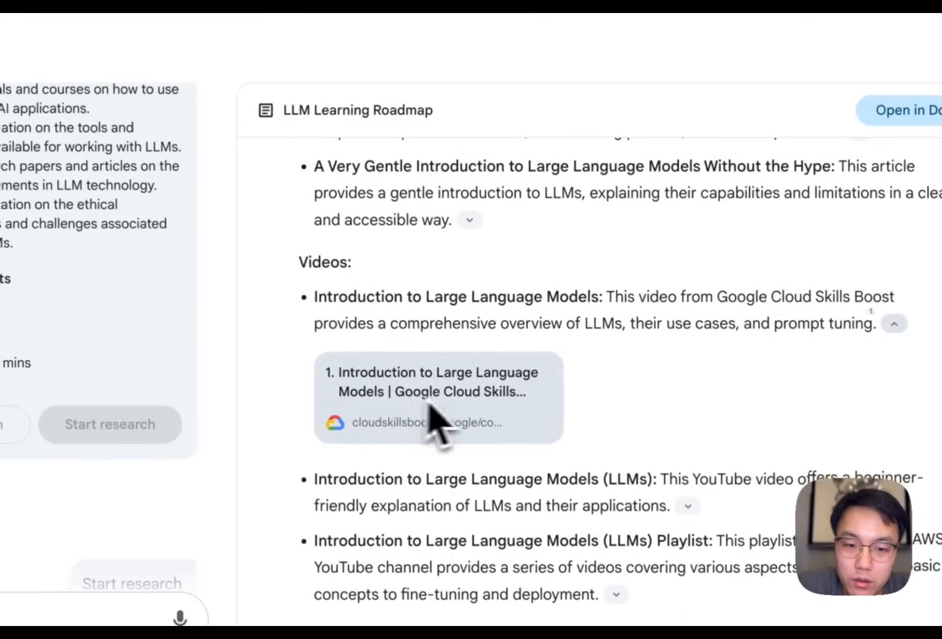
{"action": "scroll", "scroll_direction": "down", "scroll_amount": 3}
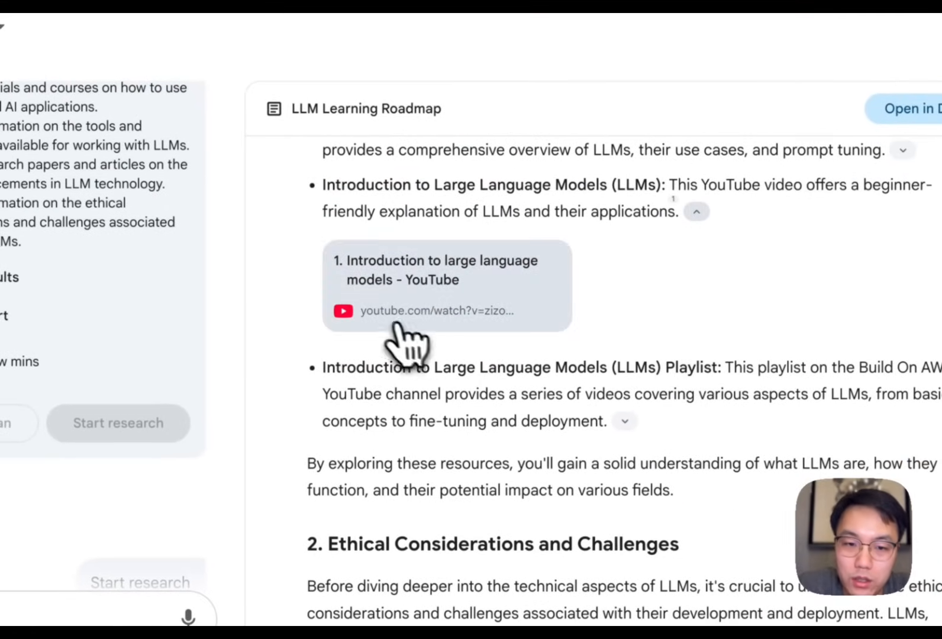
{"action": "mouse_move", "coordinate": [430, 309]}
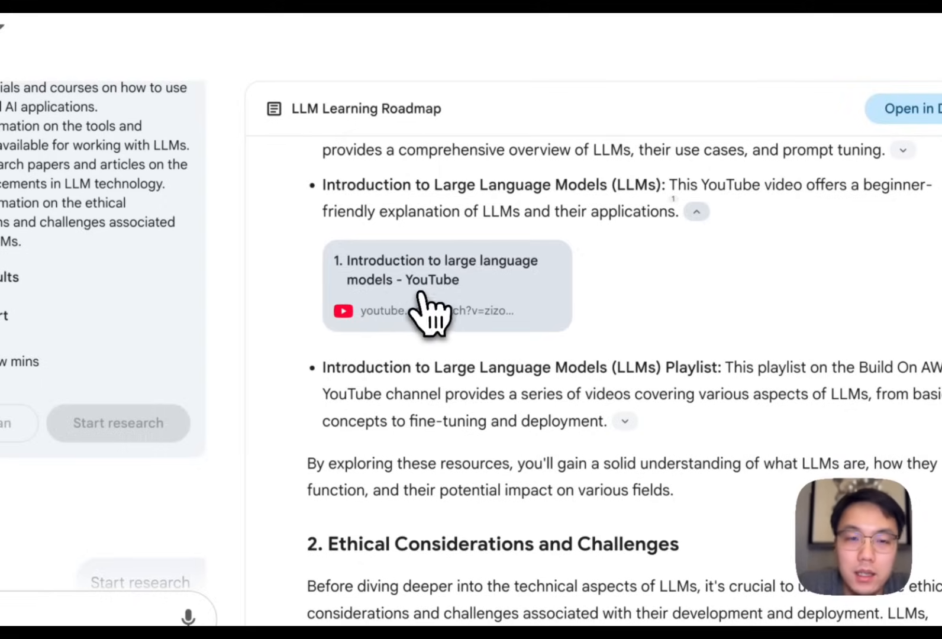
Preview the recommended YouTube introduction video, close it, then return to the Starship research chat.
{"action": "left_click", "coordinate": [438, 285]}
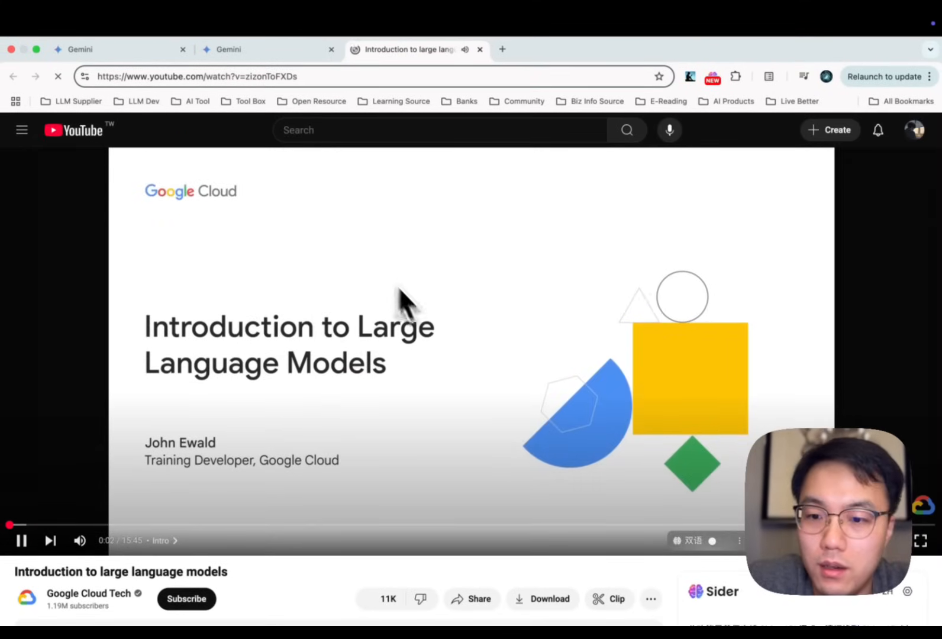
{"action": "left_click", "coordinate": [479, 49]}
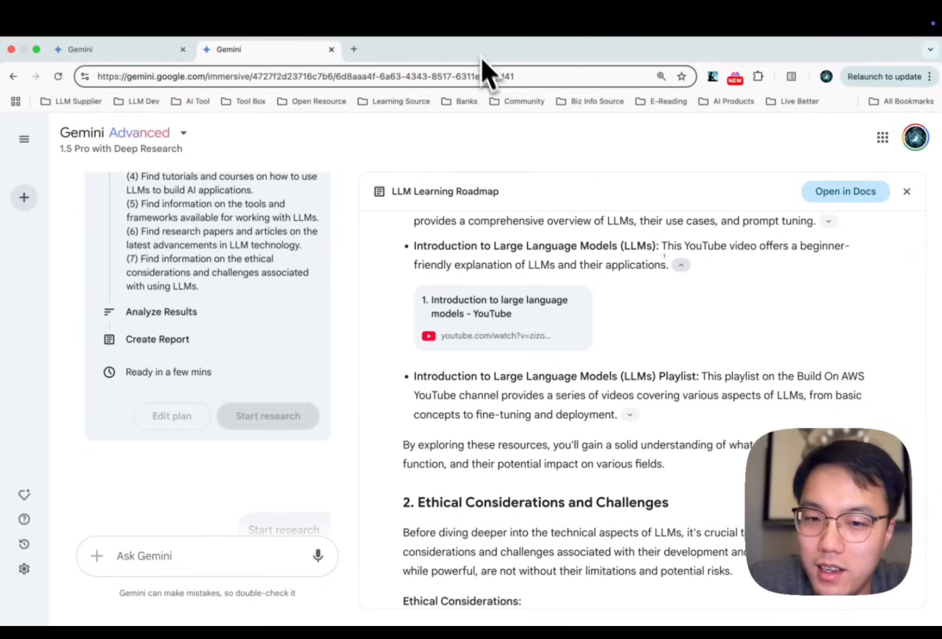
{"action": "mouse_move", "coordinate": [714, 390]}
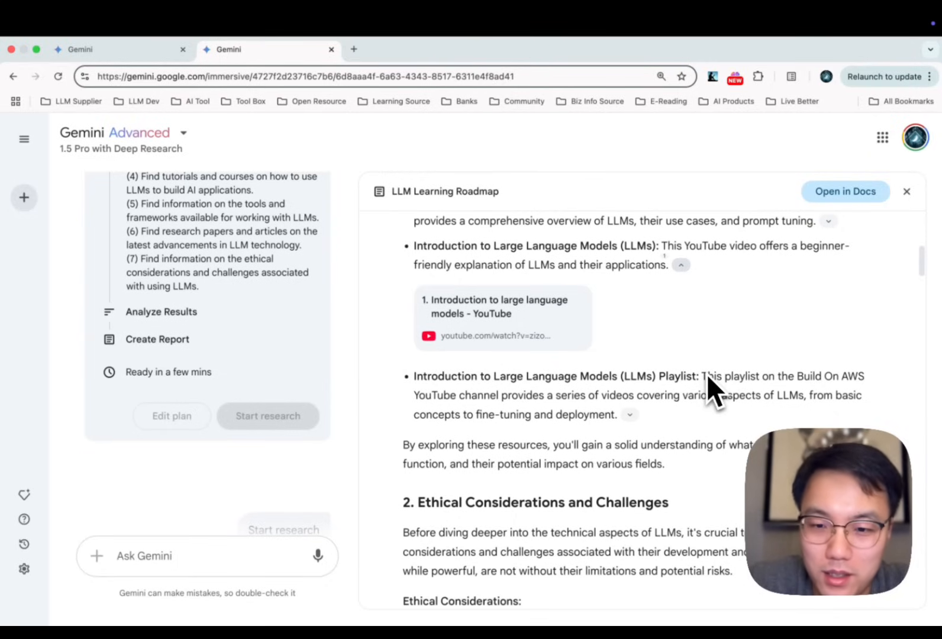
{"action": "scroll", "scroll_direction": "down", "scroll_amount": 3}
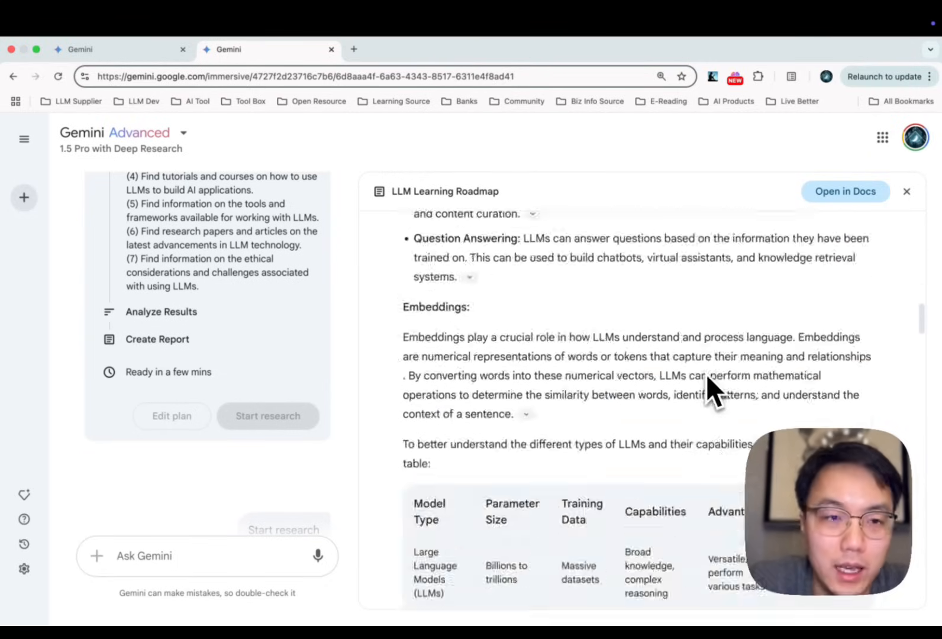
{"action": "scroll", "scroll_direction": "down", "scroll_amount": 3}
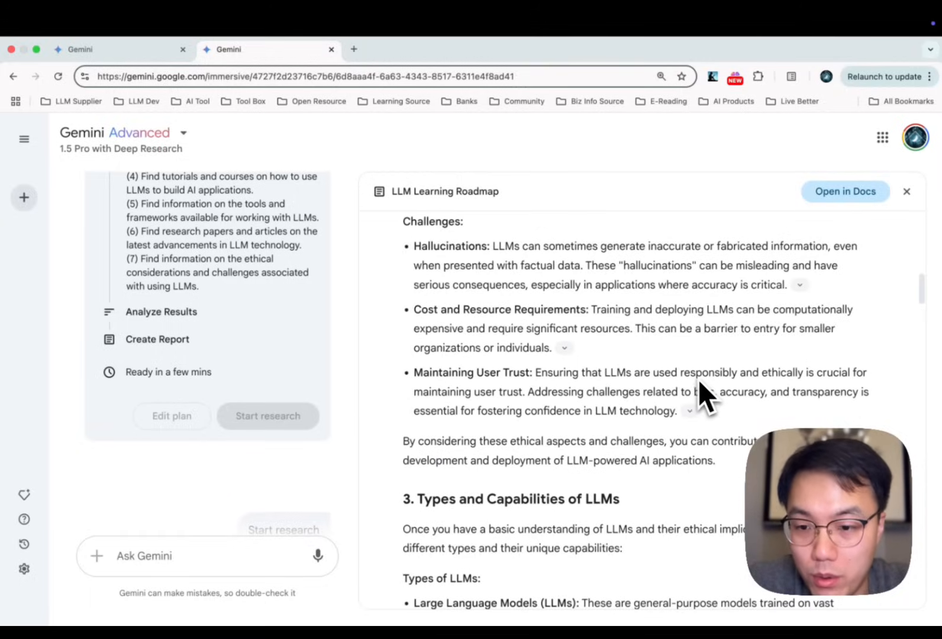
{"action": "left_click", "coordinate": [80, 49]}
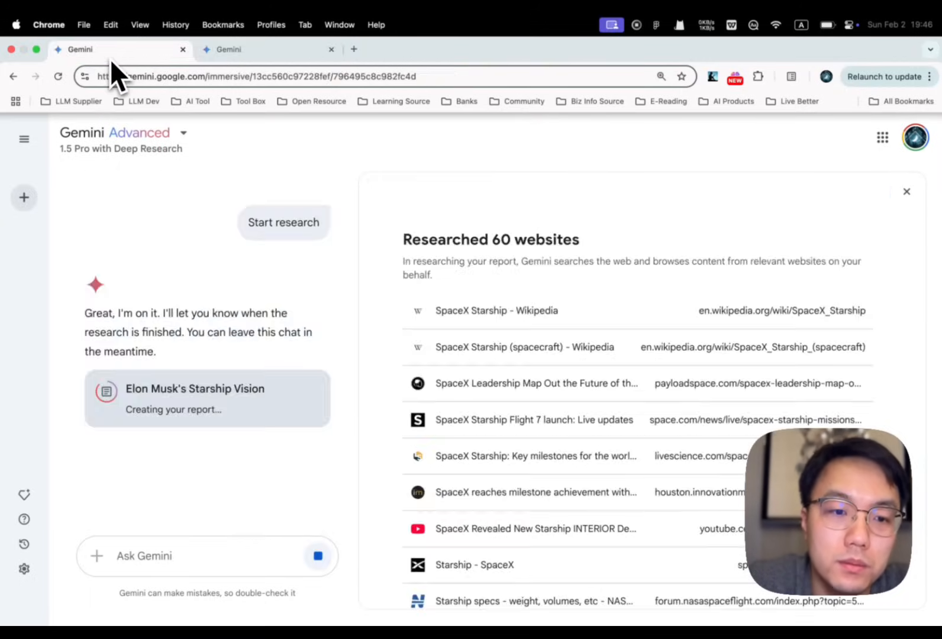
{"action": "mouse_move", "coordinate": [275, 365]}
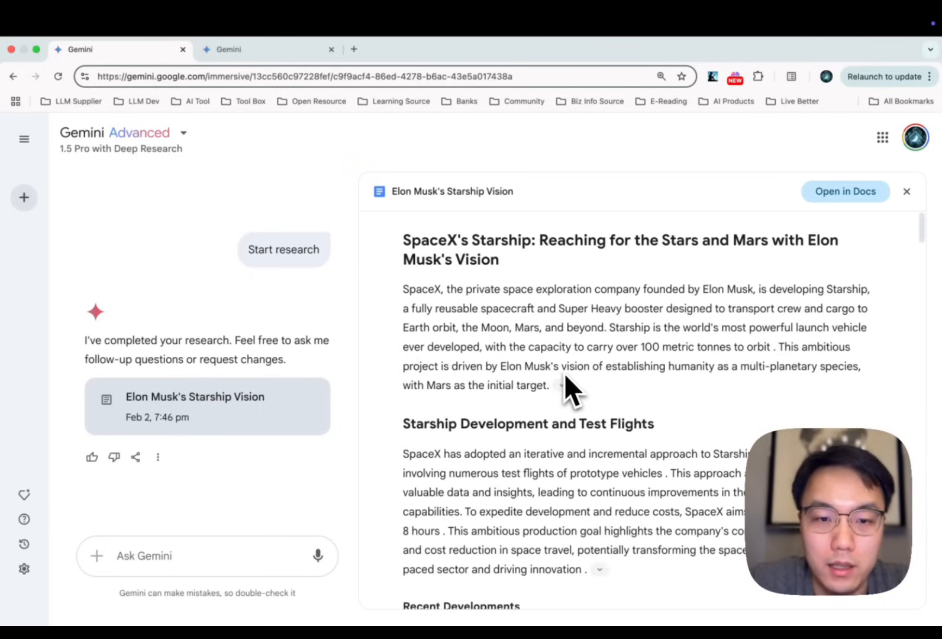
{"action": "mouse_move", "coordinate": [562, 456]}
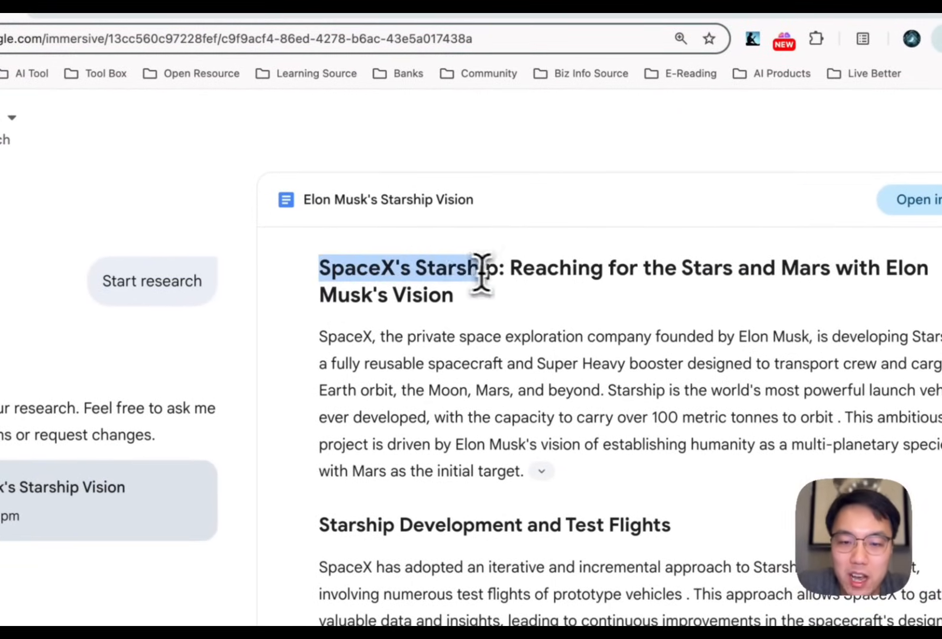
{"action": "mouse_move", "coordinate": [727, 286]}
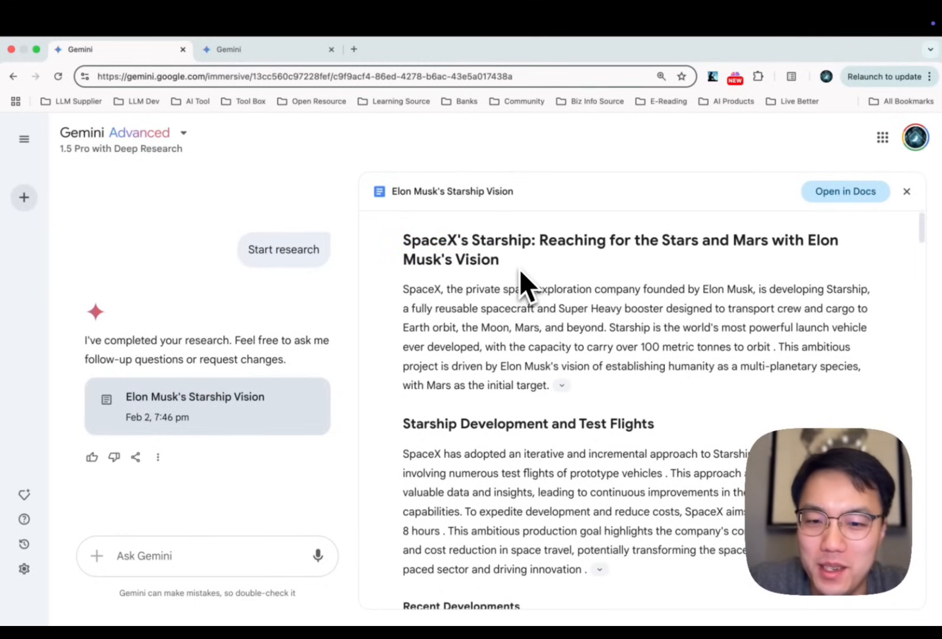
{"action": "scroll", "scroll_direction": "down", "scroll_amount": 3}
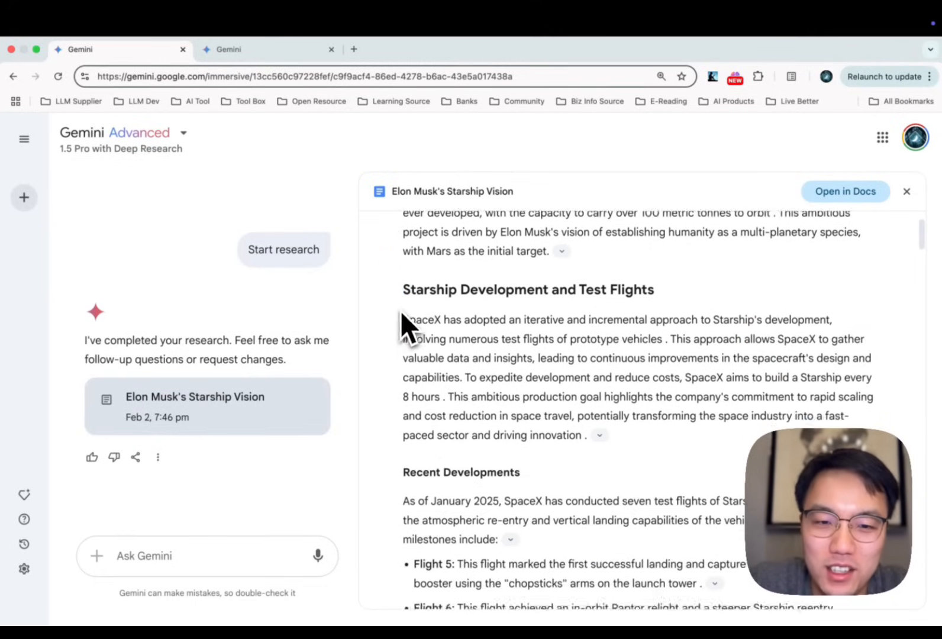
{"action": "mouse_move", "coordinate": [666, 313]}
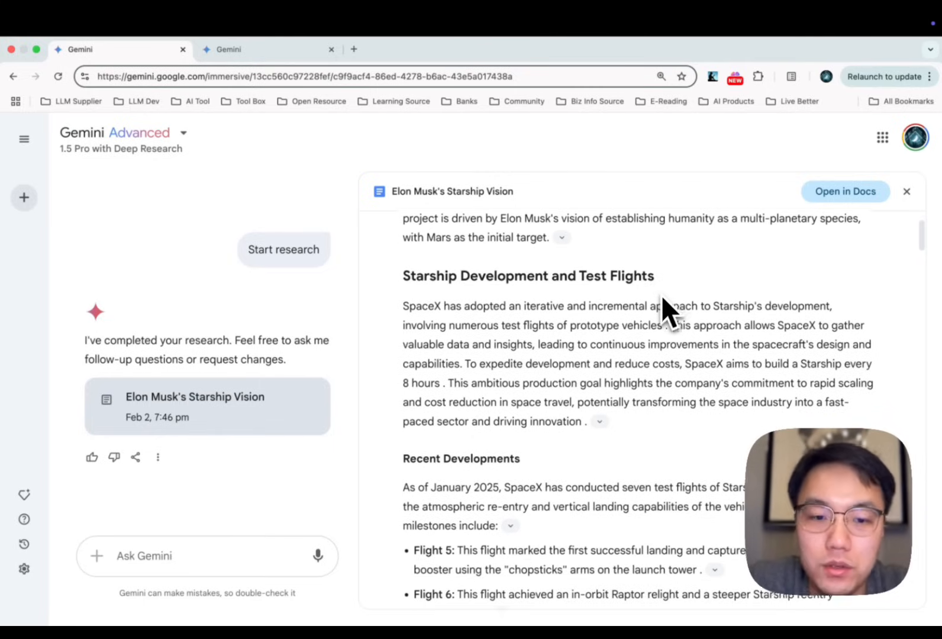
{"action": "scroll", "scroll_direction": "down", "scroll_amount": 3}
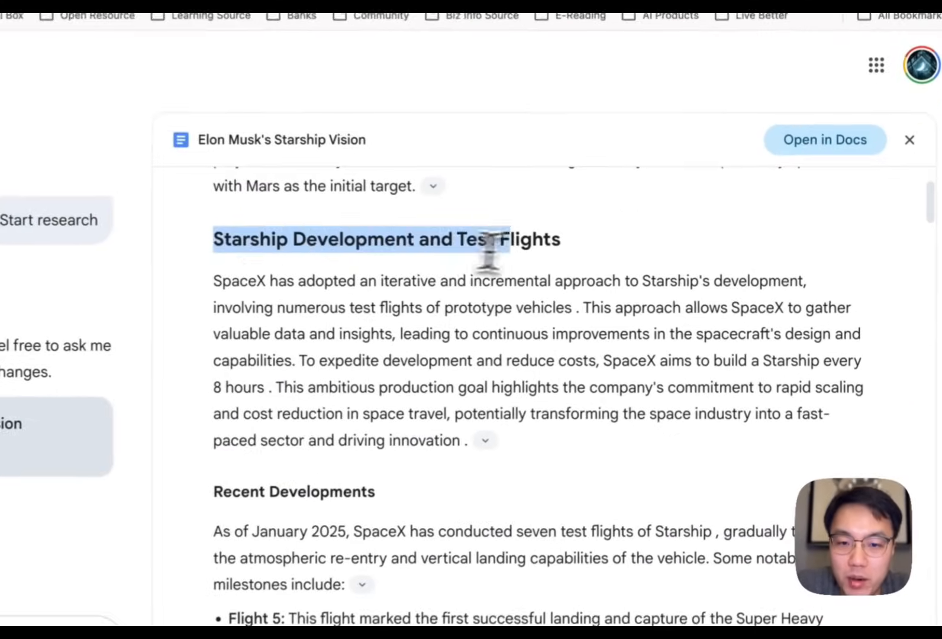
{"action": "scroll", "scroll_direction": "down", "scroll_amount": 3}
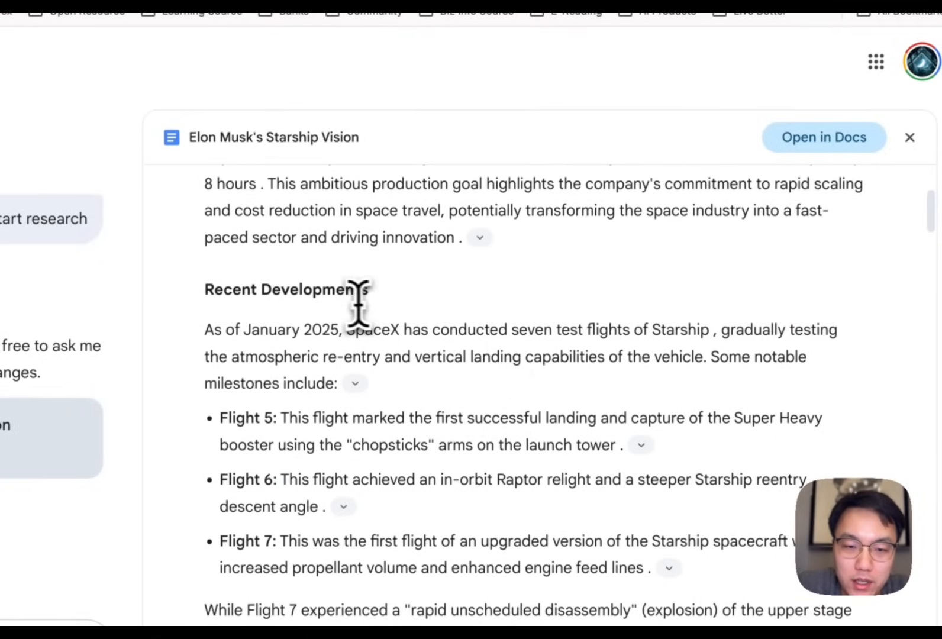
{"action": "scroll", "scroll_direction": "down", "scroll_amount": 3}
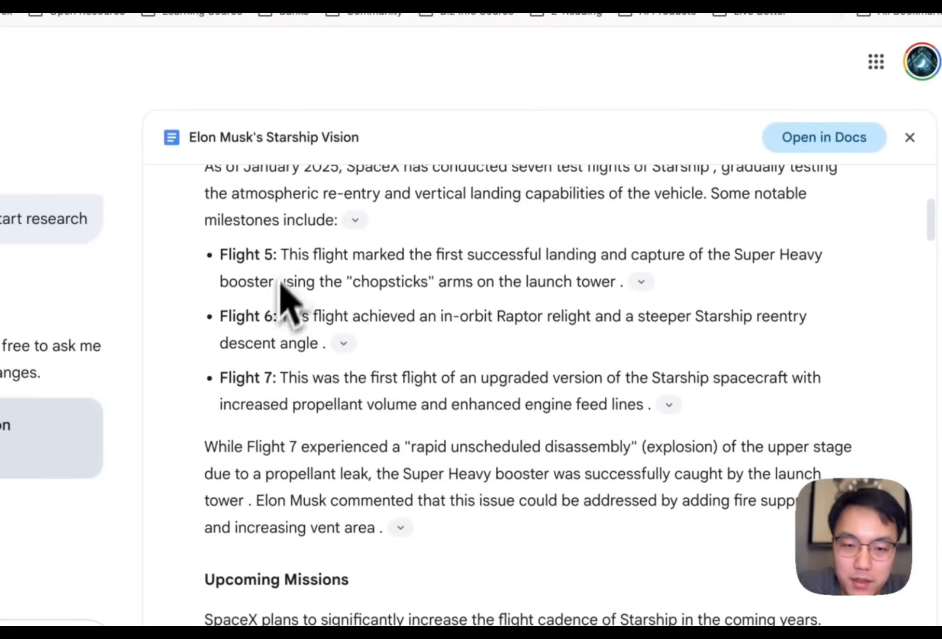
{"action": "scroll", "scroll_direction": "down", "scroll_amount": 3}
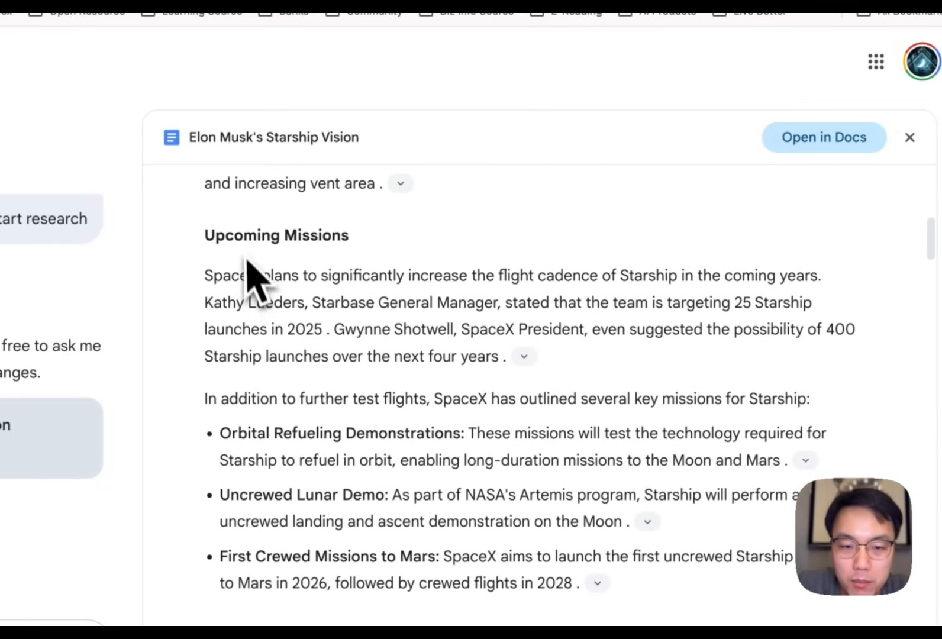
{"action": "scroll", "scroll_direction": "down", "scroll_amount": 3}
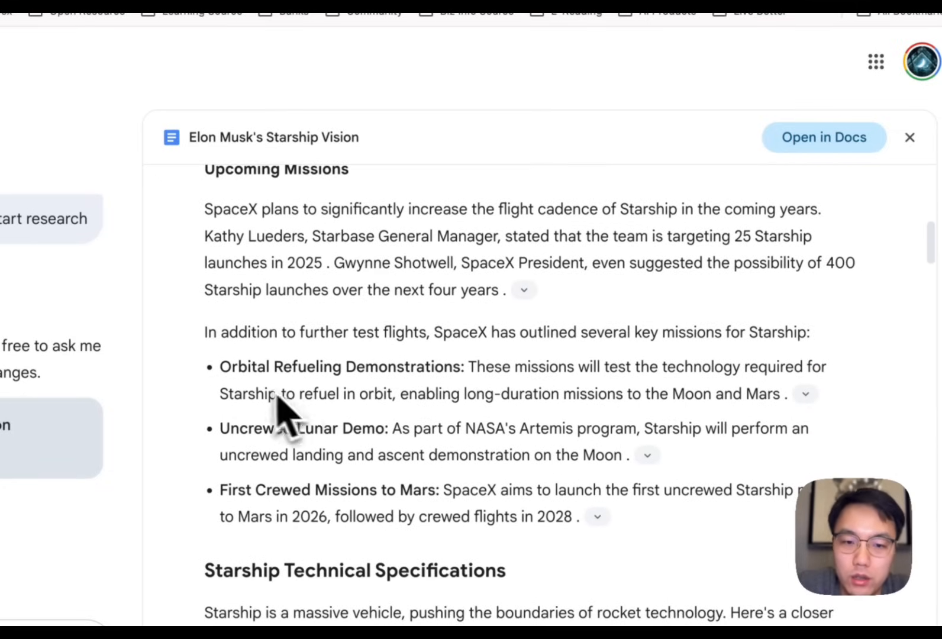
{"action": "mouse_move", "coordinate": [336, 361]}
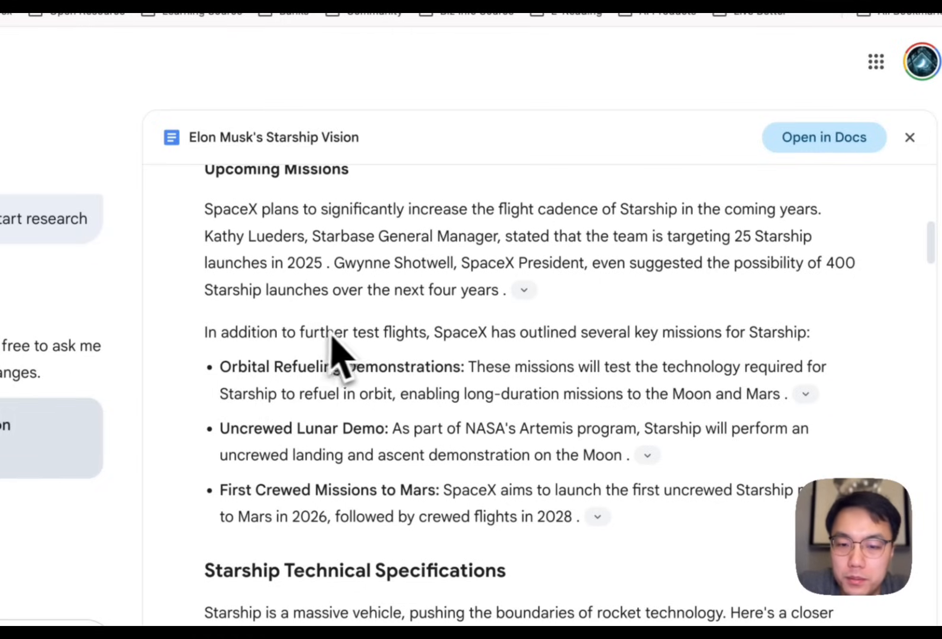
{"action": "mouse_move", "coordinate": [552, 361]}
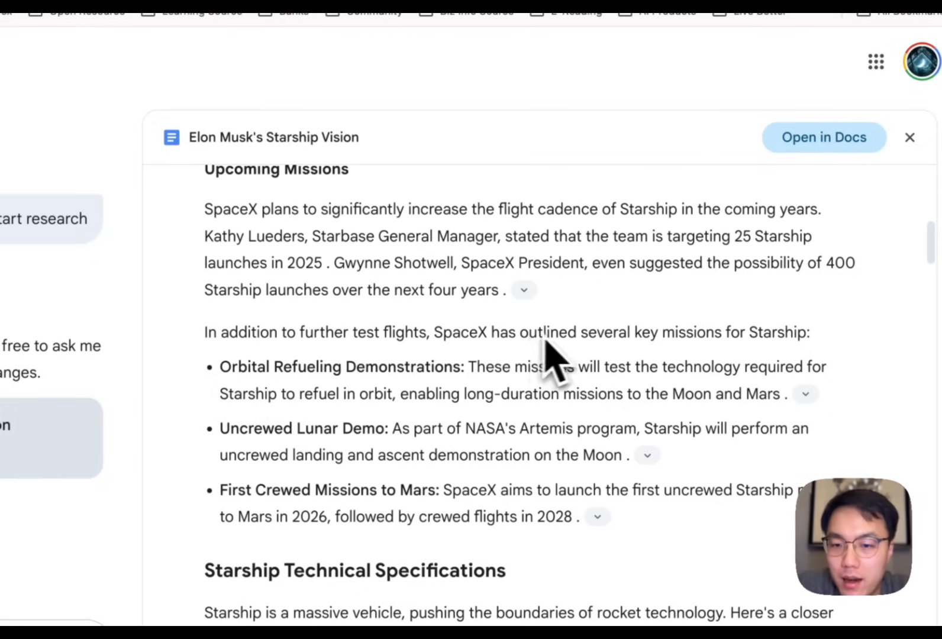
{"action": "mouse_move", "coordinate": [523, 399]}
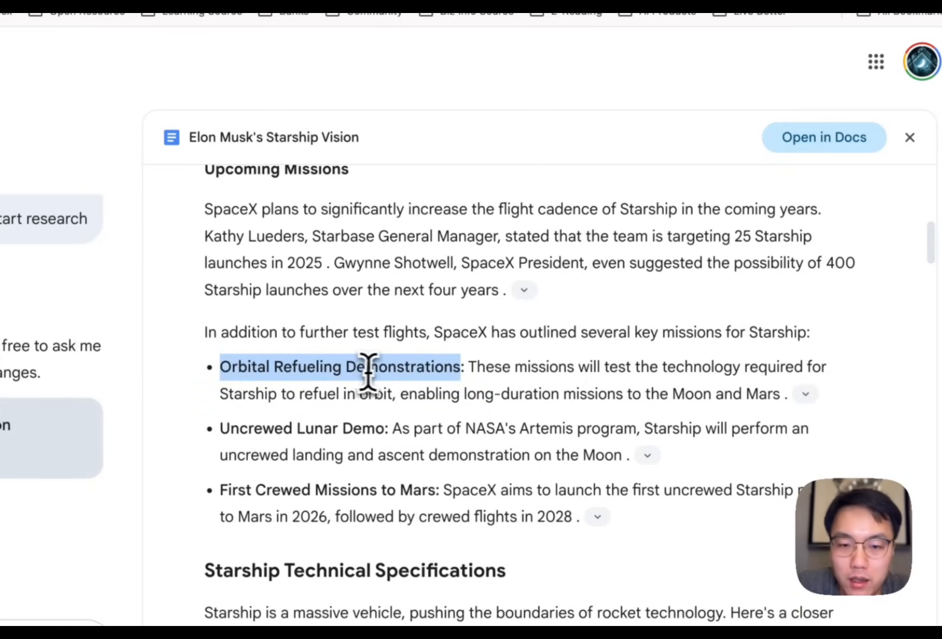
{"action": "scroll", "scroll_direction": "down", "scroll_amount": 3}
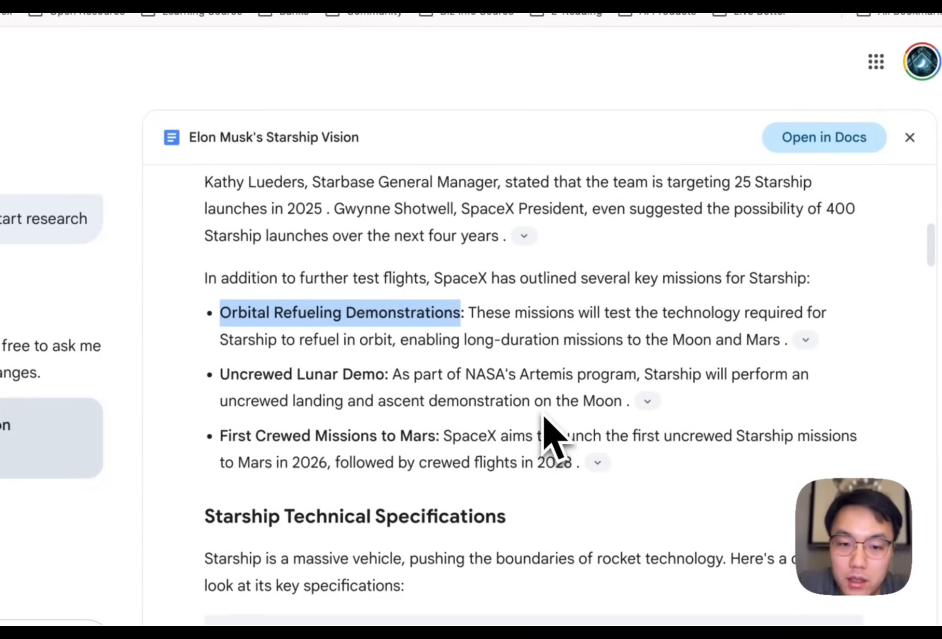
{"action": "mouse_move", "coordinate": [241, 378]}
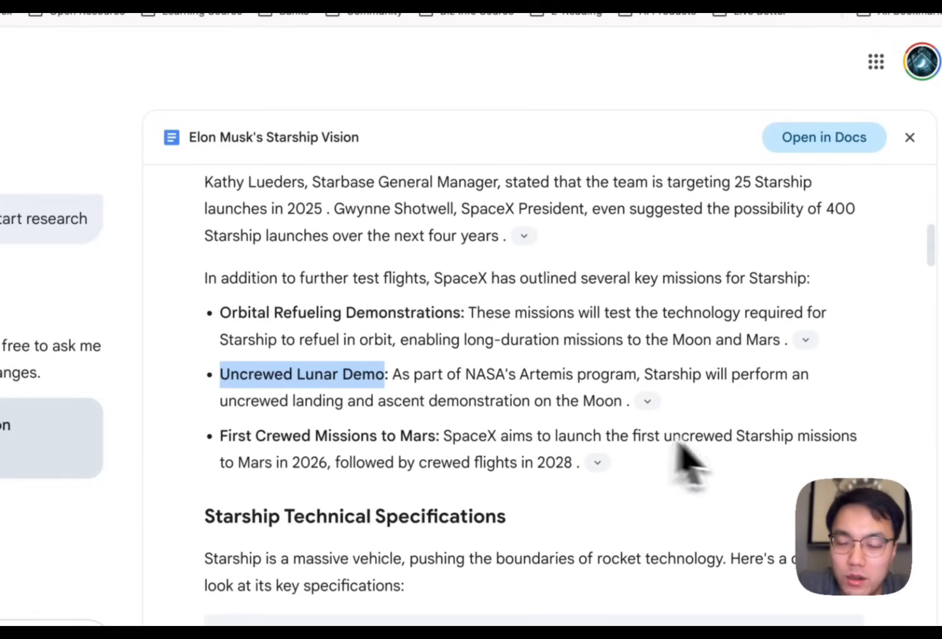
{"action": "scroll", "scroll_direction": "down", "scroll_amount": 3}
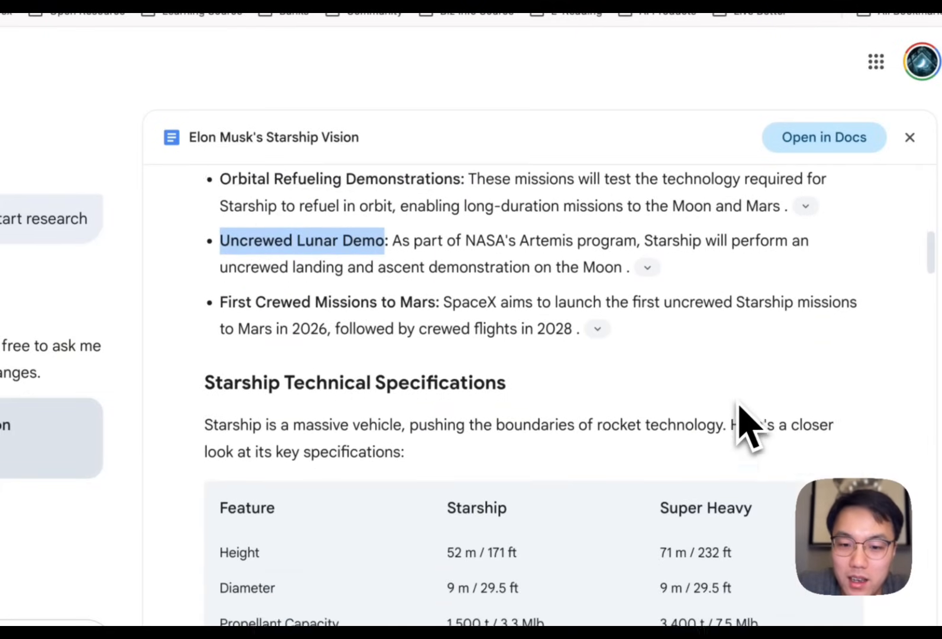
{"action": "scroll", "scroll_direction": "down", "scroll_amount": 3}
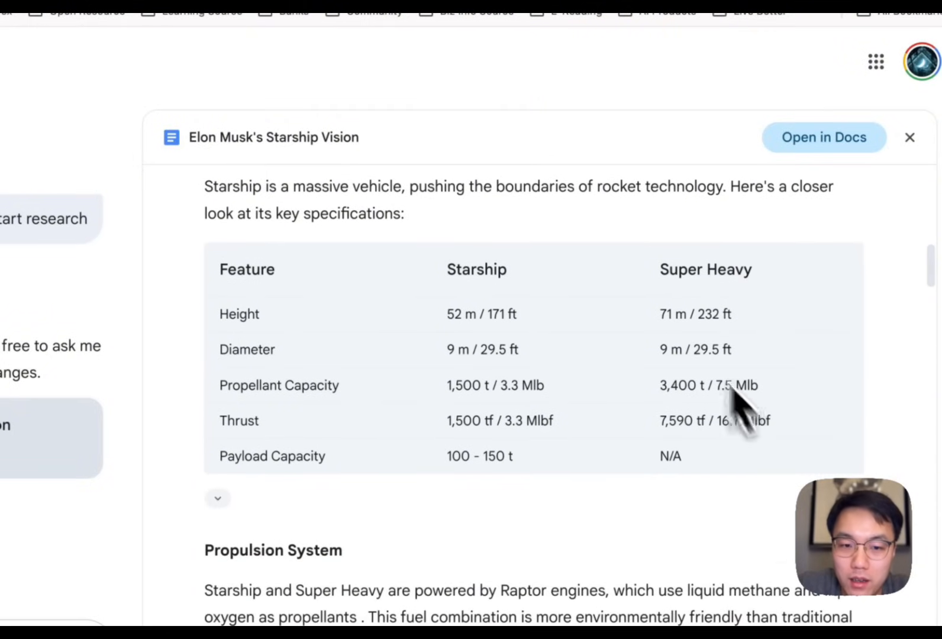
{"action": "scroll", "scroll_direction": "down", "scroll_amount": 3}
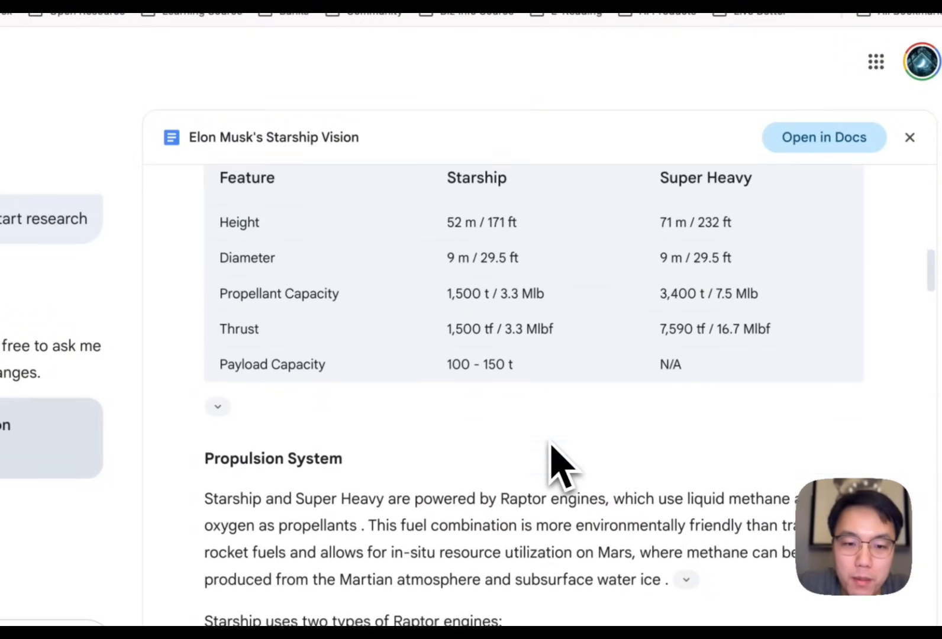
{"action": "scroll", "scroll_direction": "down", "scroll_amount": 3}
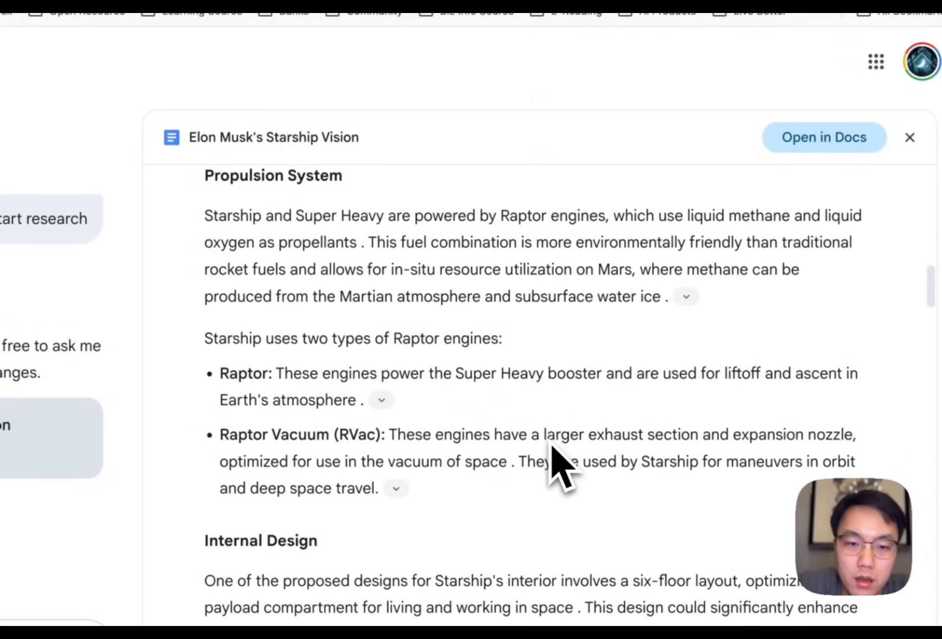
{"action": "scroll", "scroll_direction": "down", "scroll_amount": 3}
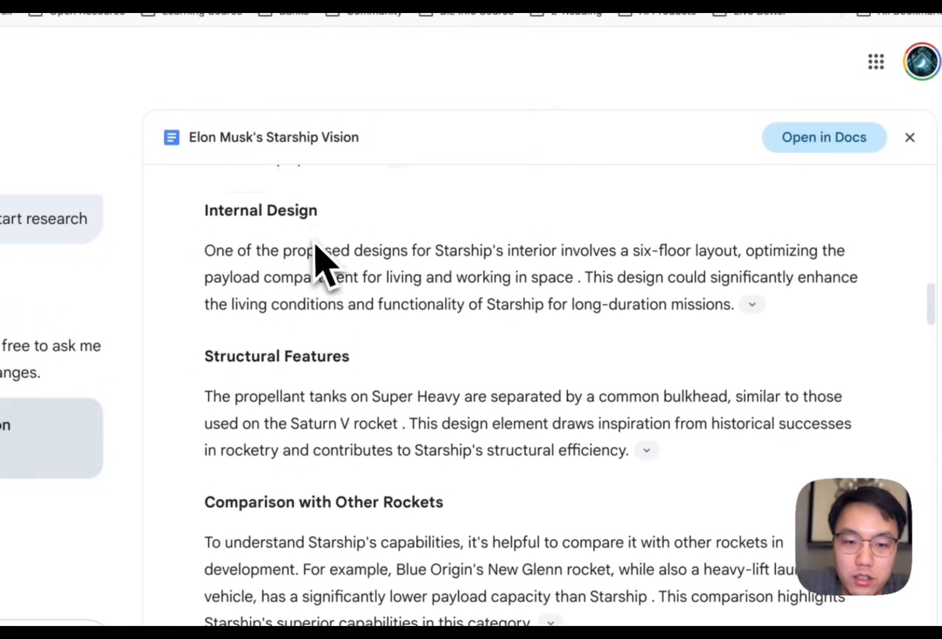
{"action": "scroll", "scroll_direction": "down", "scroll_amount": 3}
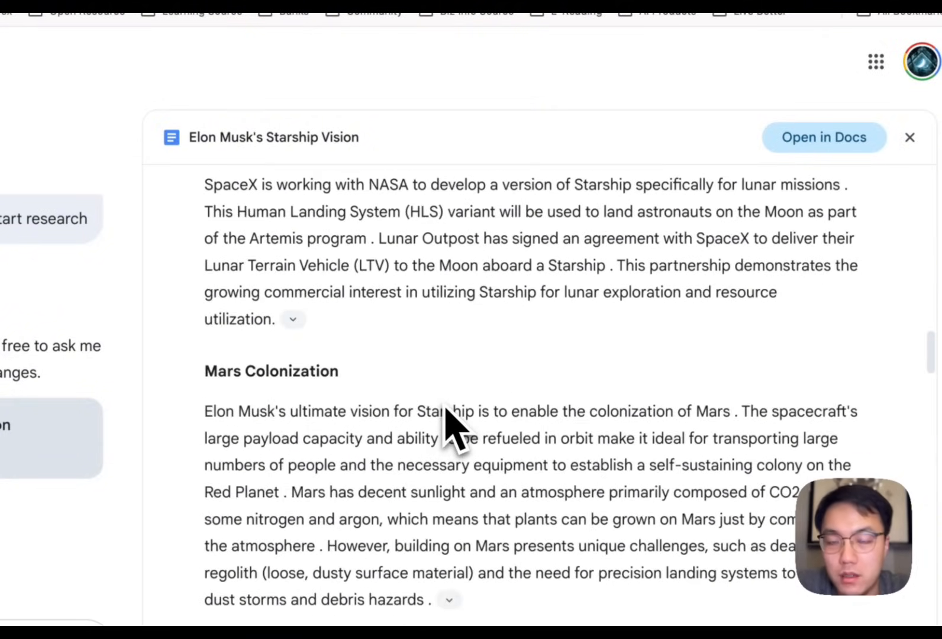
{"action": "scroll", "scroll_direction": "down", "scroll_amount": 3}
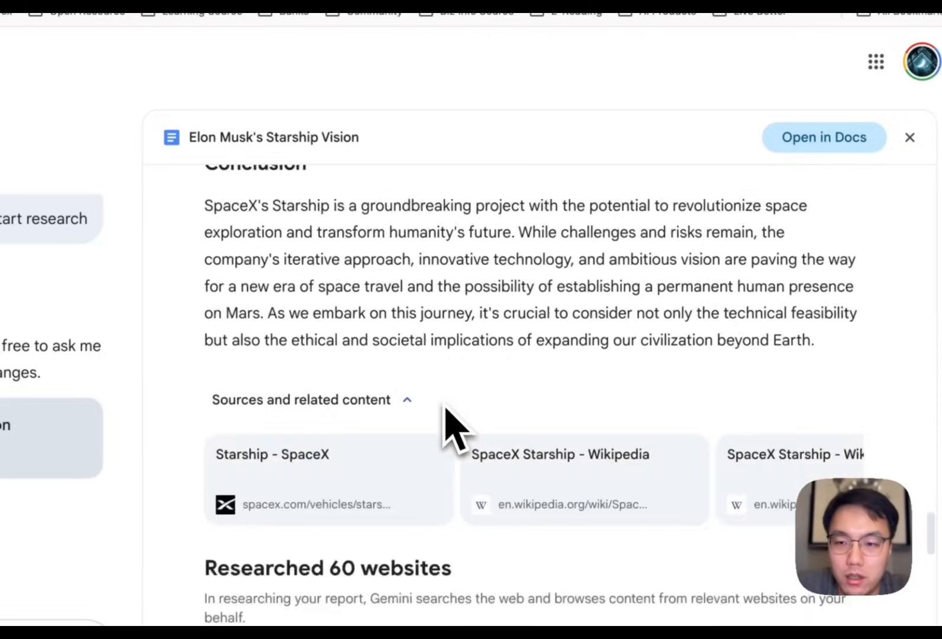
{"action": "scroll", "scroll_direction": "down", "scroll_amount": 3}
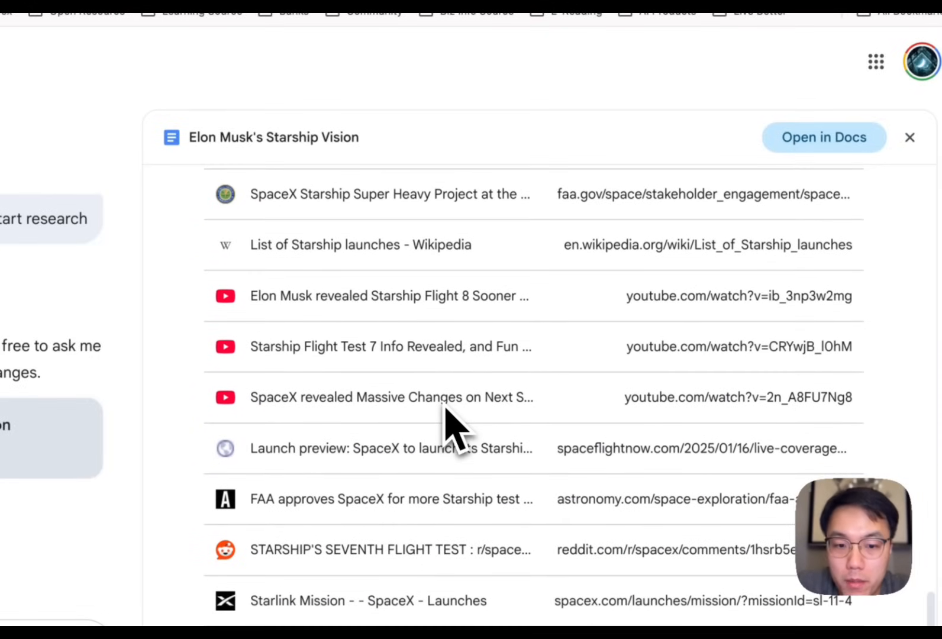
{"action": "scroll", "scroll_direction": "up", "scroll_amount": 3}
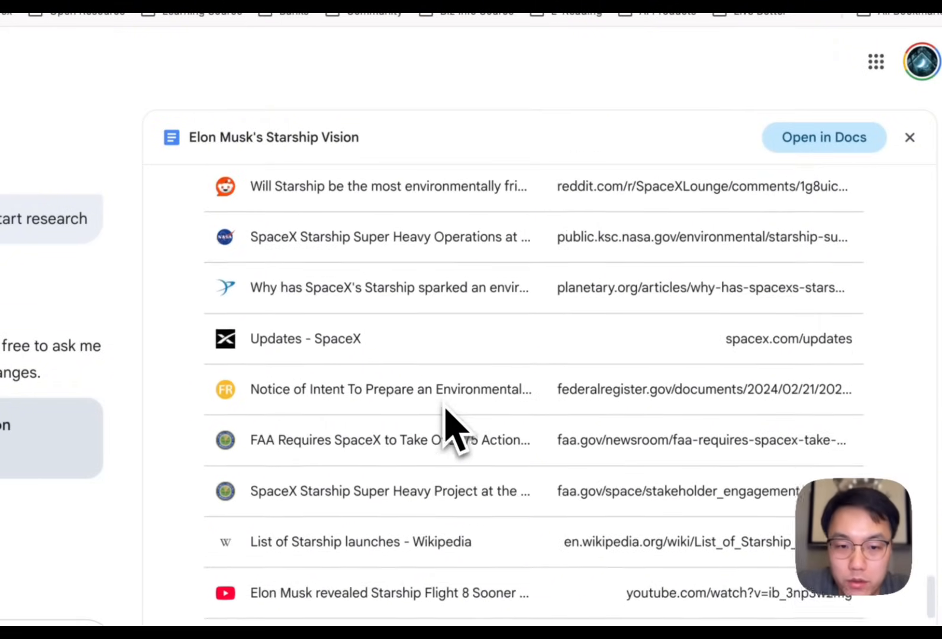
{"action": "scroll", "scroll_direction": "up", "scroll_amount": 3}
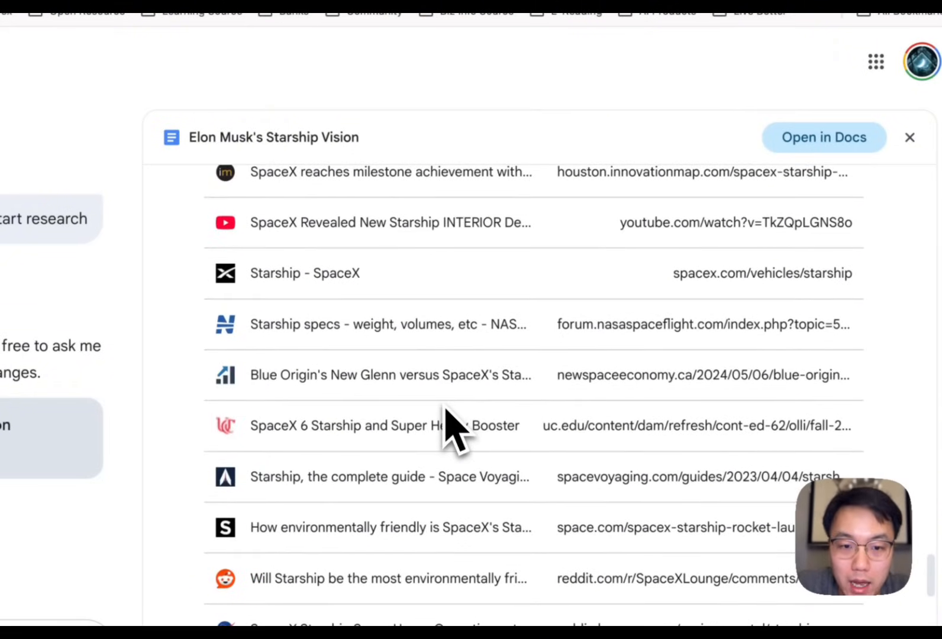
{"action": "scroll", "scroll_direction": "up", "scroll_amount": 3}
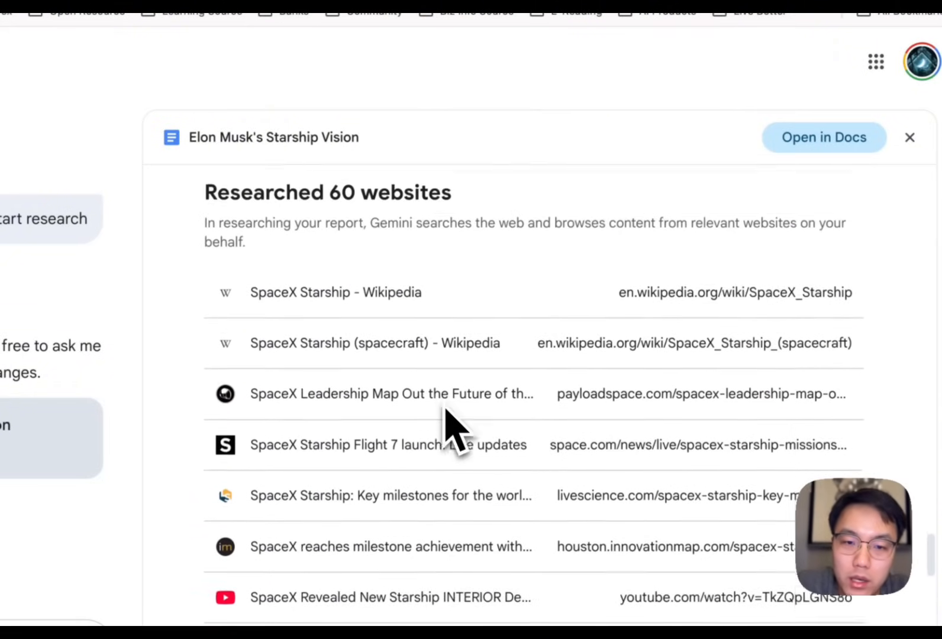
{"action": "scroll", "scroll_direction": "down", "scroll_amount": 3}
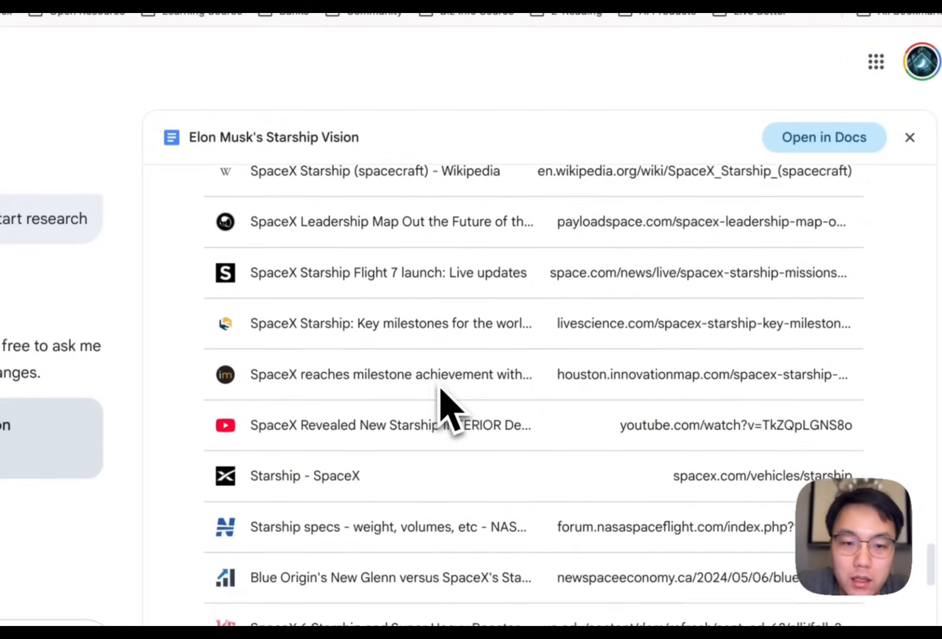
{"action": "scroll", "scroll_direction": "down", "scroll_amount": 3}
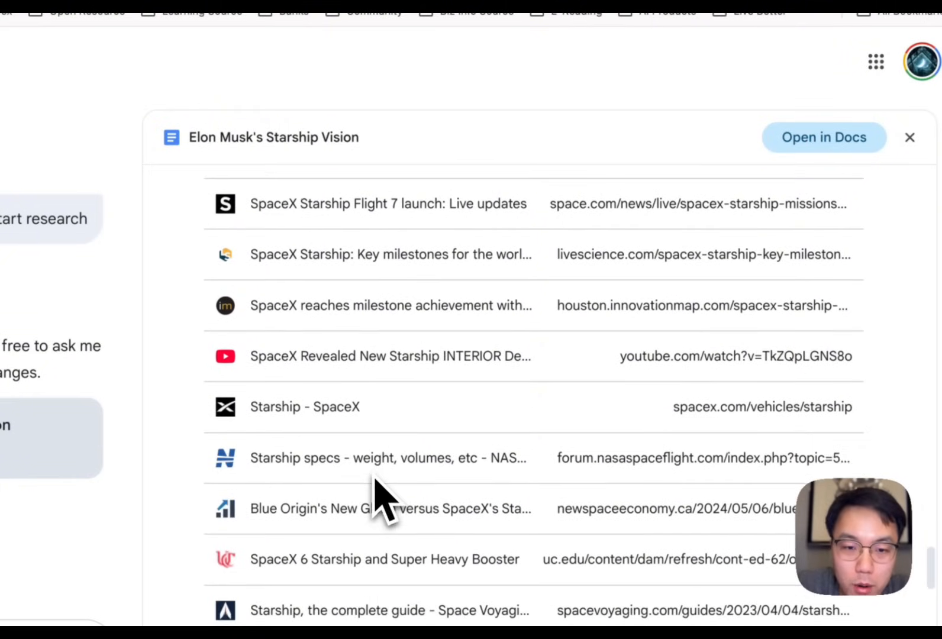
{"action": "scroll", "scroll_direction": "down", "scroll_amount": 3}
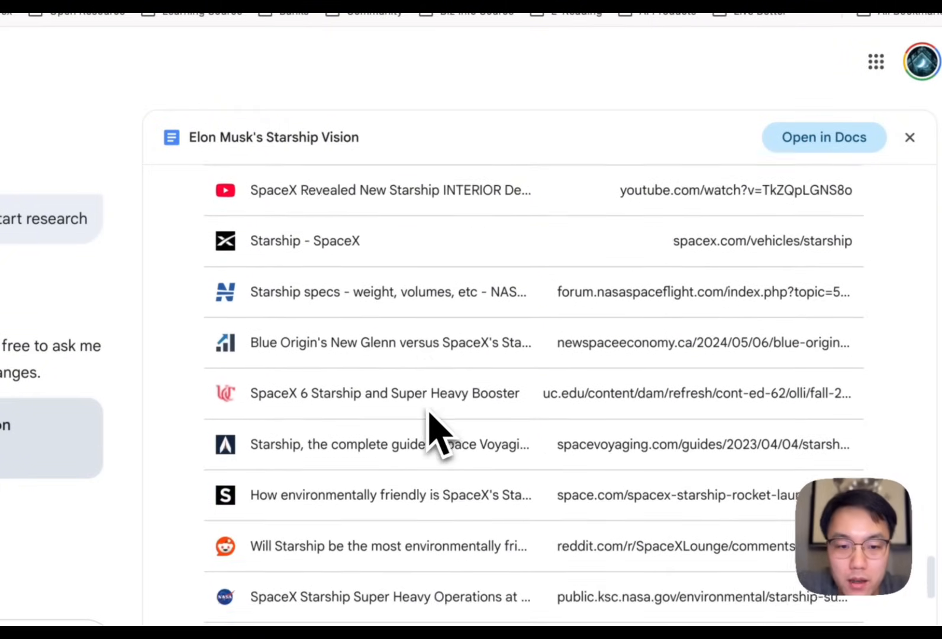
{"action": "scroll", "scroll_direction": "down", "scroll_amount": 3}
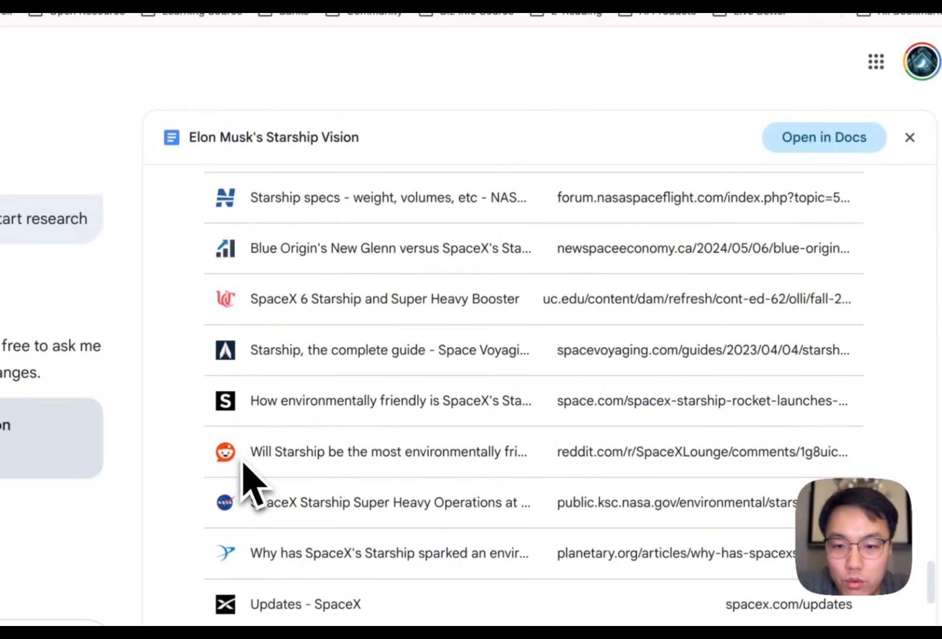
{"action": "mouse_move", "coordinate": [522, 492]}
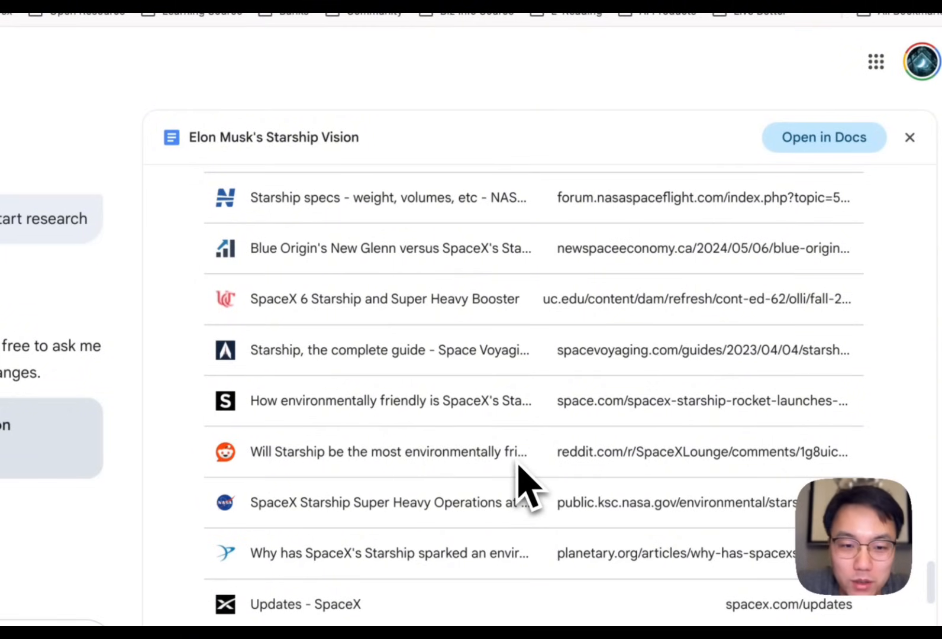
{"action": "scroll", "scroll_direction": "down", "scroll_amount": 3}
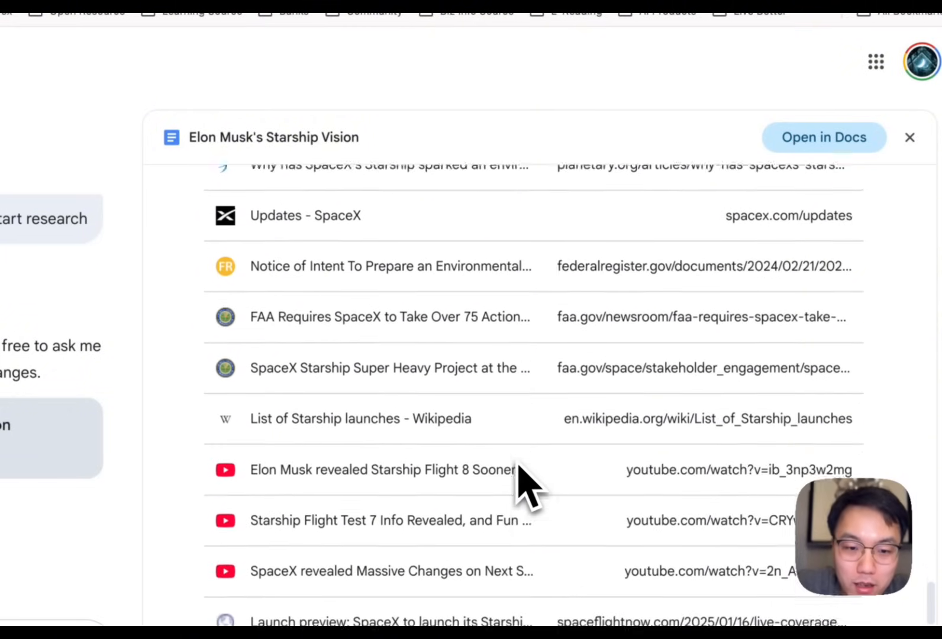
{"action": "scroll", "scroll_direction": "down", "scroll_amount": 3}
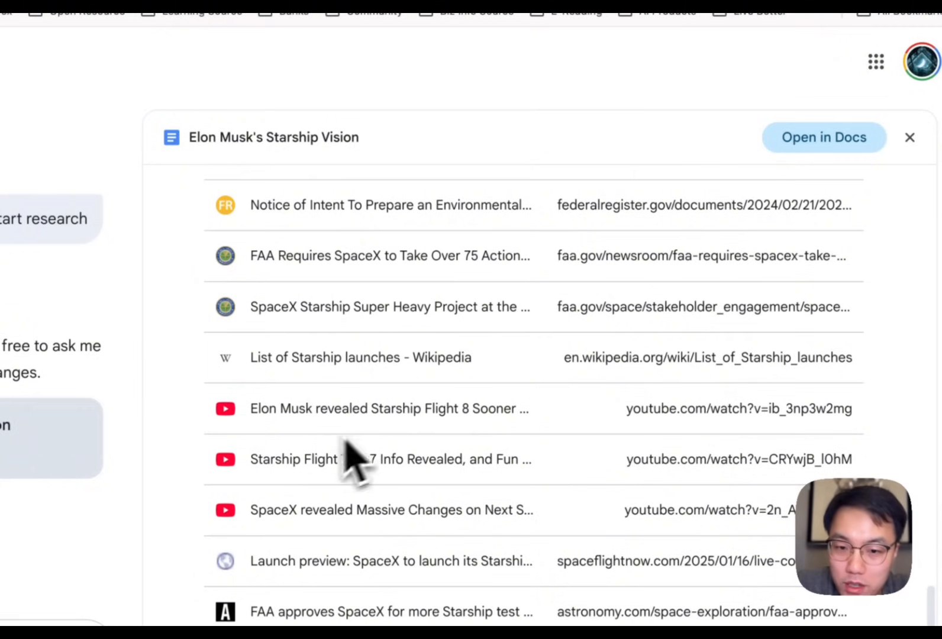
{"action": "scroll", "scroll_direction": "down", "scroll_amount": 3}
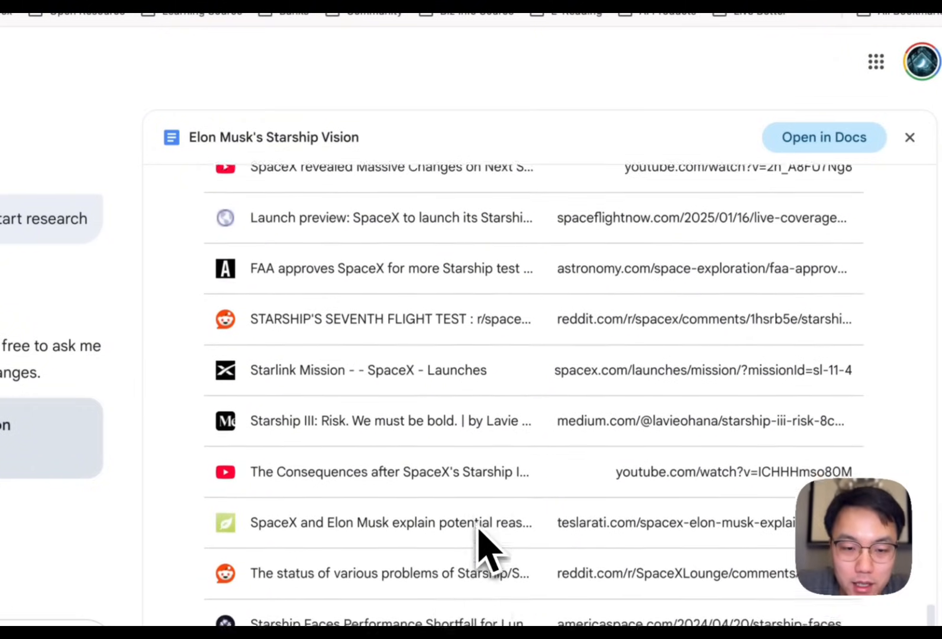
{"action": "scroll", "scroll_direction": "down", "scroll_amount": 3}
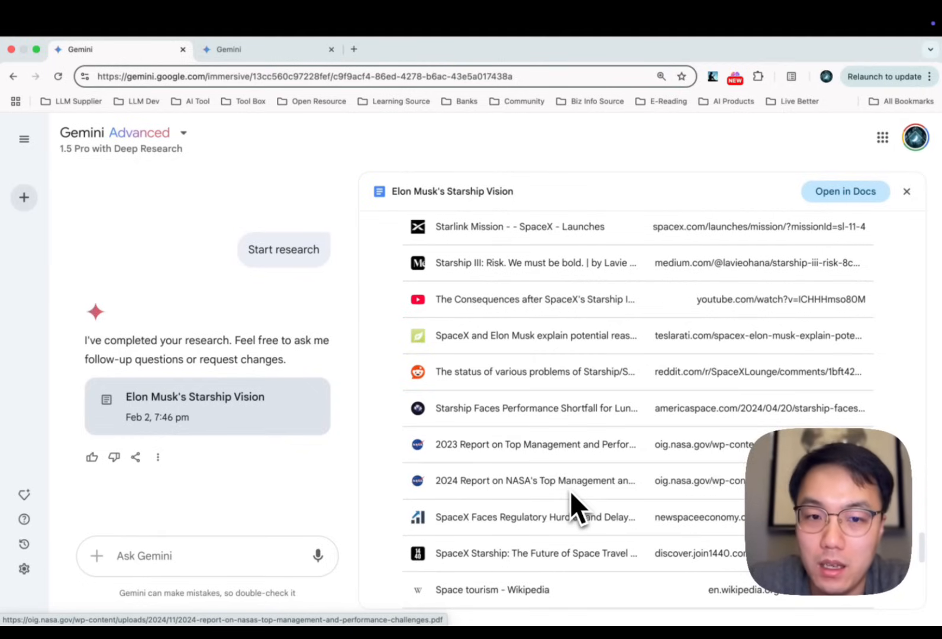
{"action": "mouse_move", "coordinate": [781, 234]}
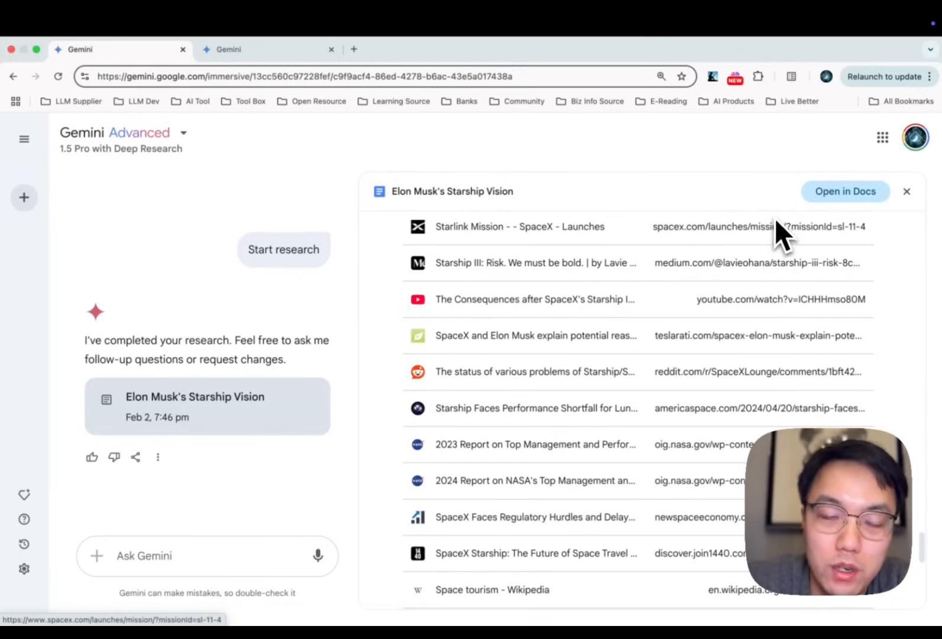
Open the Starship Vision report in Google Docs and scroll to Upcoming Missions.
{"action": "left_click", "coordinate": [845, 191]}
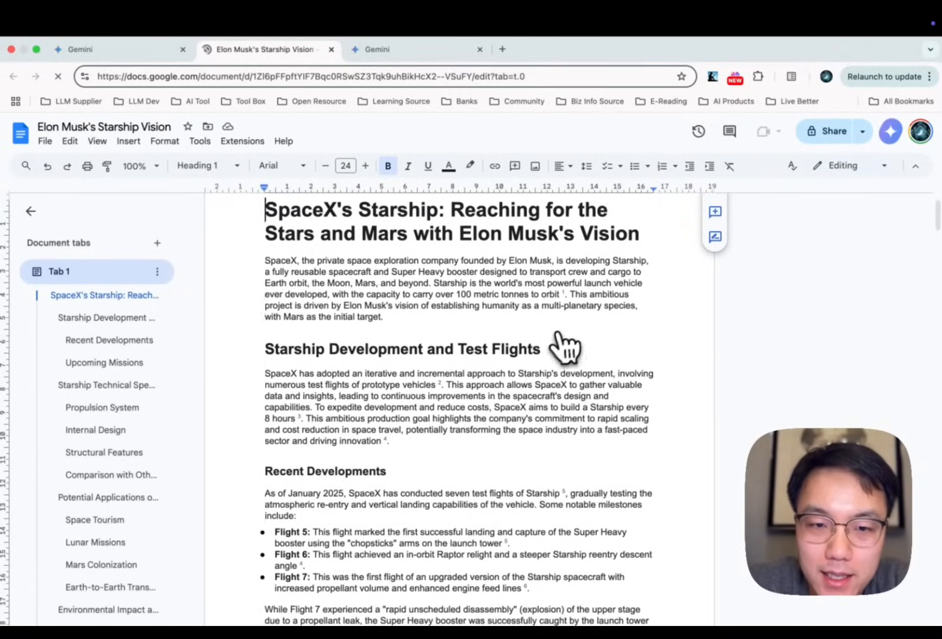
{"action": "scroll", "scroll_direction": "down", "scroll_amount": 3}
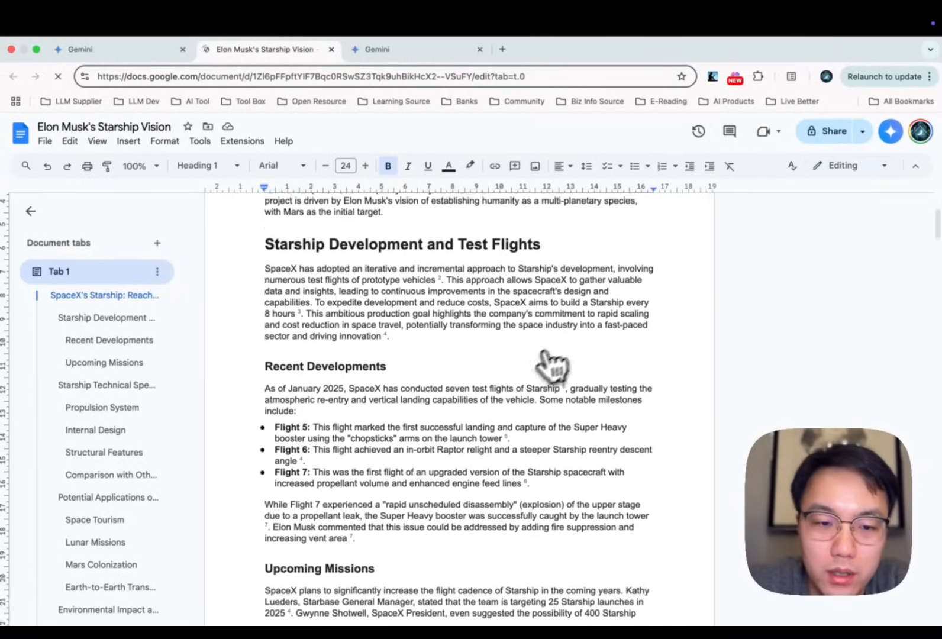
{"action": "scroll", "scroll_direction": "down", "scroll_amount": 3}
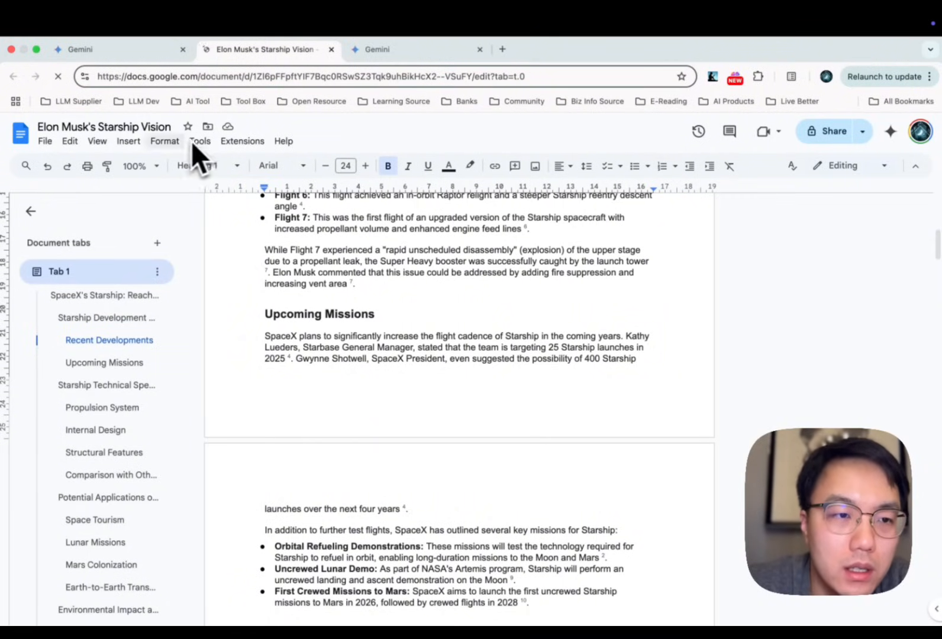
Browse the View and Extensions menus of the document.
{"action": "left_click", "coordinate": [96, 141]}
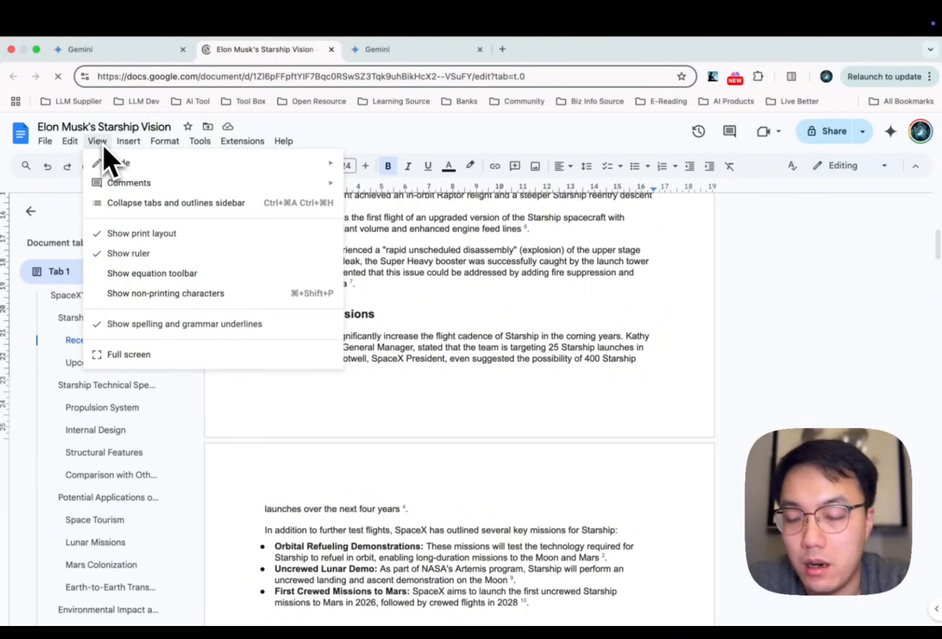
{"action": "left_click", "coordinate": [242, 140]}
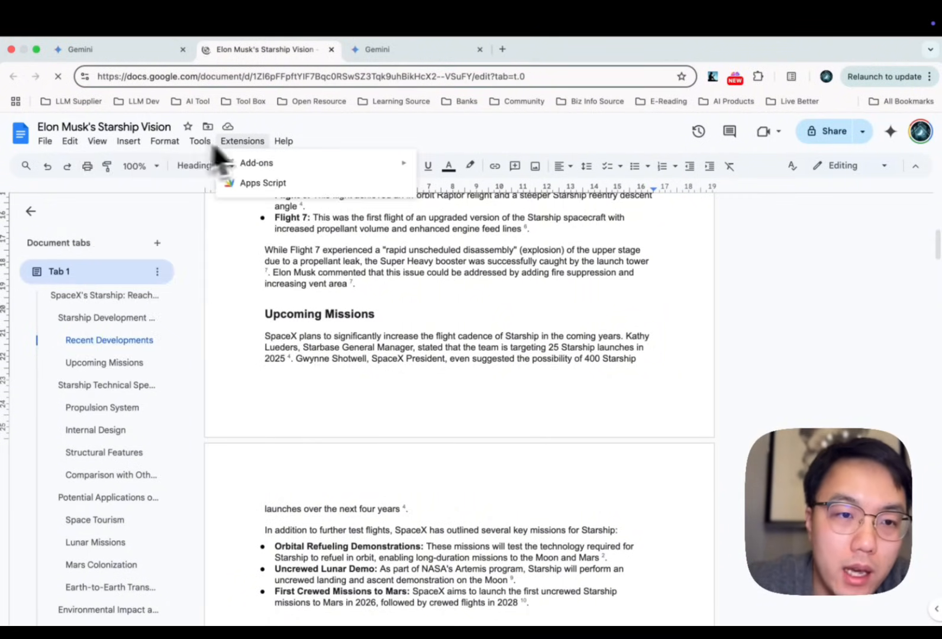
{"action": "left_click", "coordinate": [45, 141]}
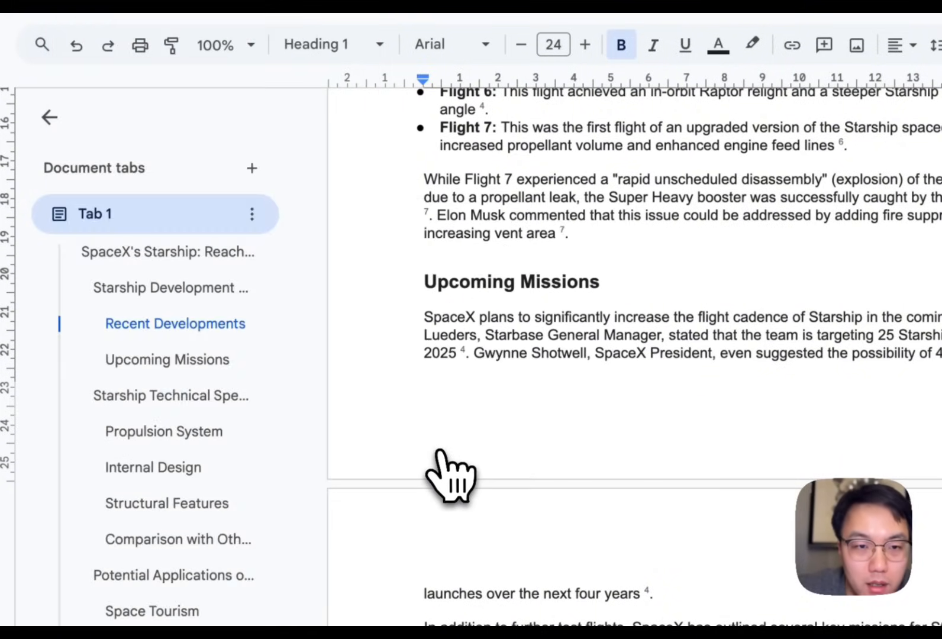
Reveal the downloaded Starship Vision Markdown report in Finder's Downloads folder.
{"action": "left_click", "coordinate": [801, 101]}
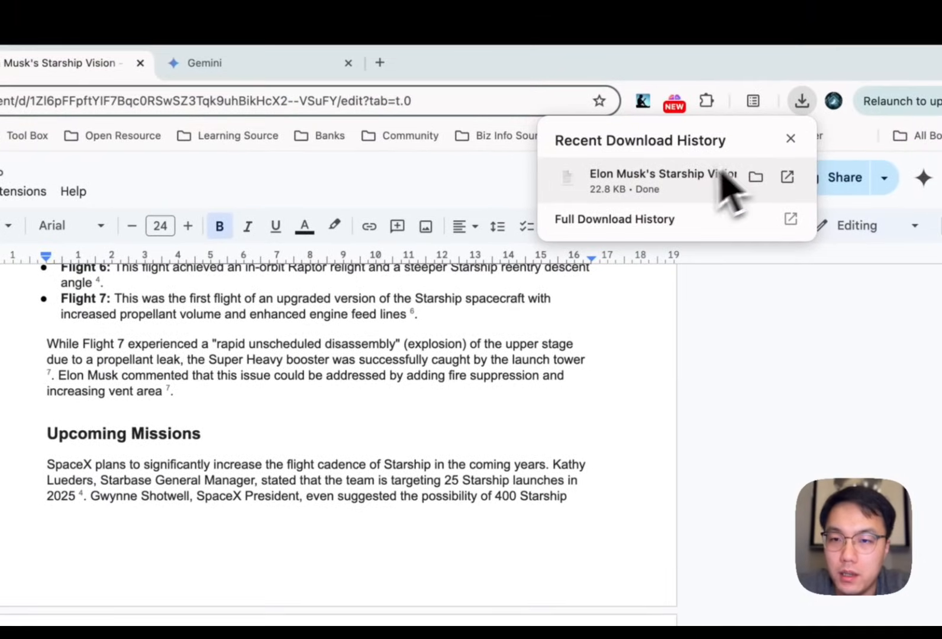
{"action": "left_click", "coordinate": [755, 176]}
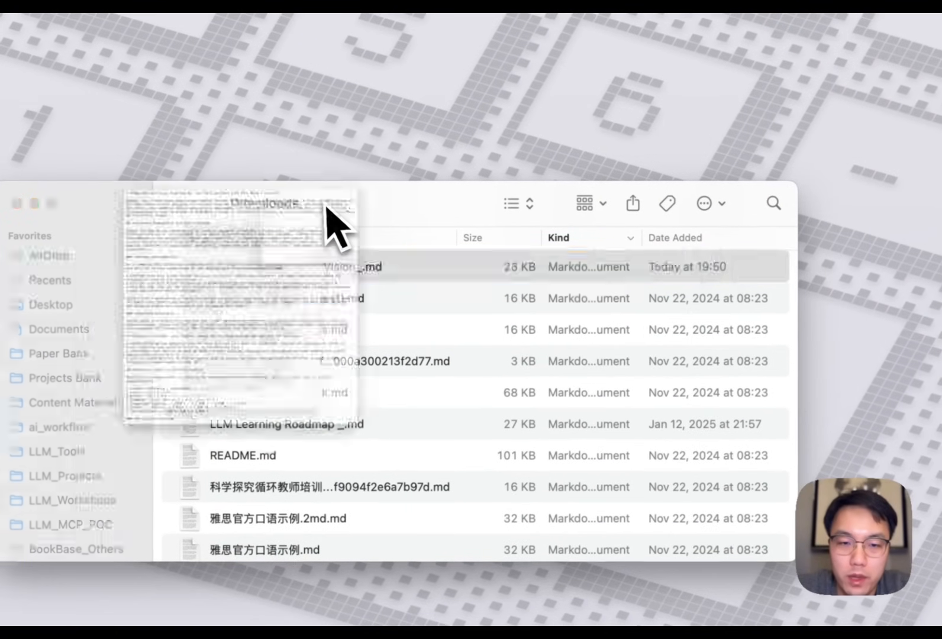
{"action": "double_click", "coordinate": [286, 423]}
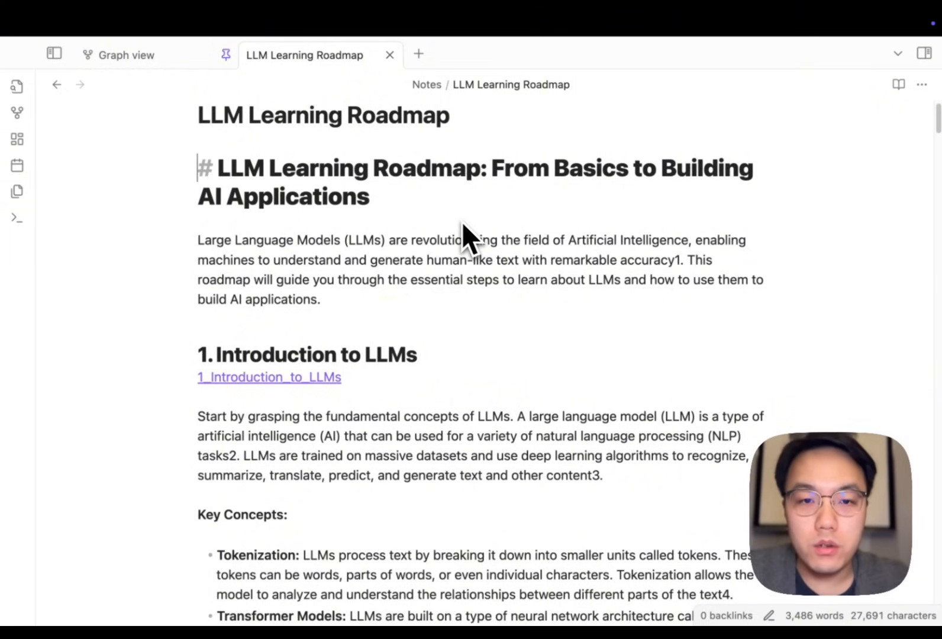
{"action": "mouse_move", "coordinate": [439, 223]}
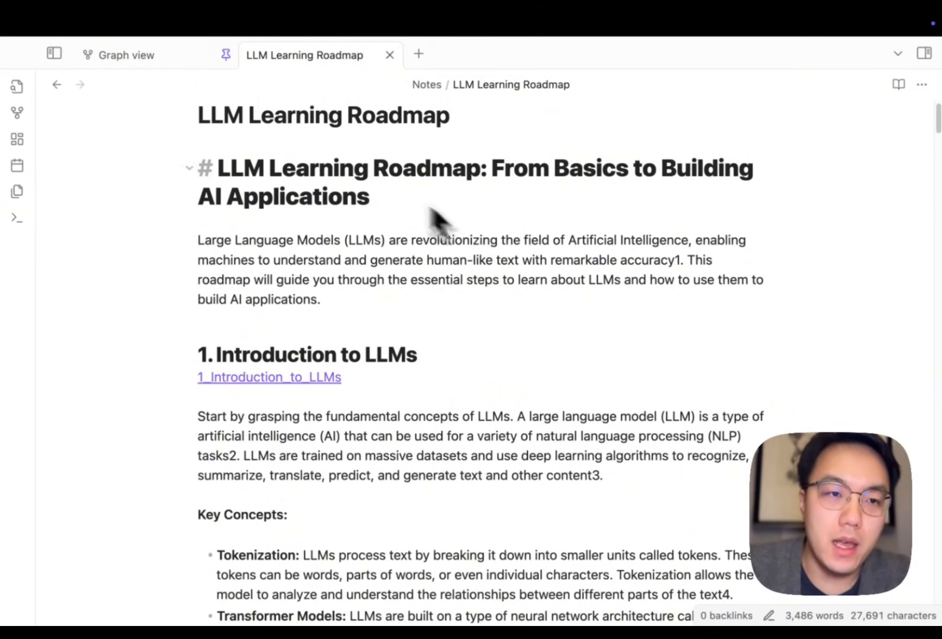
Switch to the LLM Learning Roadmap note in Obsidian.
{"action": "left_click", "coordinate": [126, 54]}
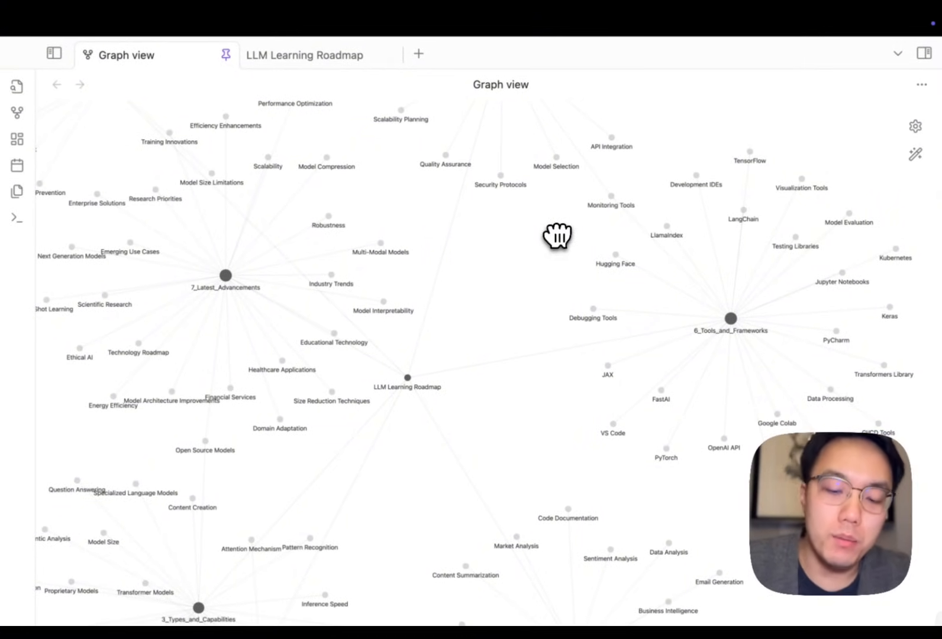
{"action": "mouse_move", "coordinate": [556, 227]}
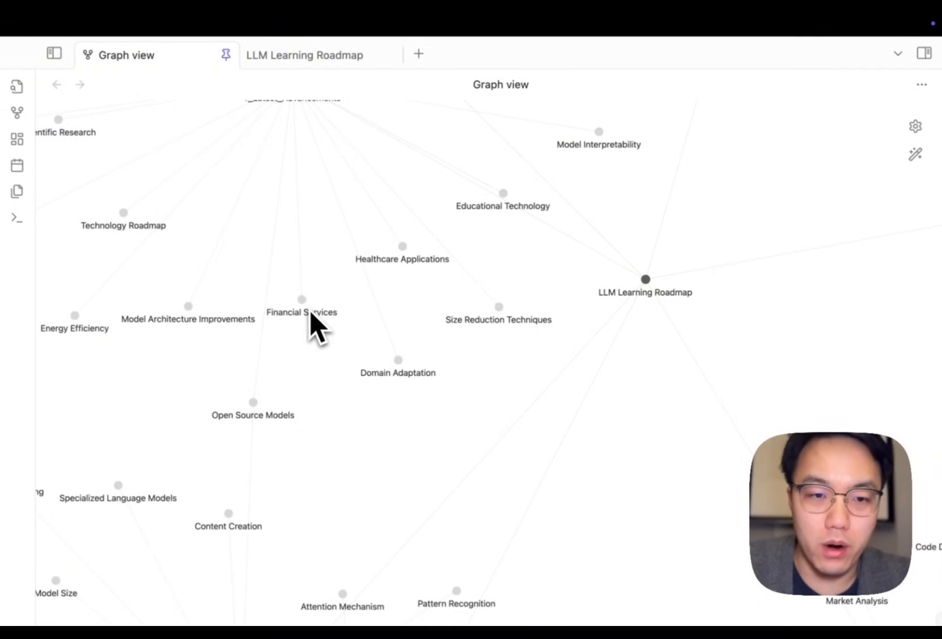
{"action": "mouse_move", "coordinate": [447, 312]}
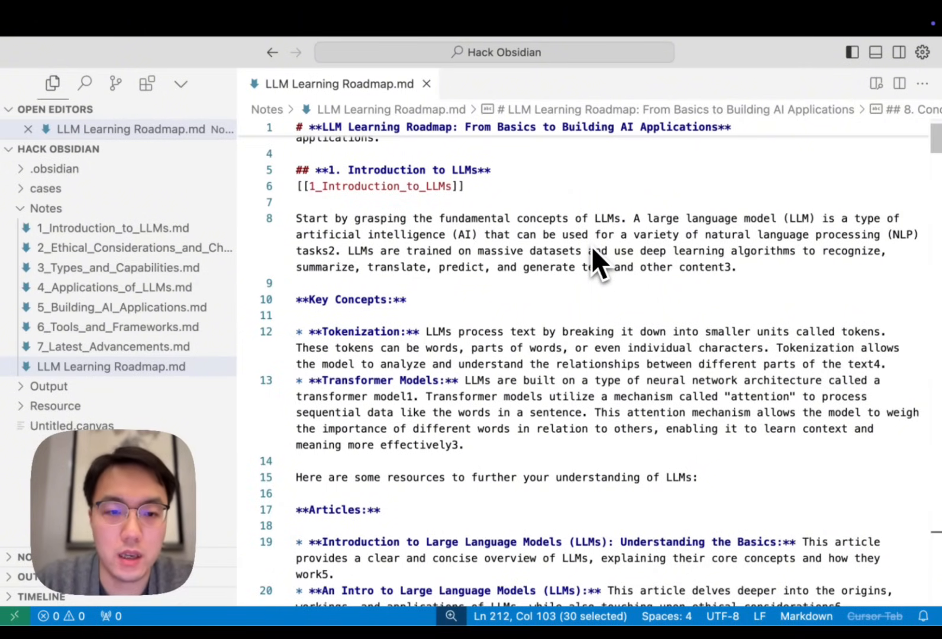
Review 1_Introduction_to_LLMs.md and 2_Ethical_Considerations_and_Challenges.md and their knowledge-point links.
{"action": "scroll", "scroll_direction": "up", "scroll_amount": 3}
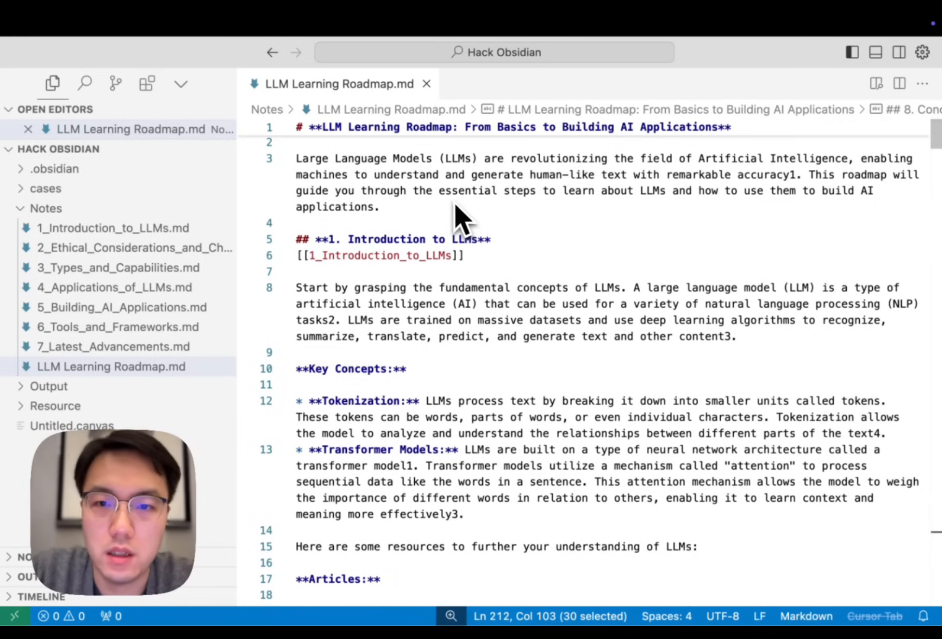
{"action": "scroll", "scroll_direction": "down", "scroll_amount": 3}
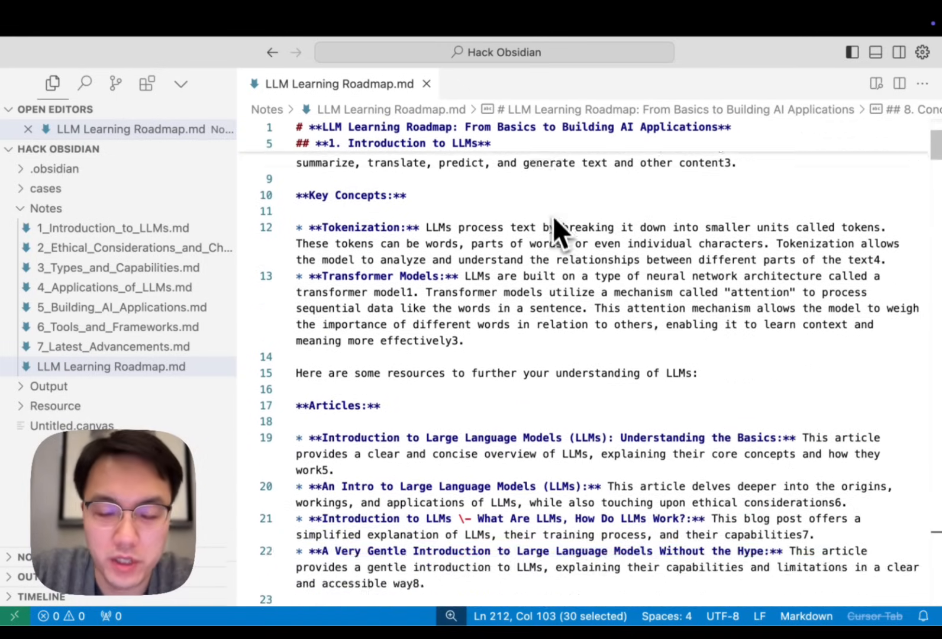
{"action": "scroll", "scroll_direction": "down", "scroll_amount": 3}
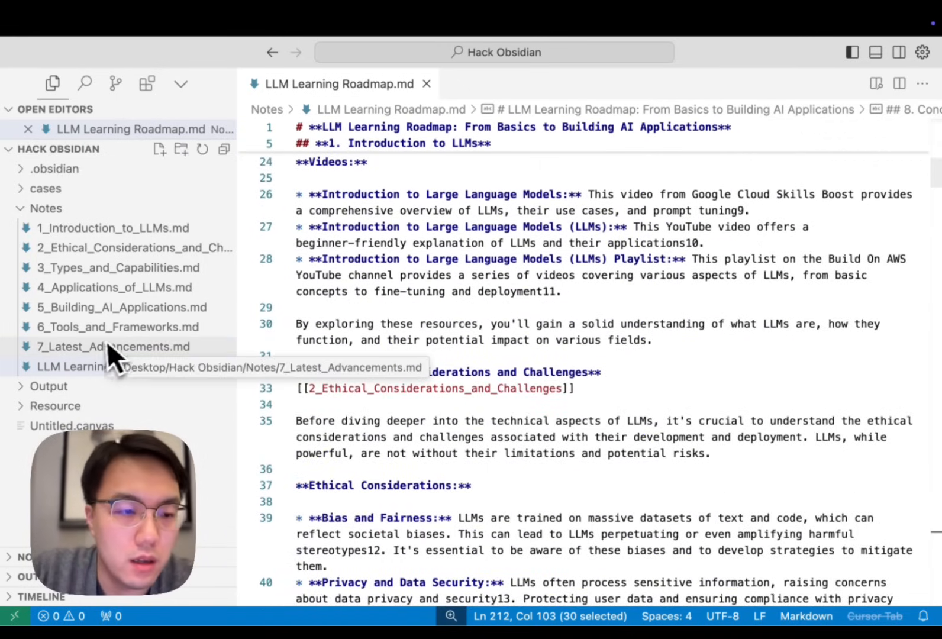
{"action": "left_click", "coordinate": [113, 228]}
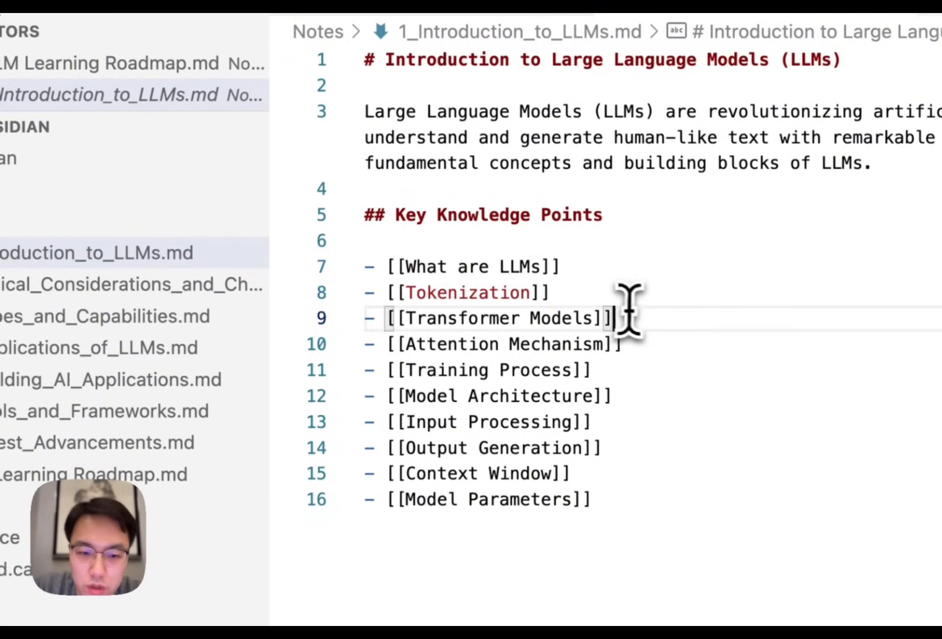
{"action": "left_click", "coordinate": [131, 279]}
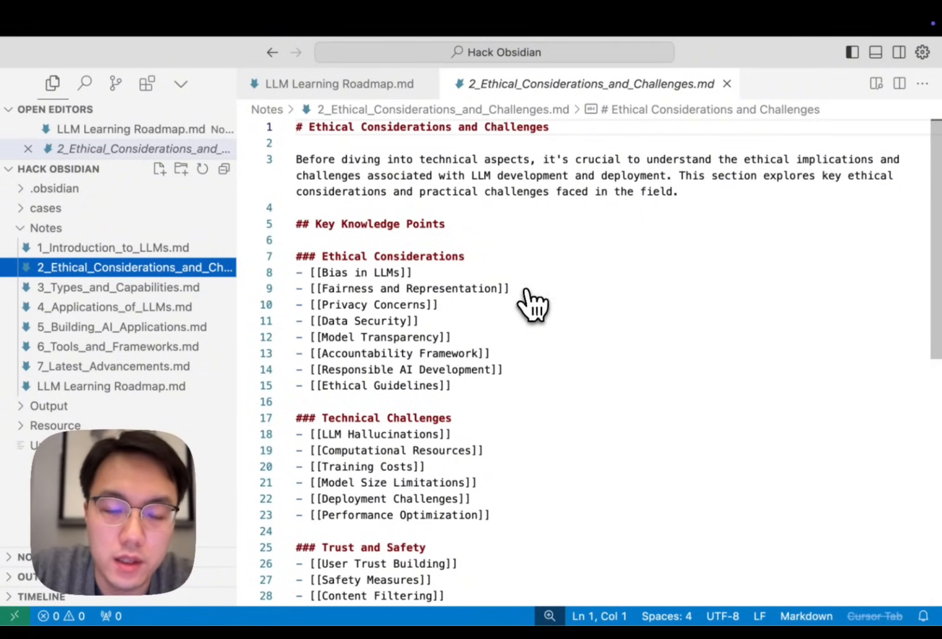
{"action": "mouse_move", "coordinate": [543, 298]}
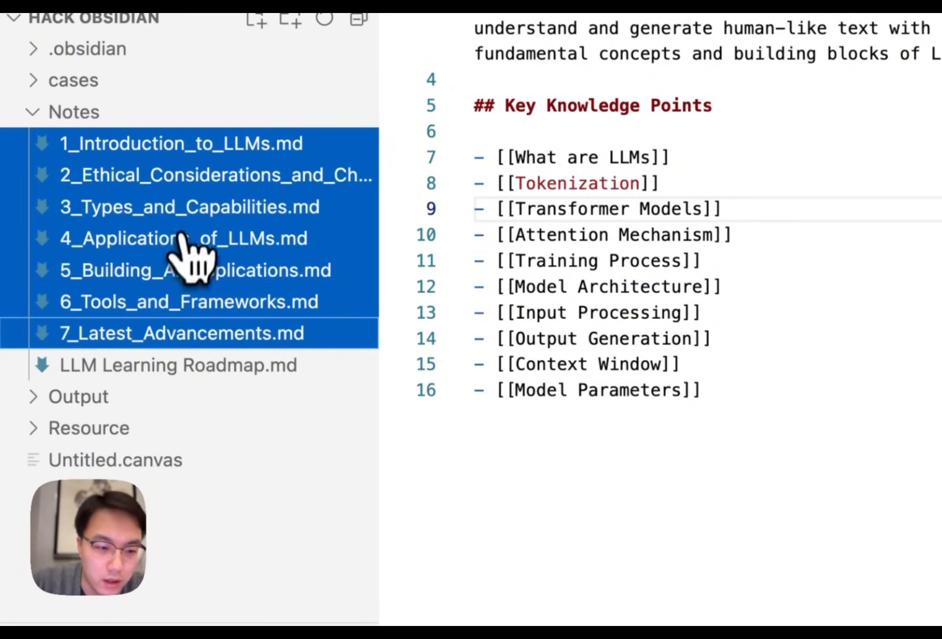
Move the seven numbered topic .md files to the trash, leaving only LLM Learning Roadmap.
{"action": "right_click", "coordinate": [183, 238]}
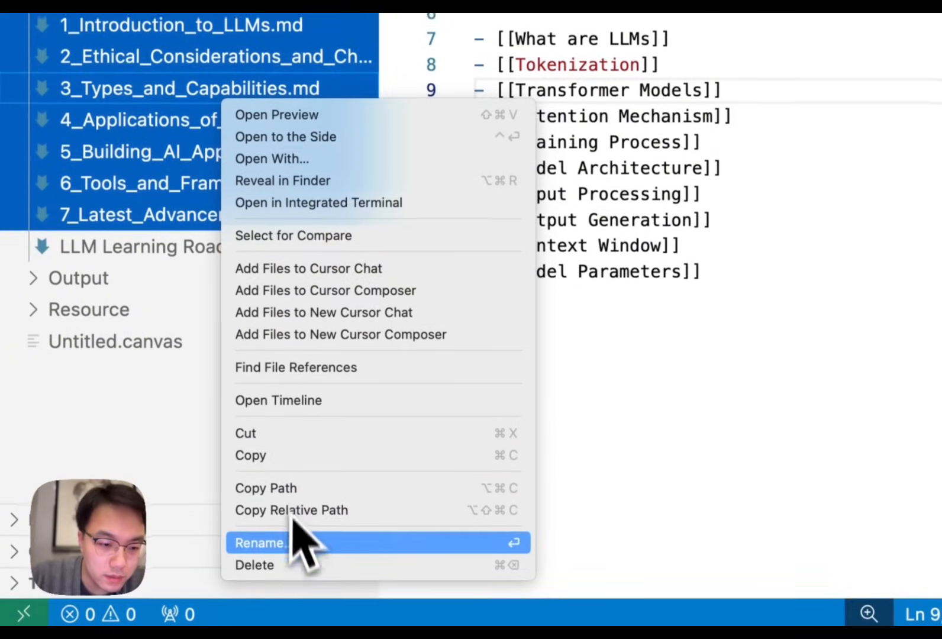
{"action": "left_click", "coordinate": [253, 564]}
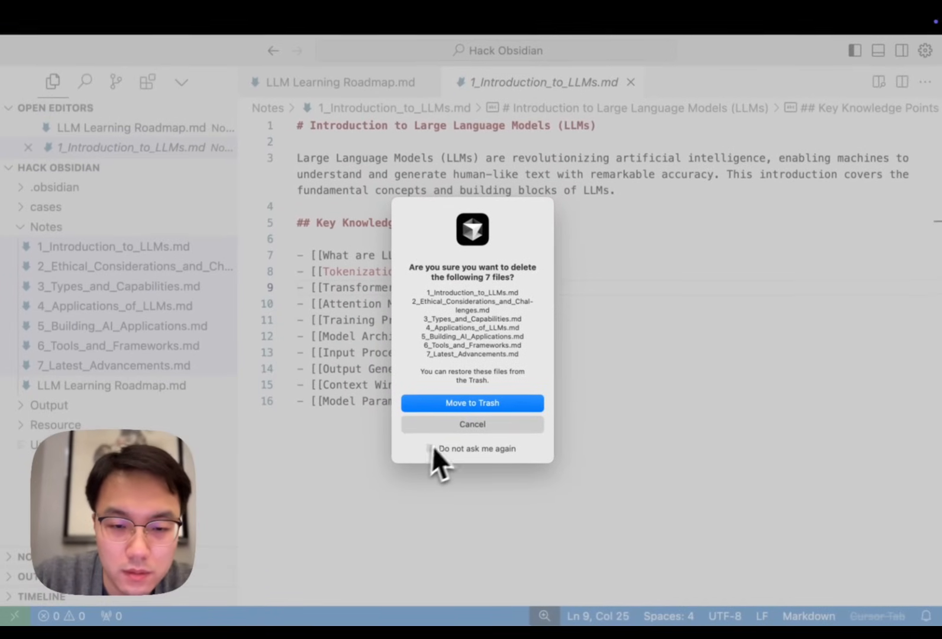
{"action": "left_click", "coordinate": [473, 403]}
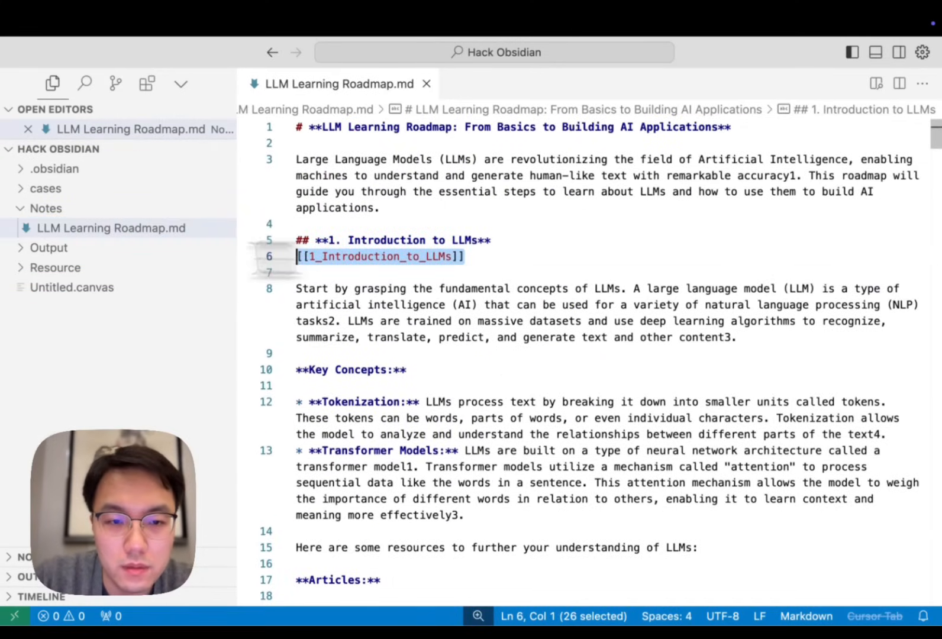
{"action": "key", "text": "Delete"}
{"action": "type", "text": "Step2. For each topic file, write an introduction and a list of knowledge points. Each knowledge points tittle should be written in [[ ]]."}
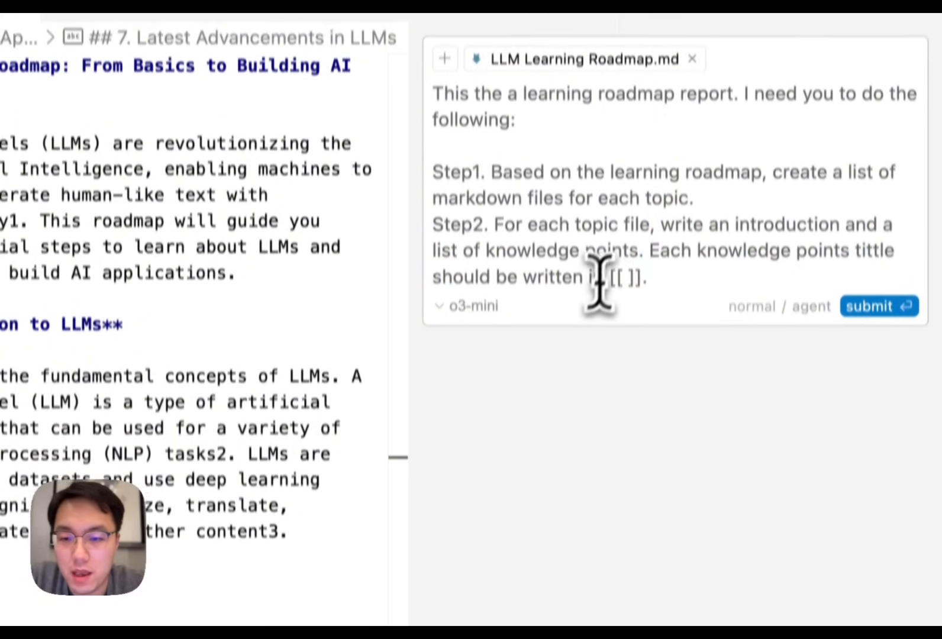
Switch the Composer model from o3-mini to claude-3.5-sonnet and submit the file-creation request.
{"action": "scroll", "scroll_direction": "down", "scroll_amount": 3}
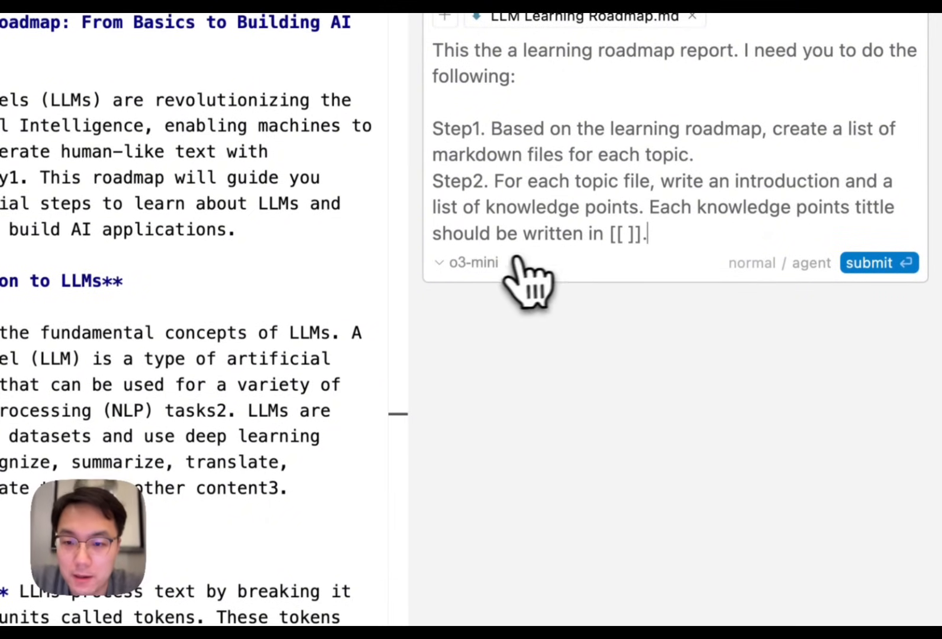
{"action": "left_click", "coordinate": [473, 262]}
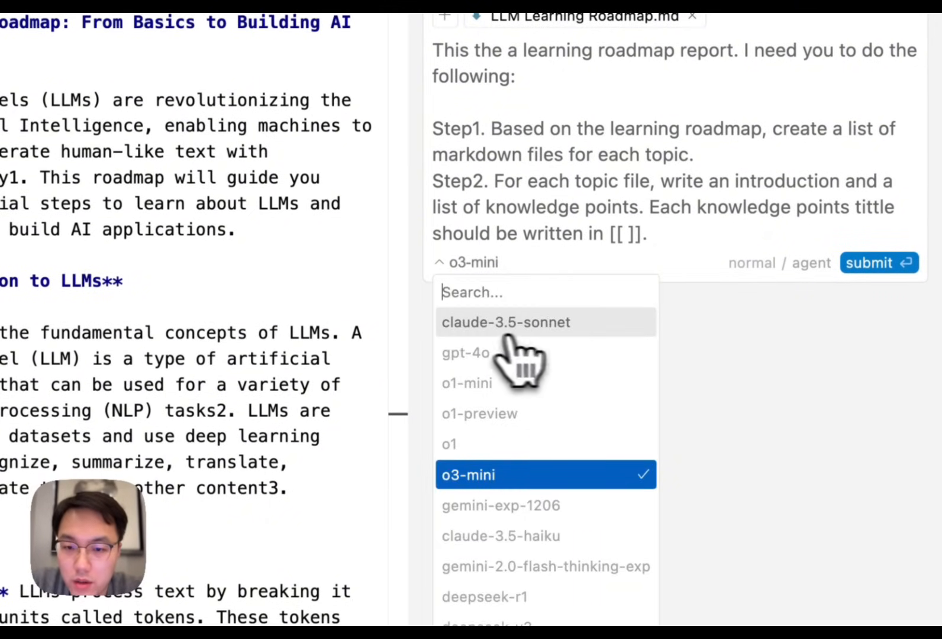
{"action": "mouse_move", "coordinate": [540, 355]}
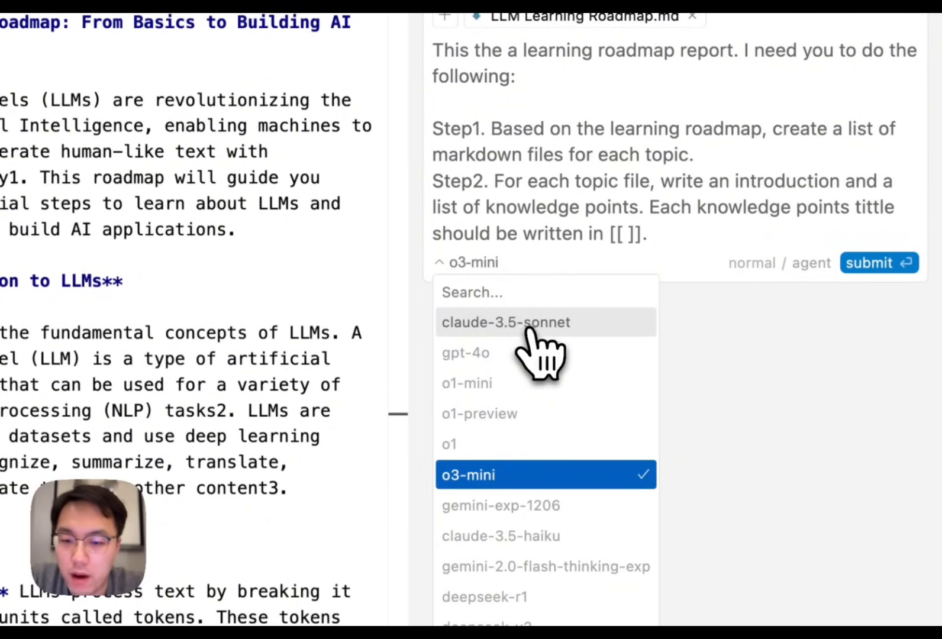
{"action": "left_click", "coordinate": [506, 322]}
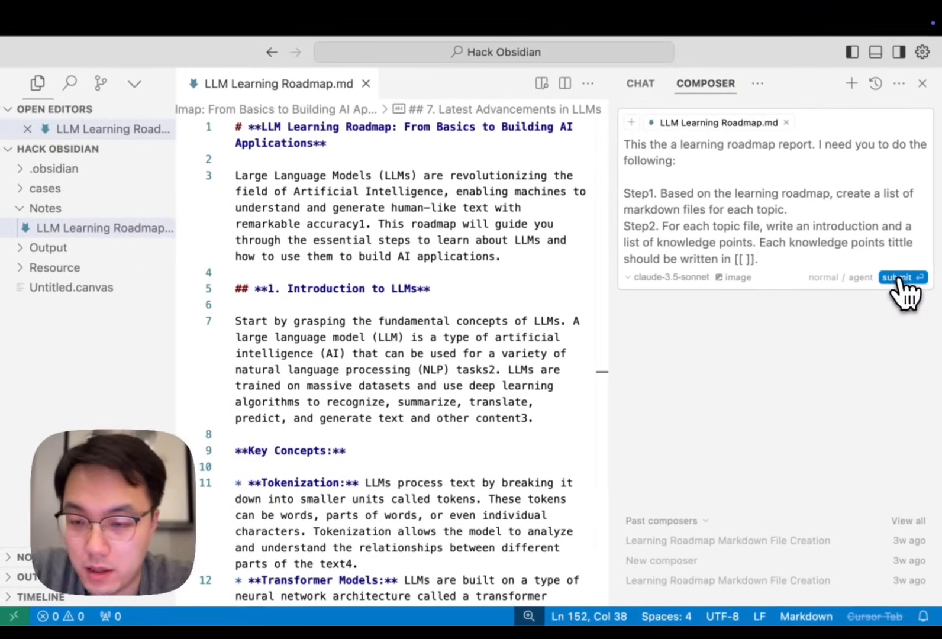
{"action": "left_click", "coordinate": [896, 277]}
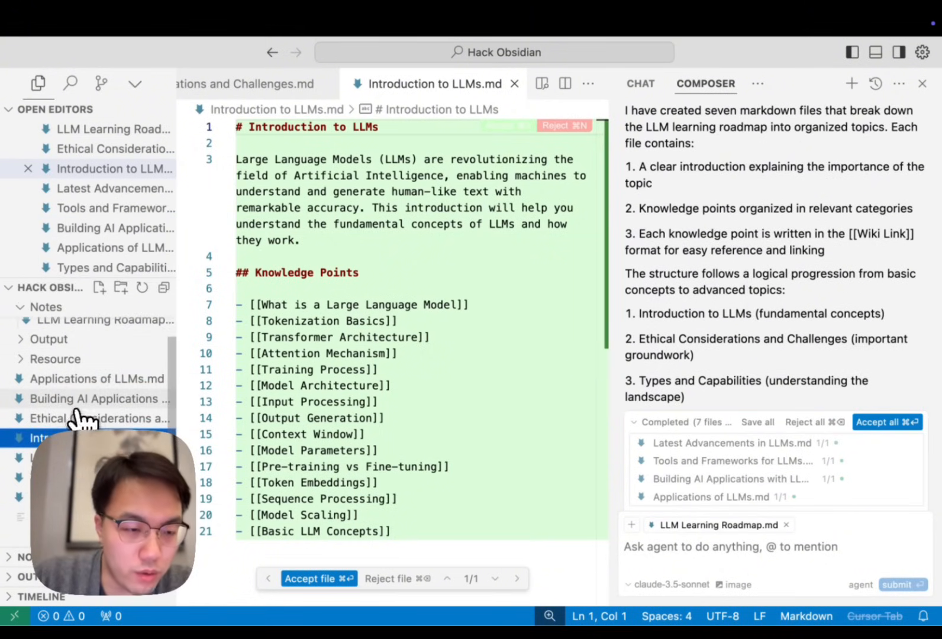
Read through the generated Building AI Applications with LLMs.md and its bracketed knowledge points.
{"action": "left_click", "coordinate": [100, 398]}
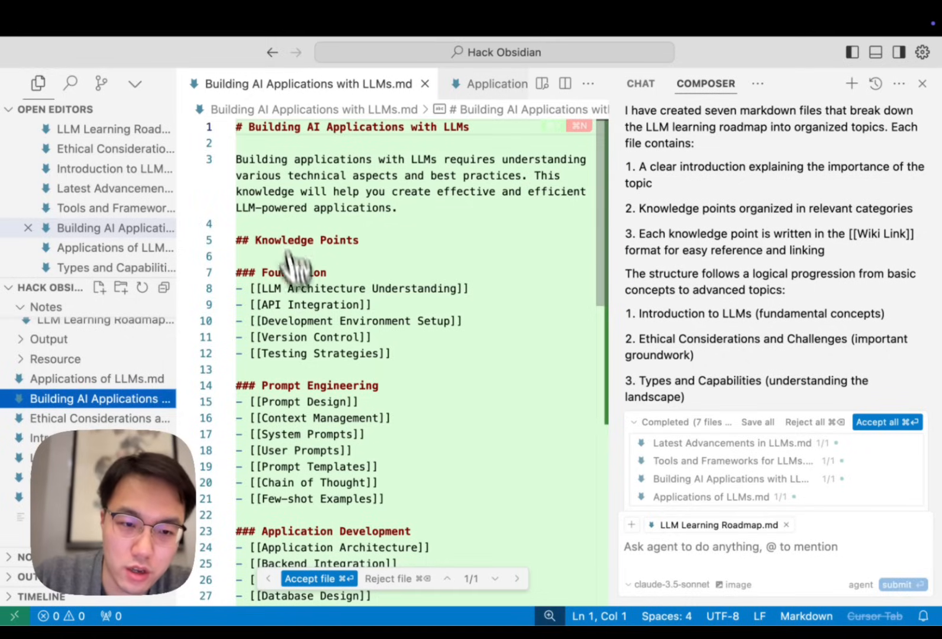
{"action": "scroll", "scroll_direction": "down", "scroll_amount": 3}
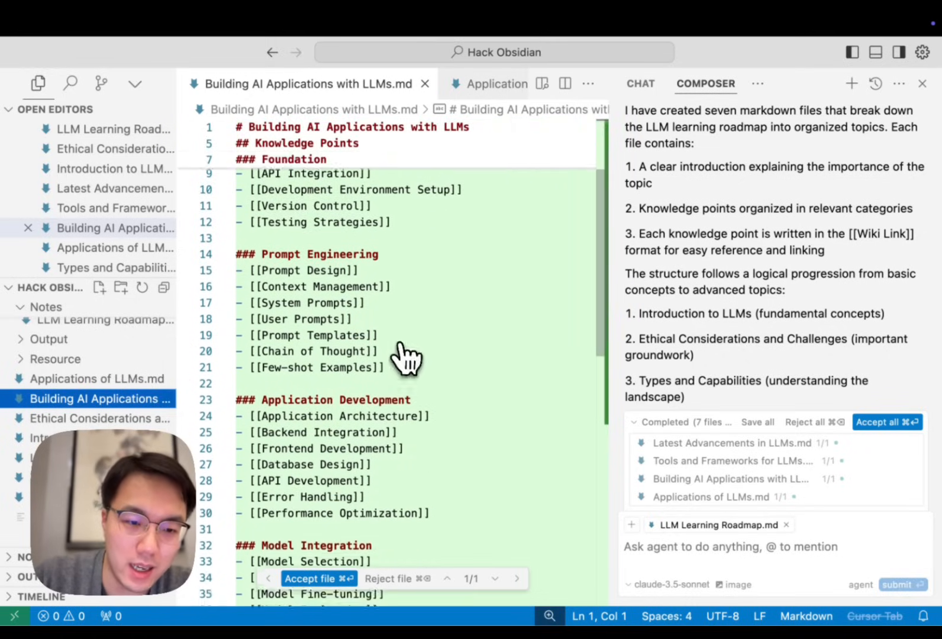
{"action": "scroll", "scroll_direction": "down", "scroll_amount": 3}
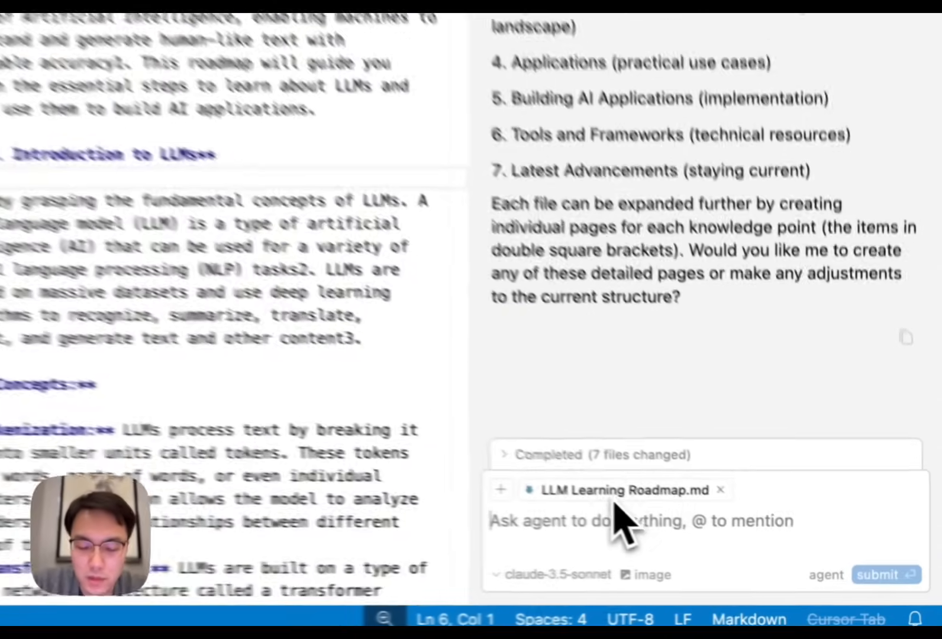
Ask the agent to add the created file names as links under each roadmap topic, then reword it to target the original roadmap and resubmit.
{"action": "type", "text": "Add your created file name list in Roadmap file, place them under each topic. Remember use [[ ]] to quote the file name"}
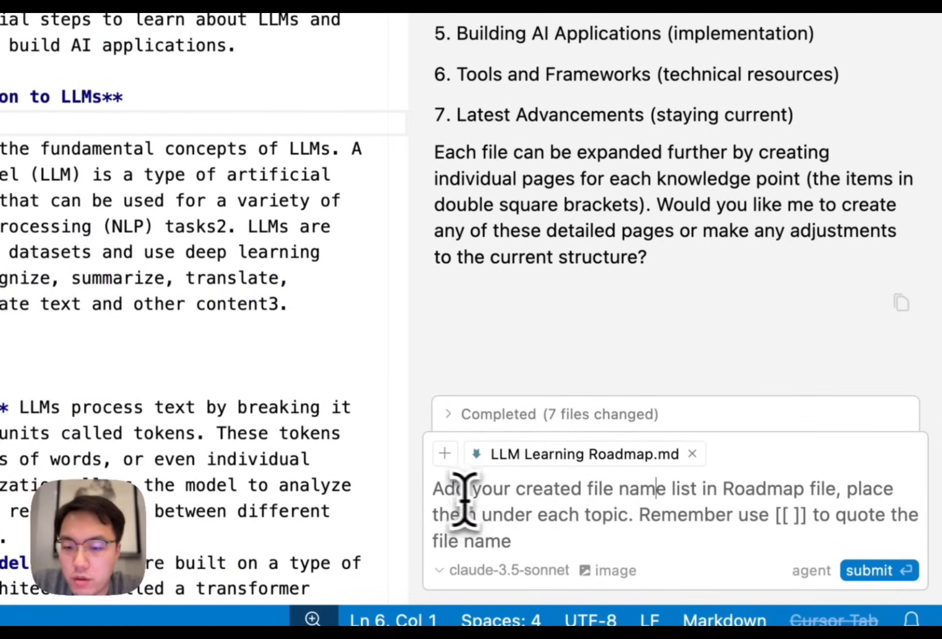
{"action": "mouse_move", "coordinate": [721, 498]}
{"action": "type", "text": " related"}
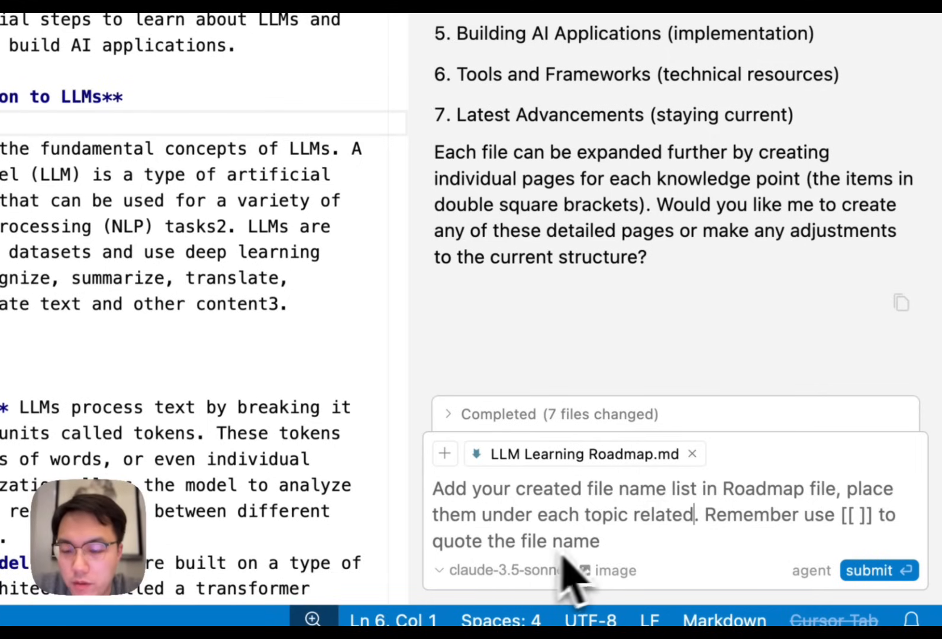
{"action": "left_click", "coordinate": [873, 559]}
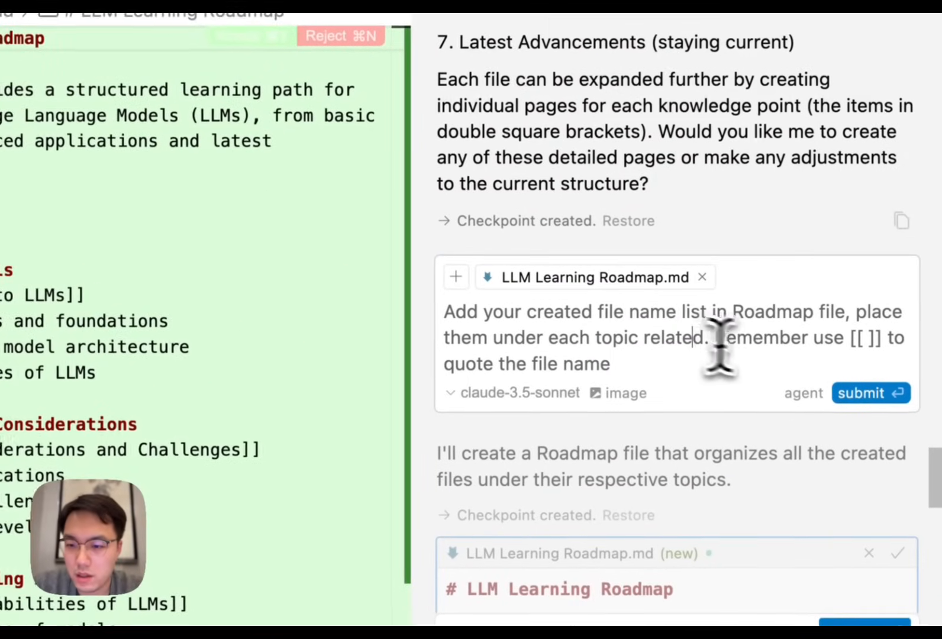
{"action": "double_click", "coordinate": [771, 312]}
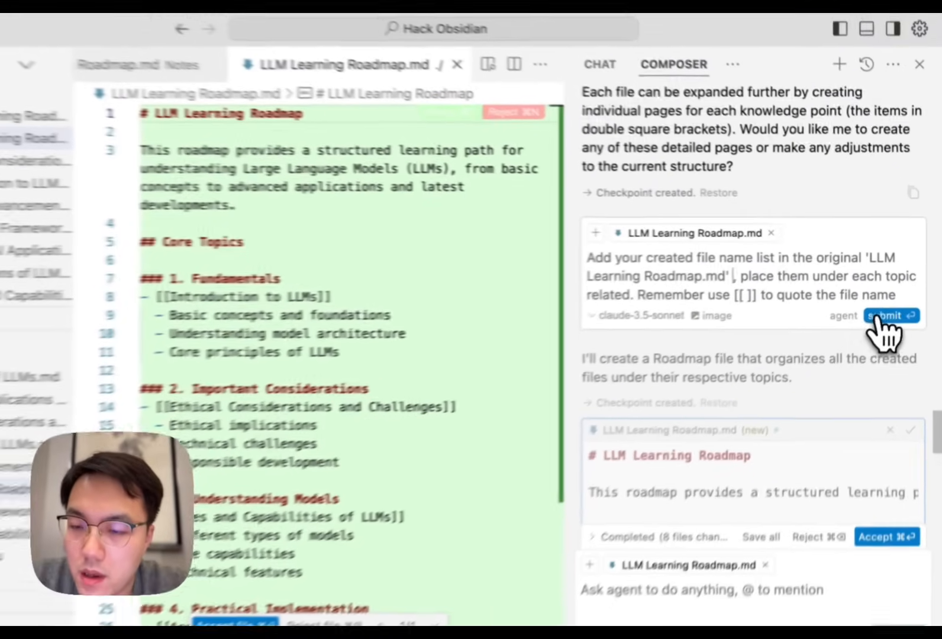
{"action": "left_click", "coordinate": [888, 315]}
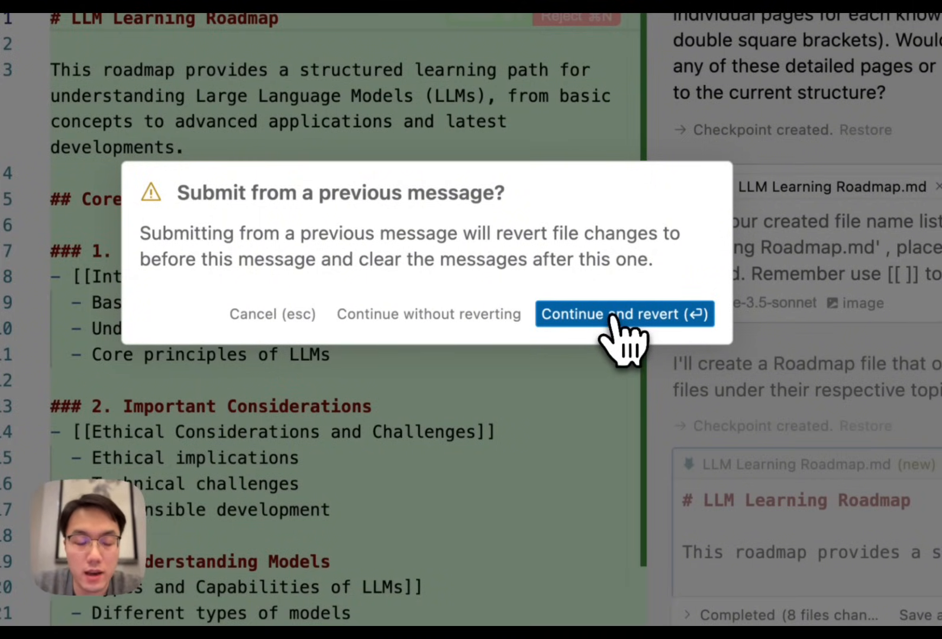
Confirm 'Continue and revert' so the agent edits the original LLM Learning Roadmap.md.
{"action": "left_click", "coordinate": [624, 313]}
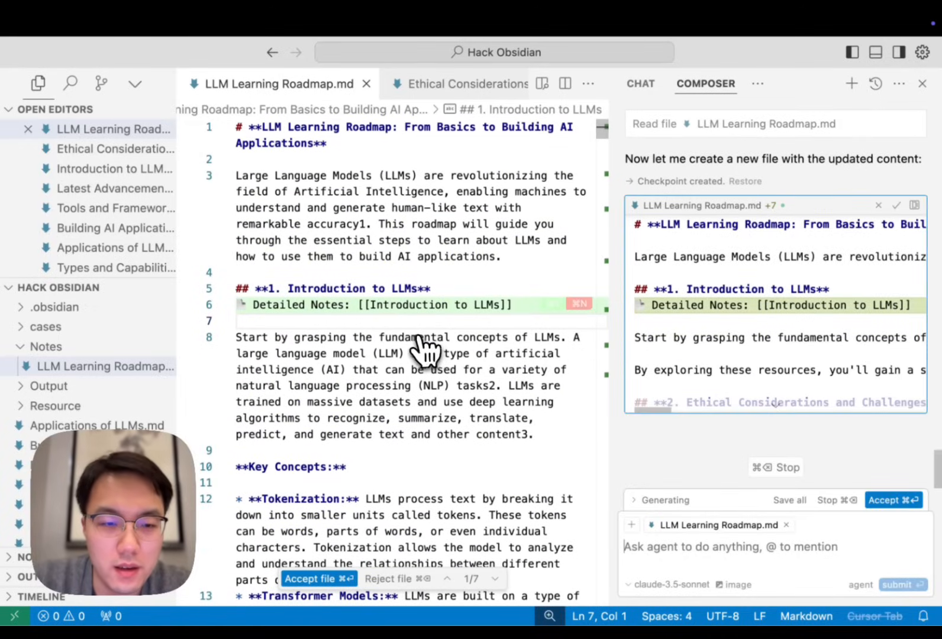
{"action": "mouse_move", "coordinate": [261, 327]}
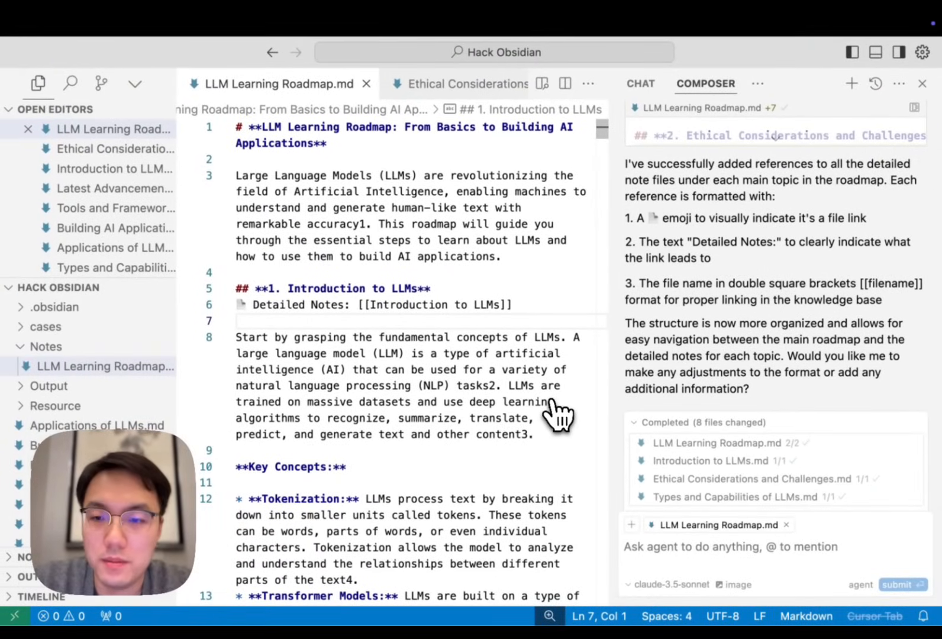
{"action": "mouse_move", "coordinate": [487, 307]}
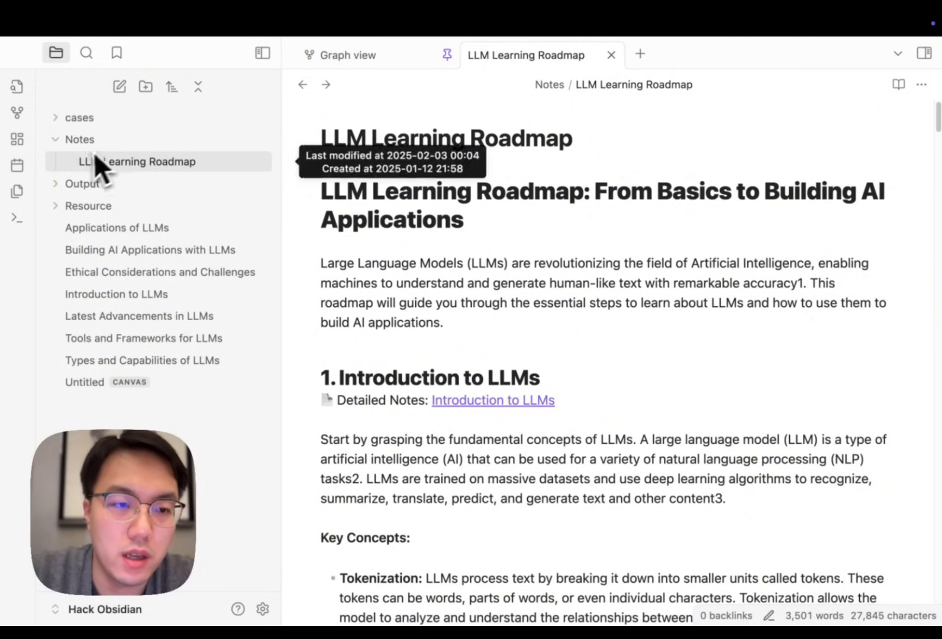
{"action": "mouse_move", "coordinate": [439, 216]}
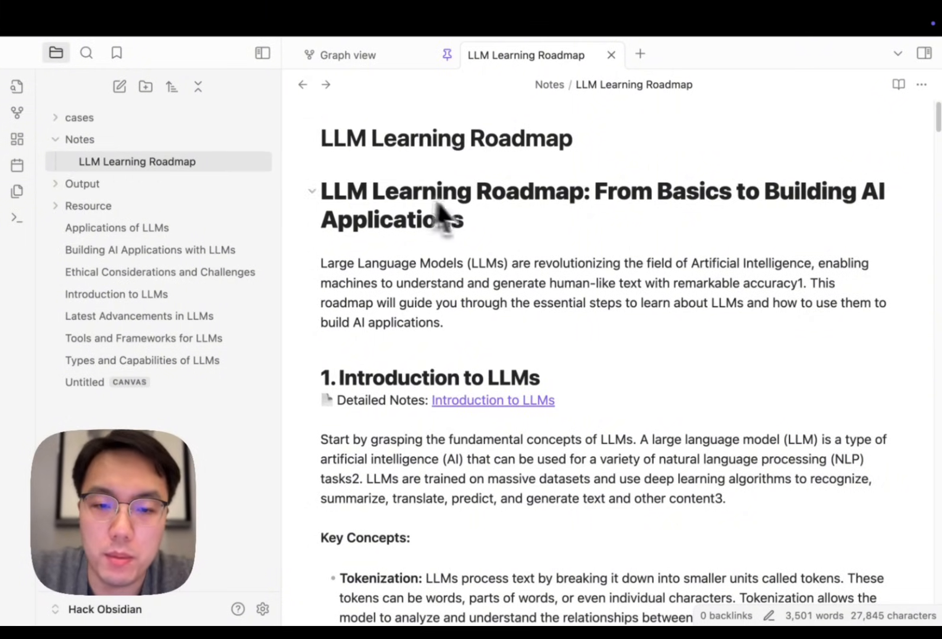
Follow the roadmap's Introduction to LLMs link to its knowledge points, then view the Applications of LLMs note.
{"action": "scroll", "scroll_direction": "down", "scroll_amount": 3}
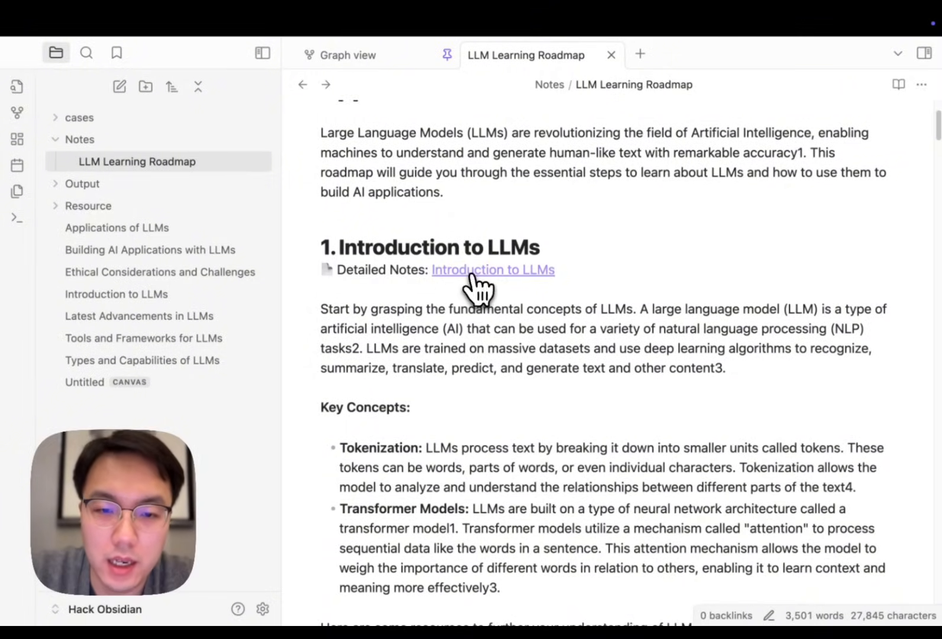
{"action": "left_click", "coordinate": [492, 270]}
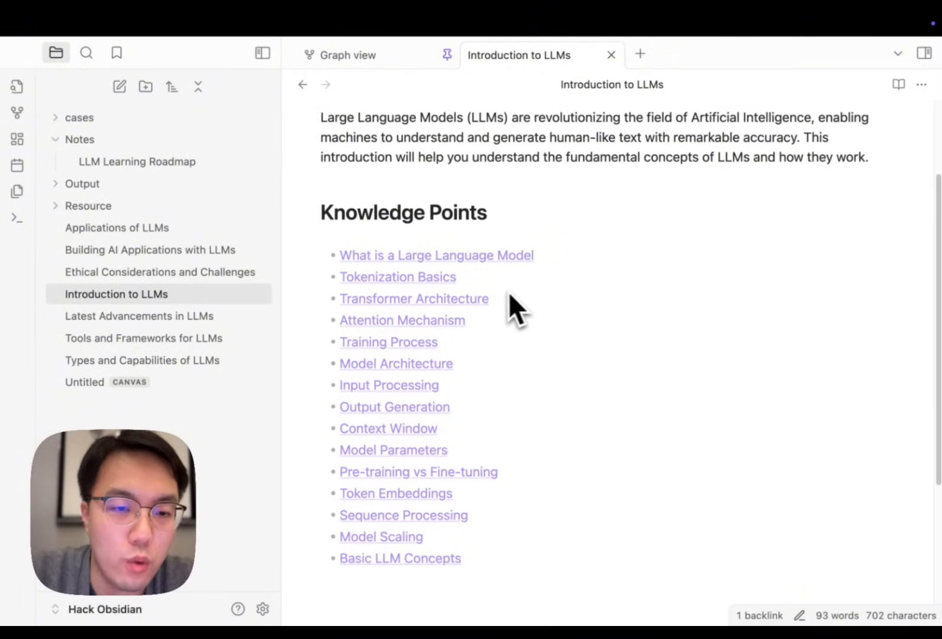
{"action": "mouse_move", "coordinate": [527, 306]}
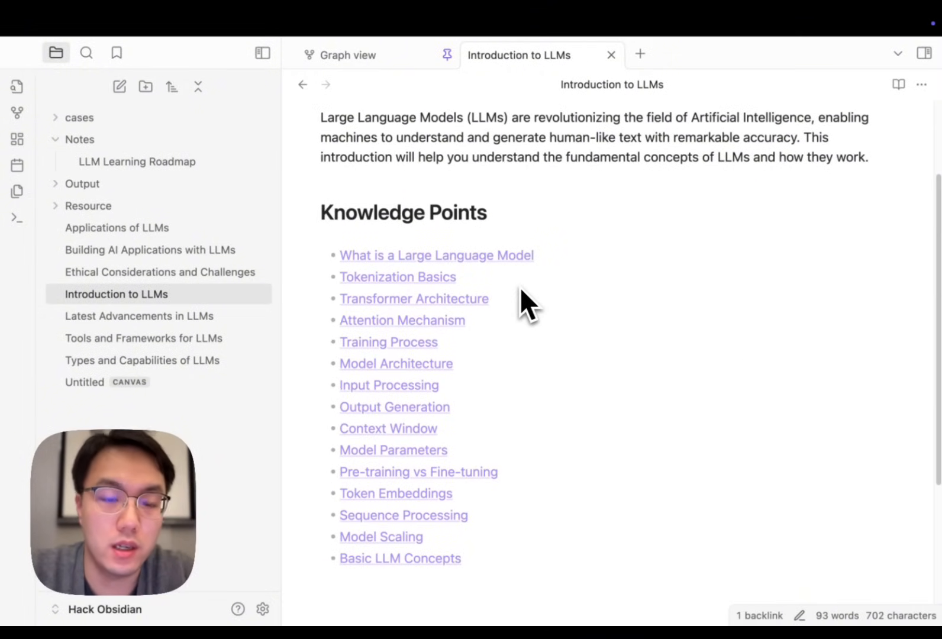
{"action": "scroll", "scroll_direction": "up", "scroll_amount": 3}
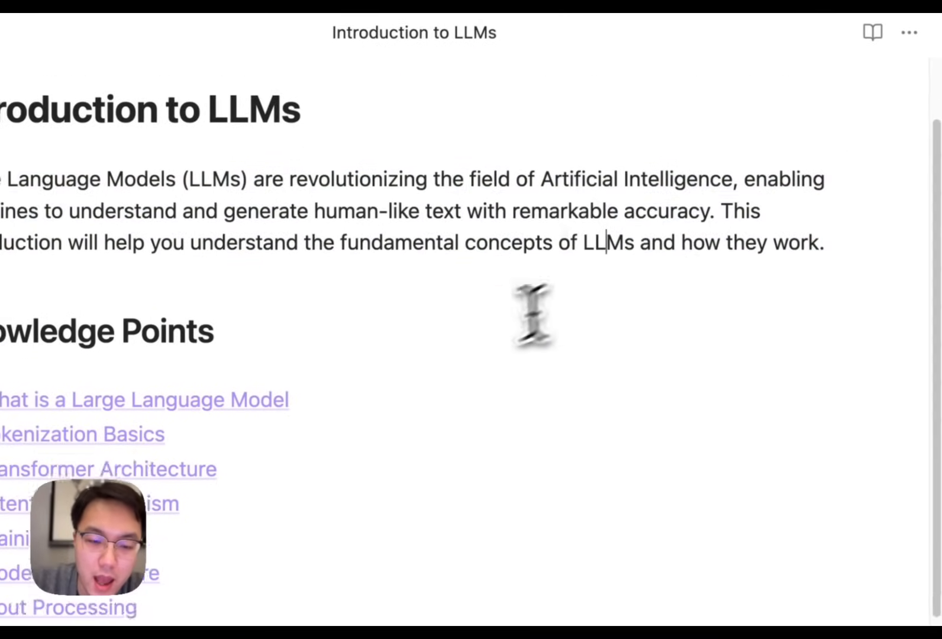
{"action": "scroll", "scroll_direction": "down", "scroll_amount": 3}
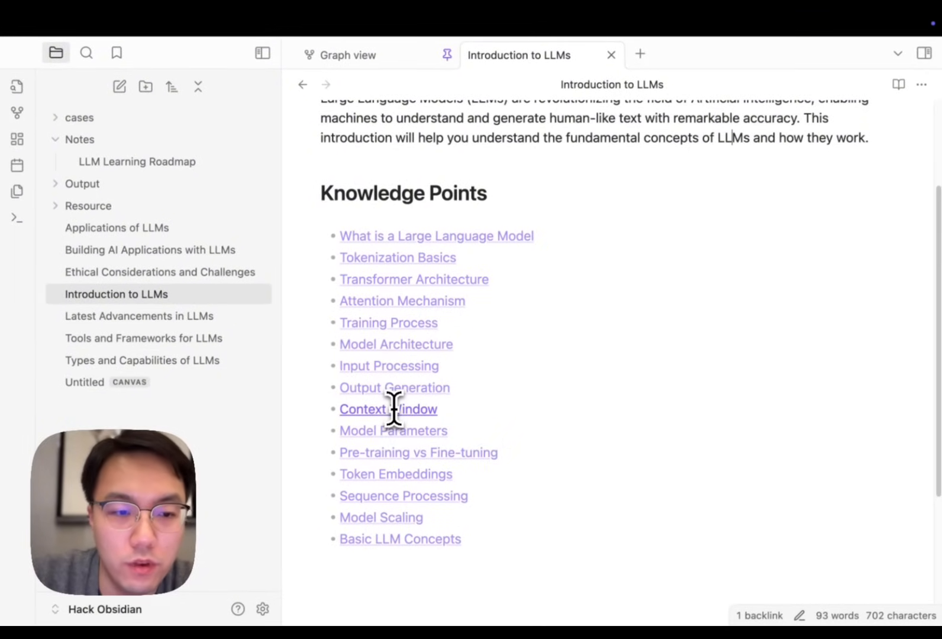
{"action": "left_click", "coordinate": [117, 228]}
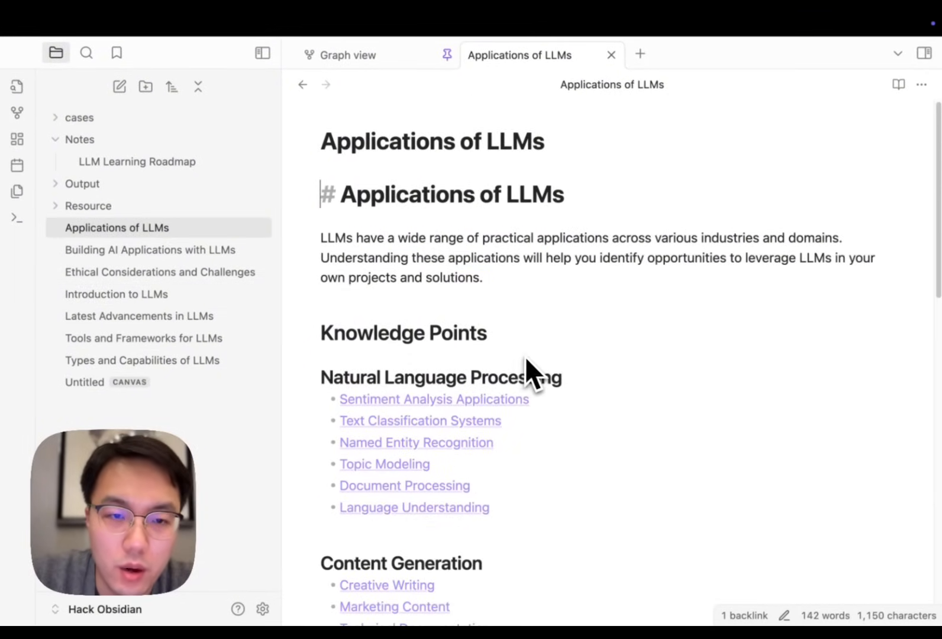
{"action": "mouse_move", "coordinate": [424, 135]}
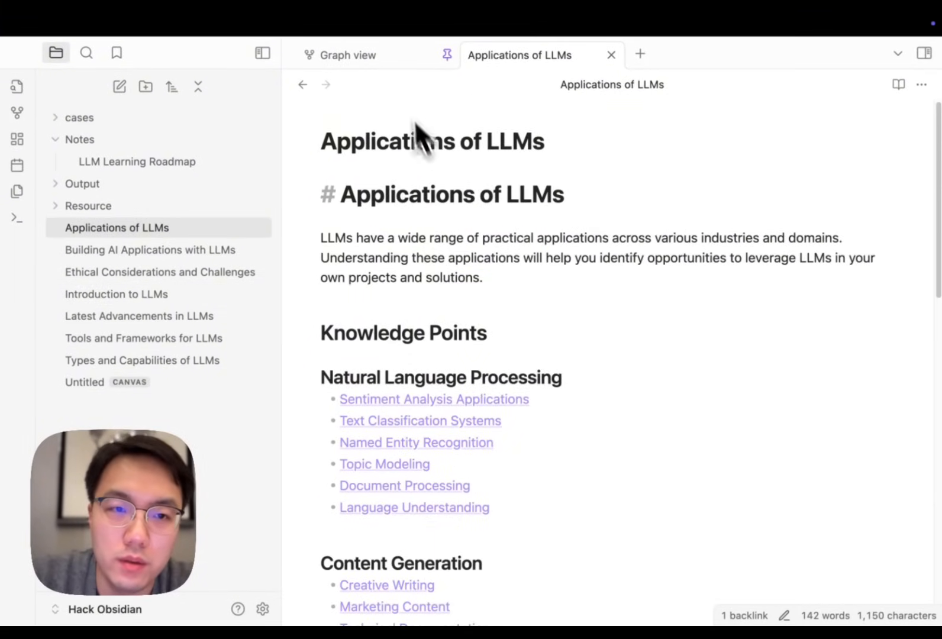
{"action": "left_click", "coordinate": [347, 55]}
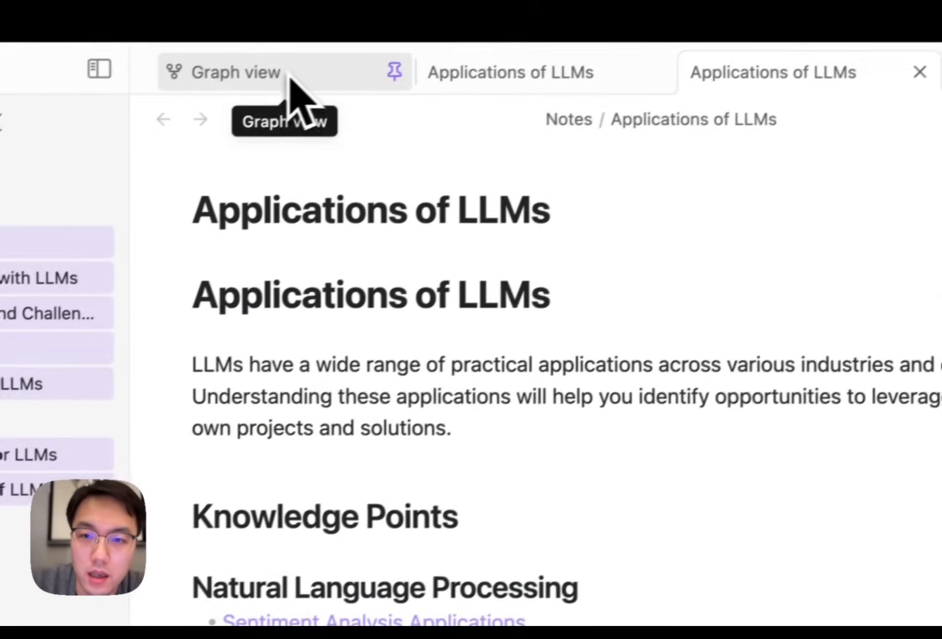
From the graph view, create the empty Testing Automation note via its knowledge-point link and start editing it.
{"action": "left_click", "coordinate": [237, 72]}
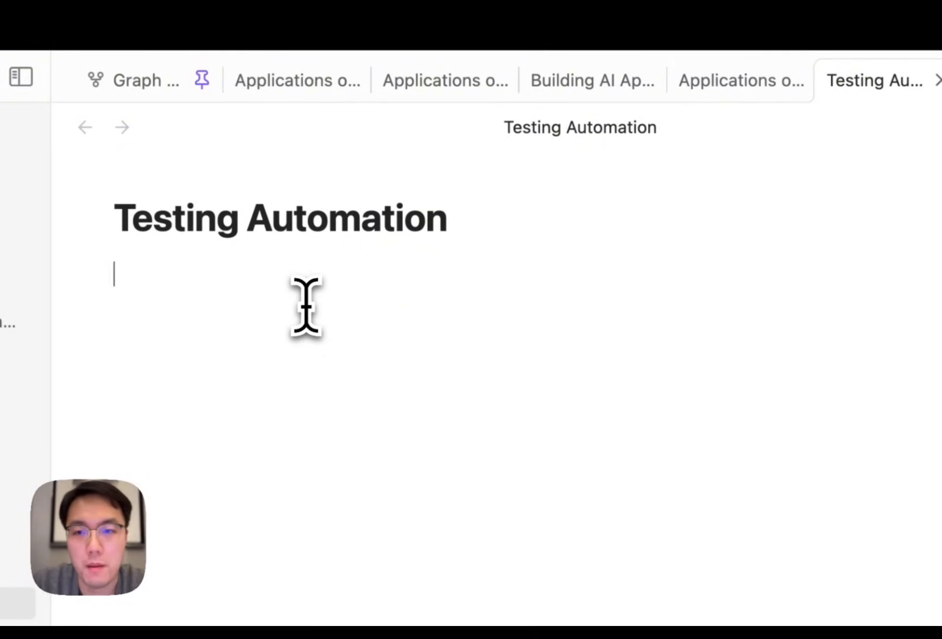
{"action": "left_click", "coordinate": [21, 78]}
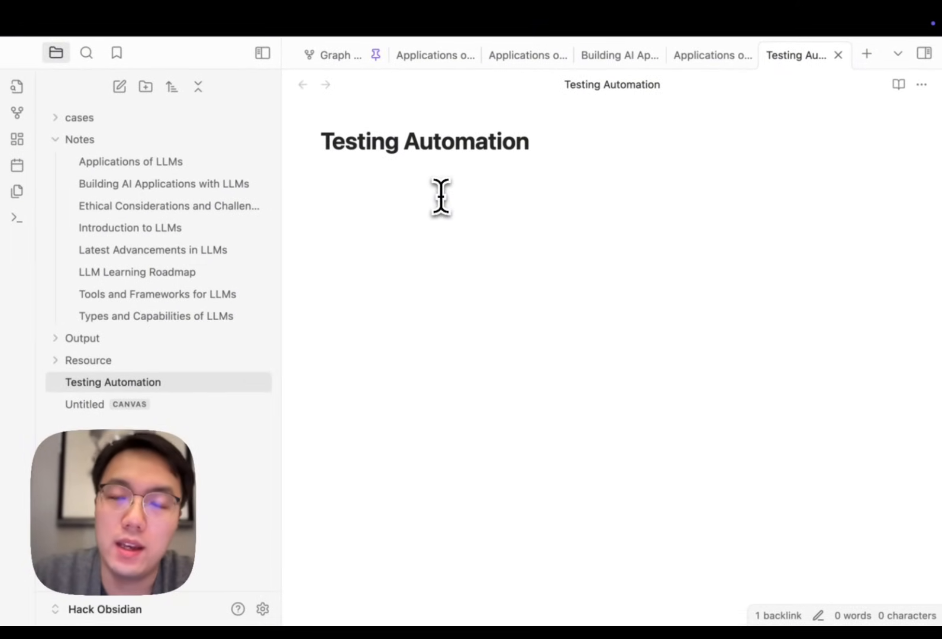
{"action": "left_click", "coordinate": [321, 175]}
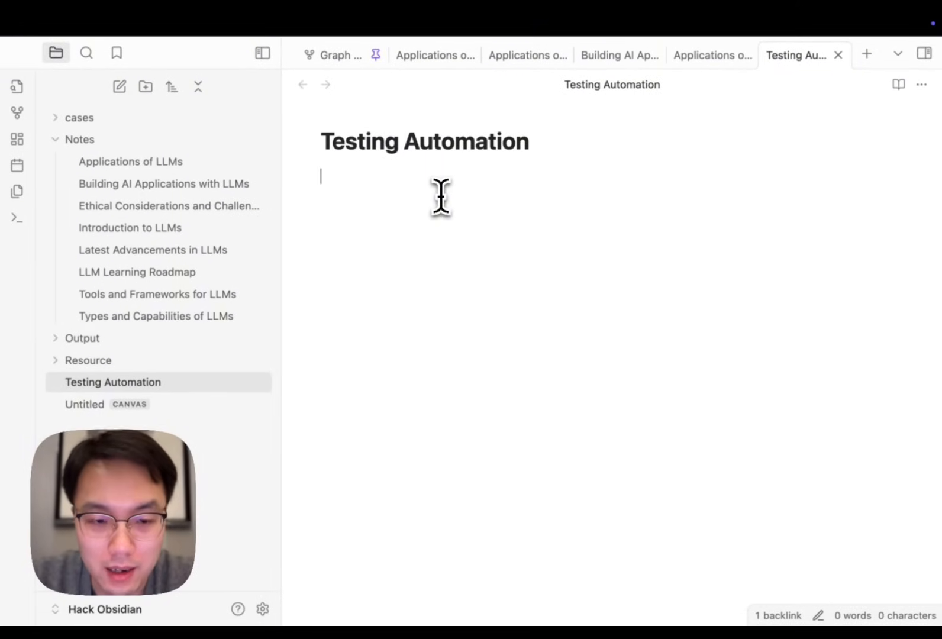